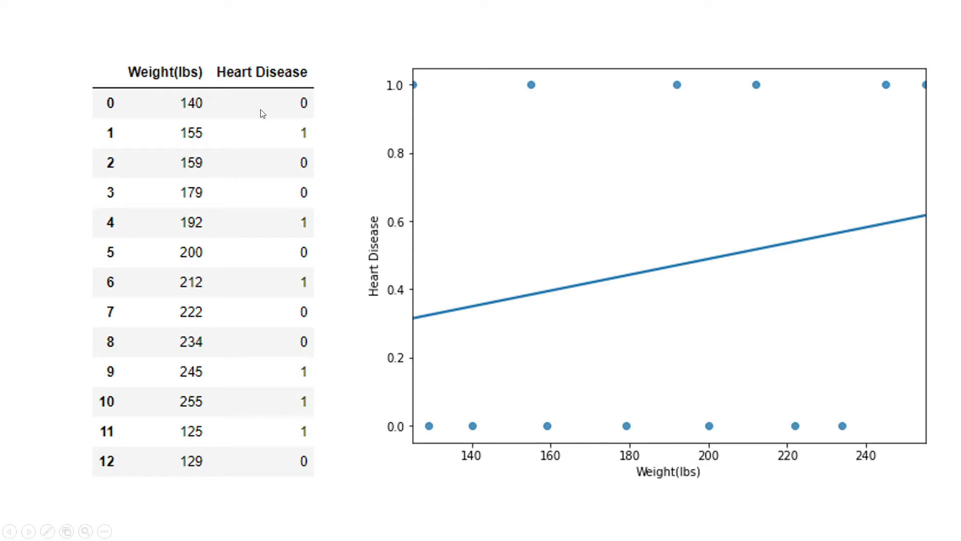
pyautogui.moveTo(332, 70)
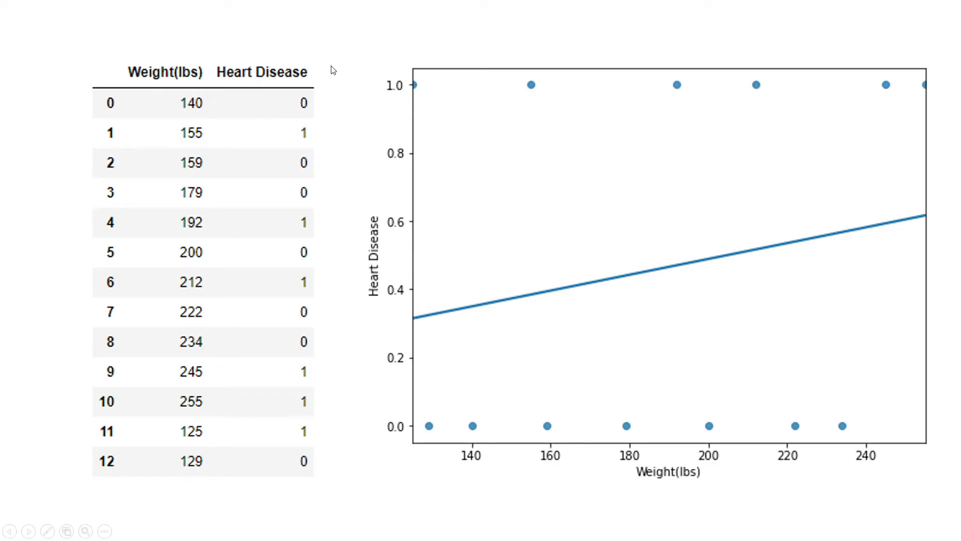
pyautogui.moveTo(309, 153)
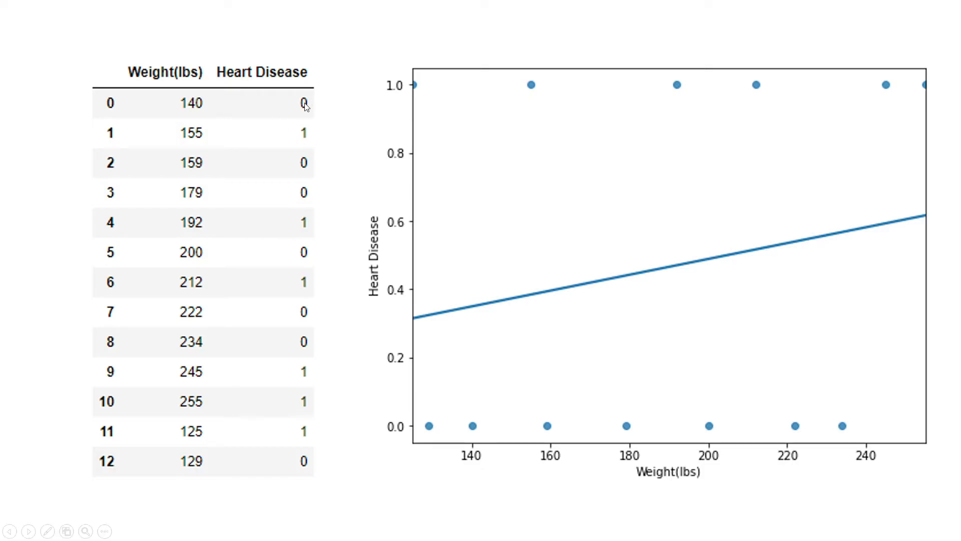
pyautogui.moveTo(280, 137)
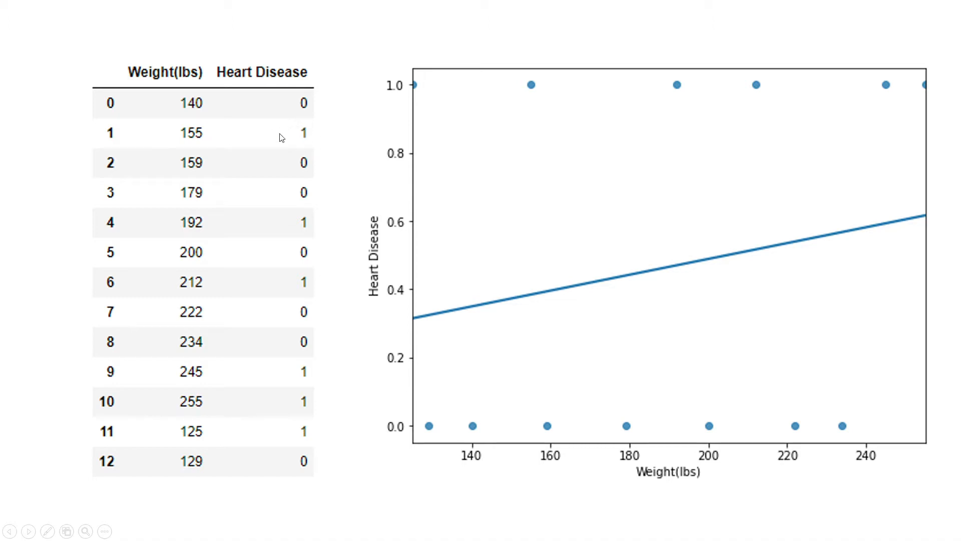
pyautogui.moveTo(649, 495)
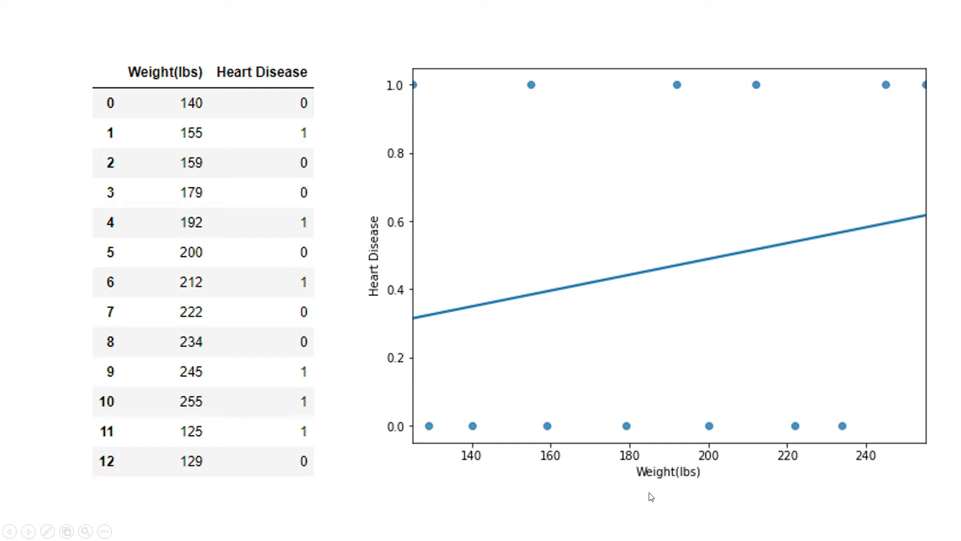
pyautogui.moveTo(704, 479)
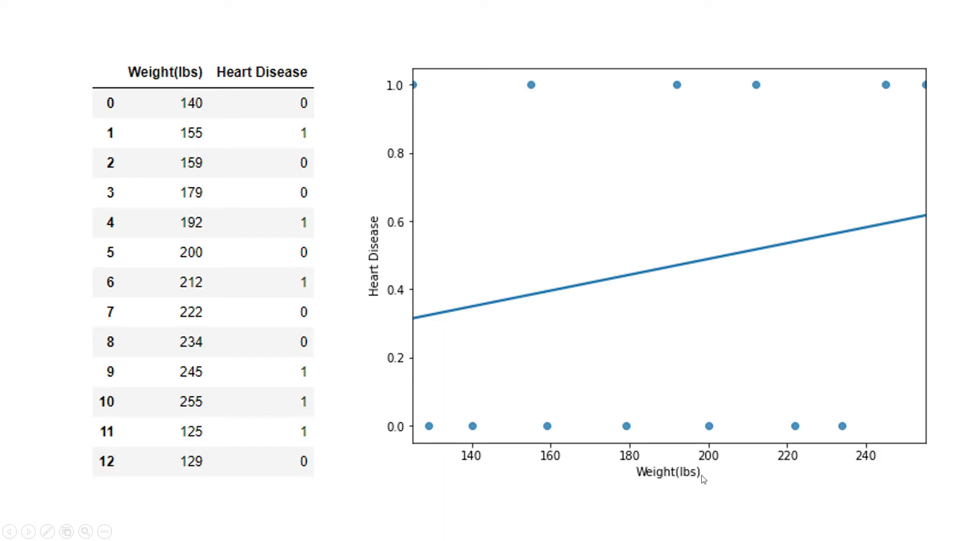
pyautogui.moveTo(351, 308)
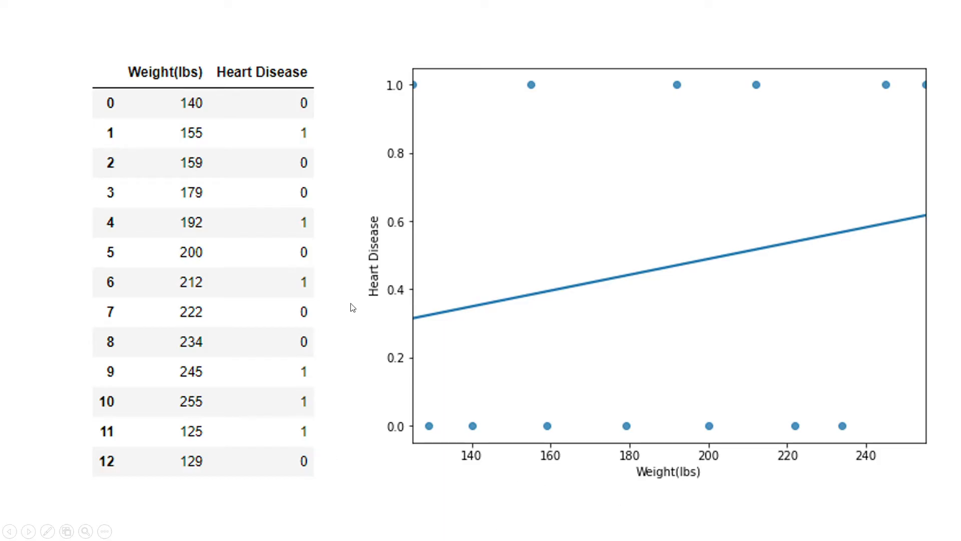
pyautogui.moveTo(575, 421)
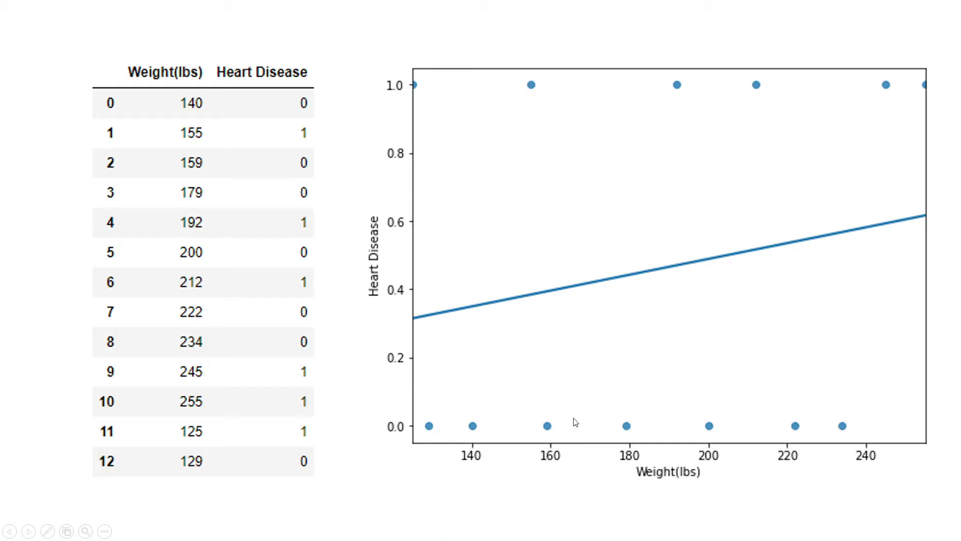
pyautogui.moveTo(430, 425)
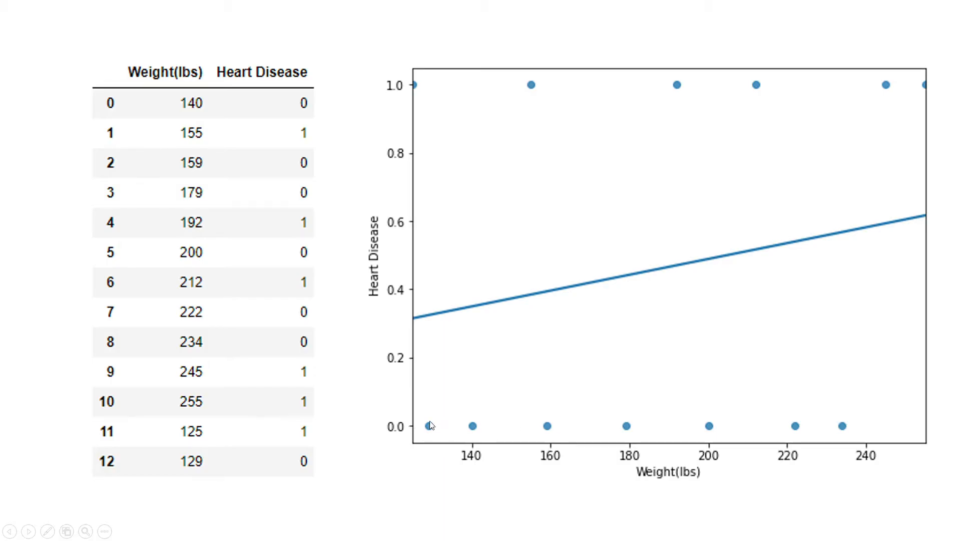
pyautogui.moveTo(549, 86)
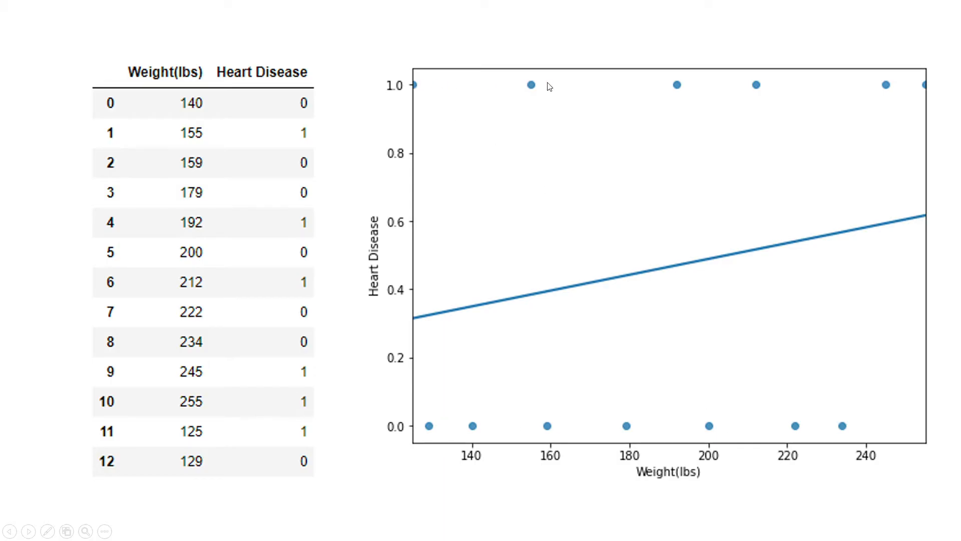
pyautogui.moveTo(439, 359)
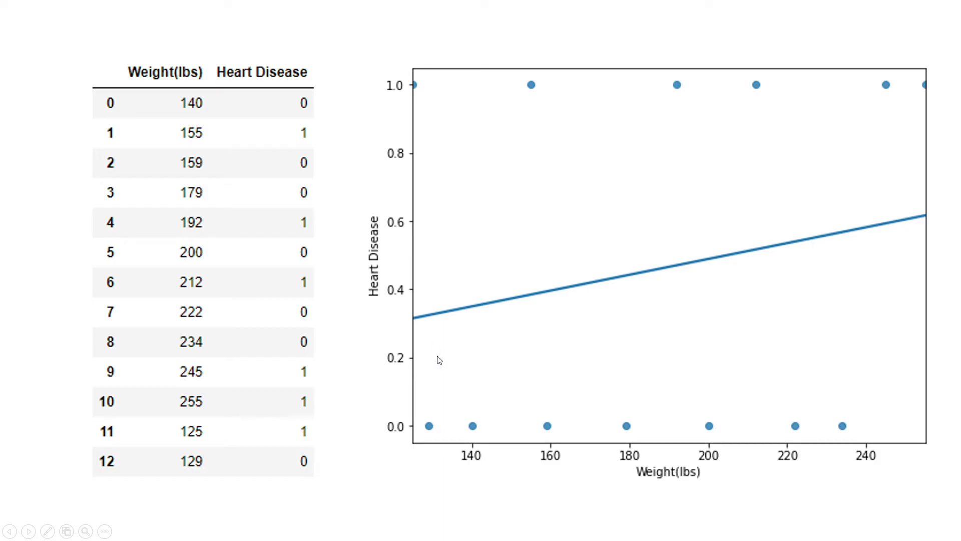
pyautogui.moveTo(446, 314)
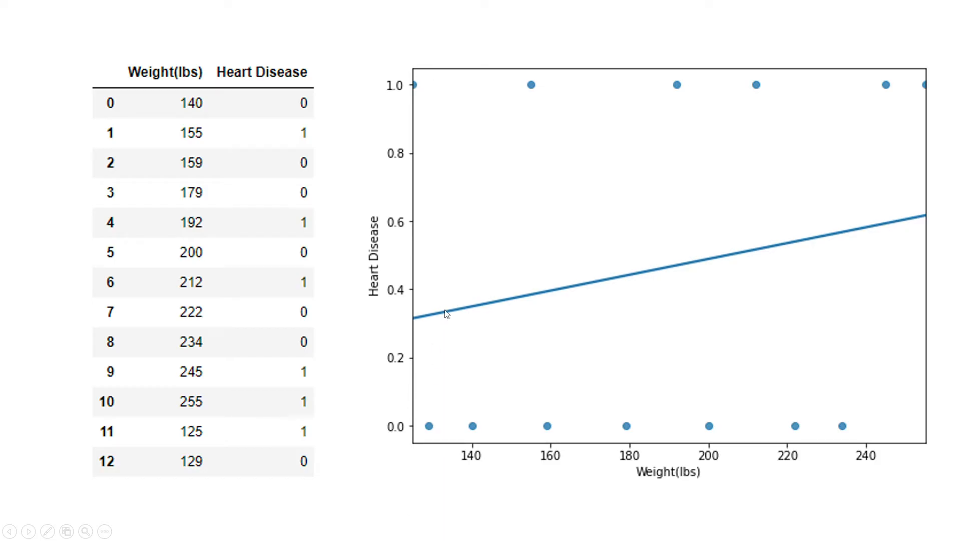
pyautogui.moveTo(858, 273)
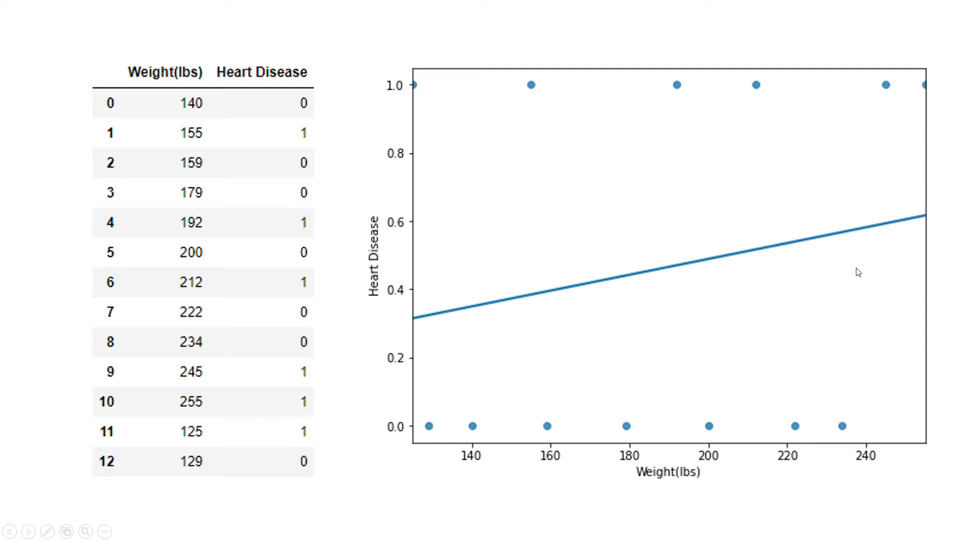
pyautogui.moveTo(578, 215)
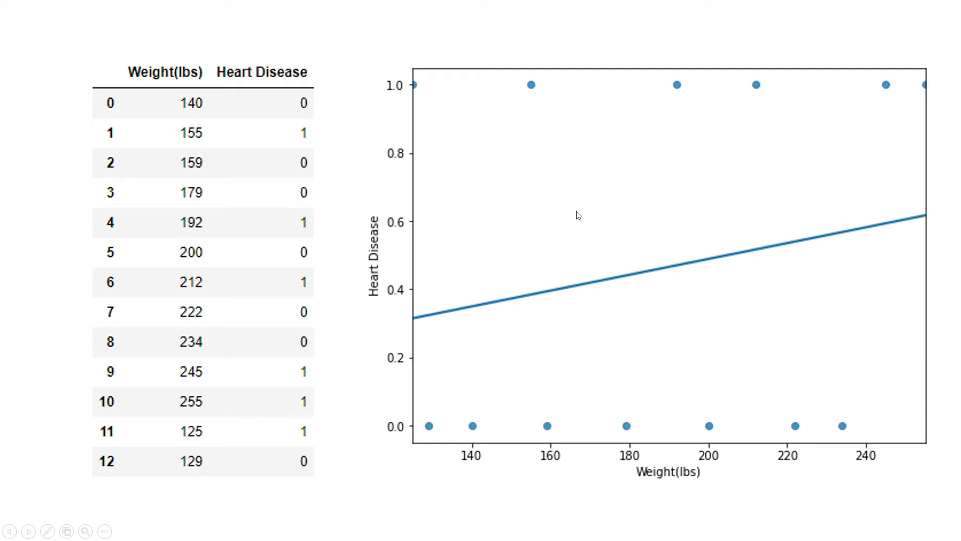
pyautogui.moveTo(253, 445)
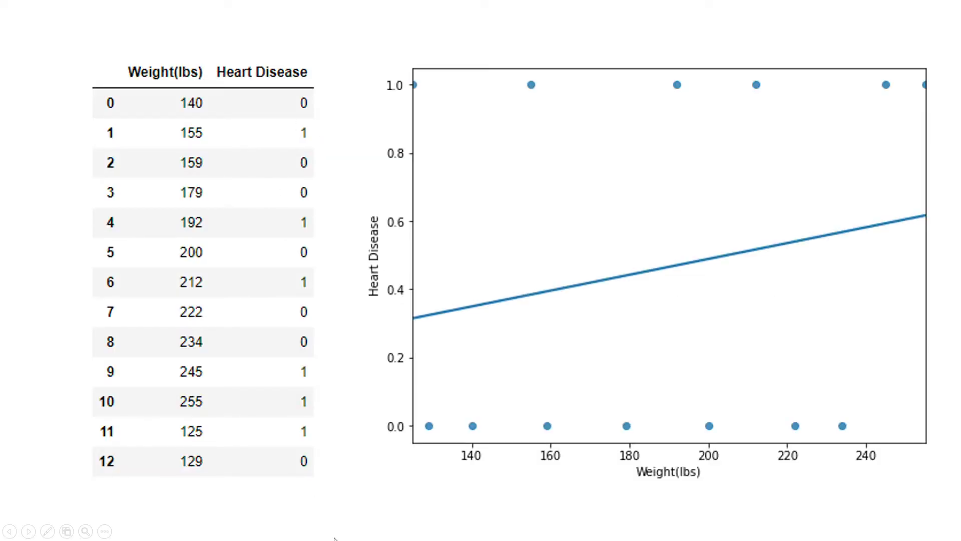
pyautogui.moveTo(162, 88)
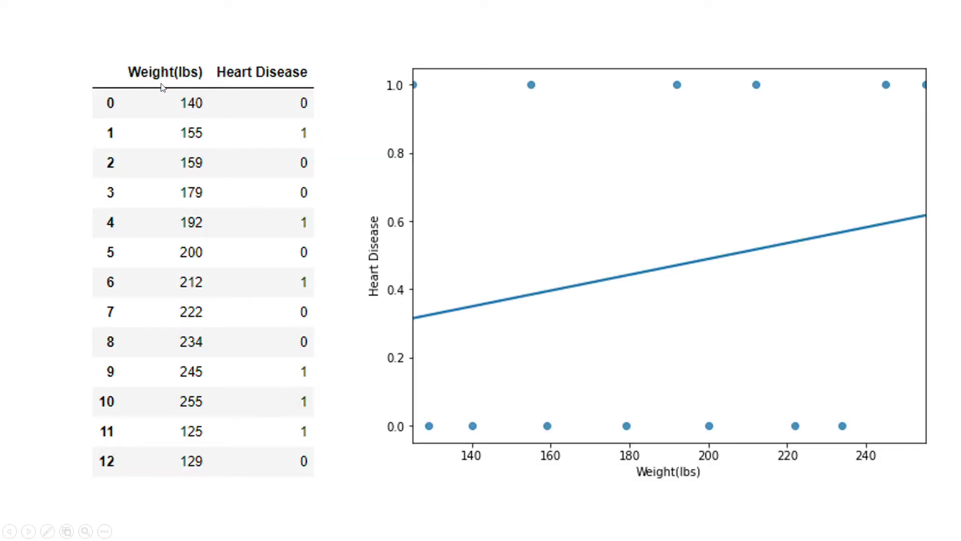
pyautogui.moveTo(192, 422)
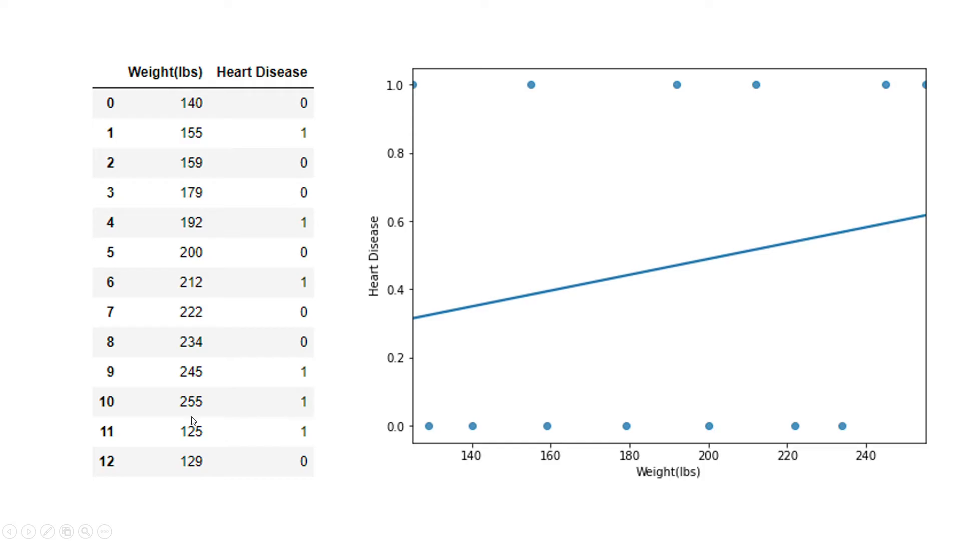
pyautogui.moveTo(166, 269)
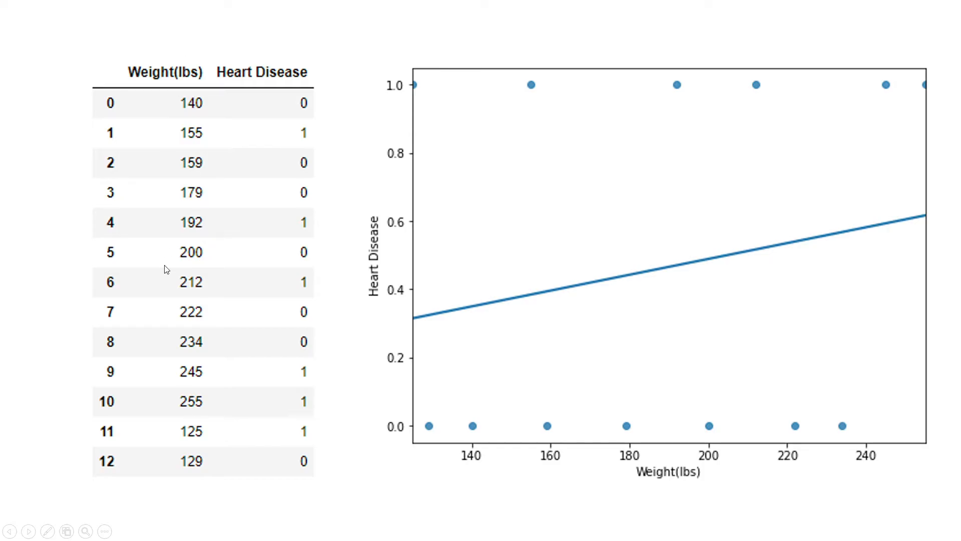
pyautogui.moveTo(190, 286)
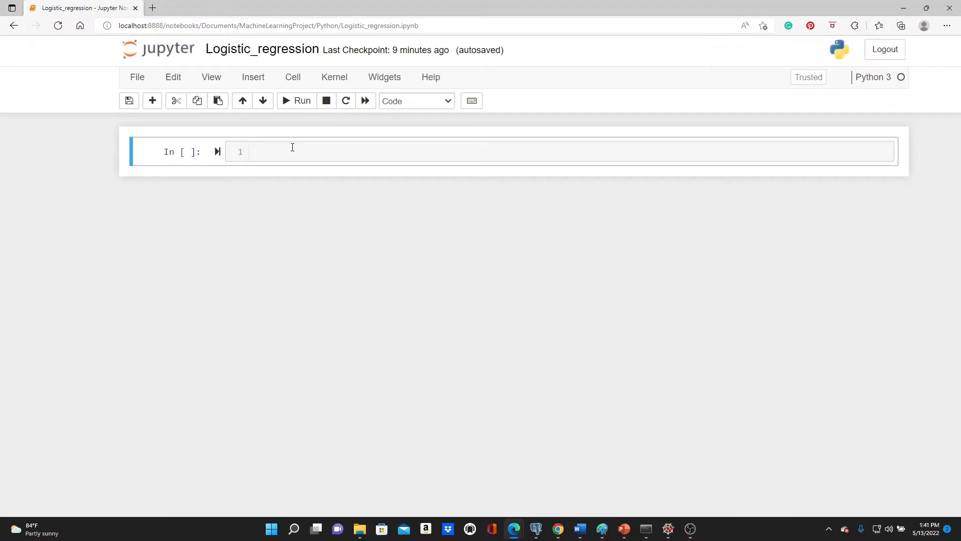
# Import pandas as pd in the first cell
pyautogui.write('im')
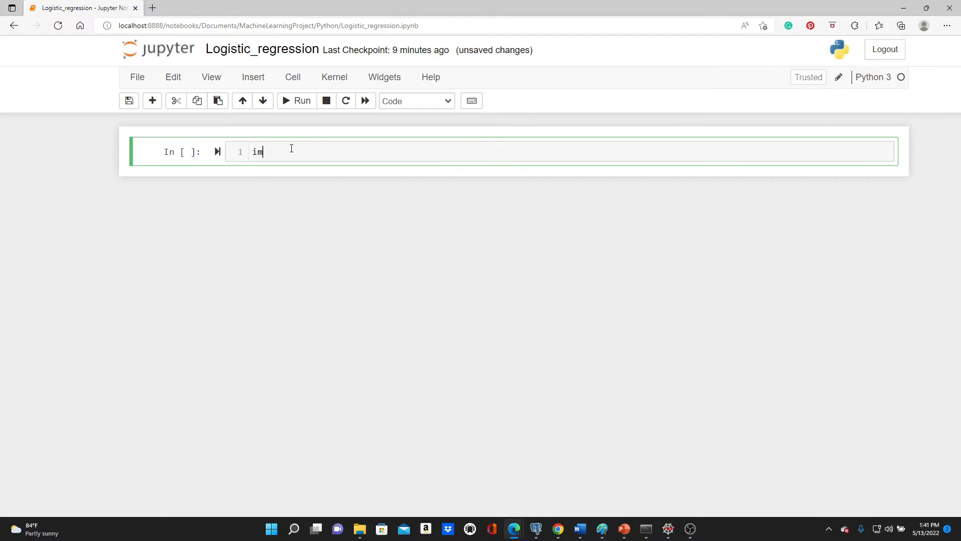
pyautogui.write('port panda')
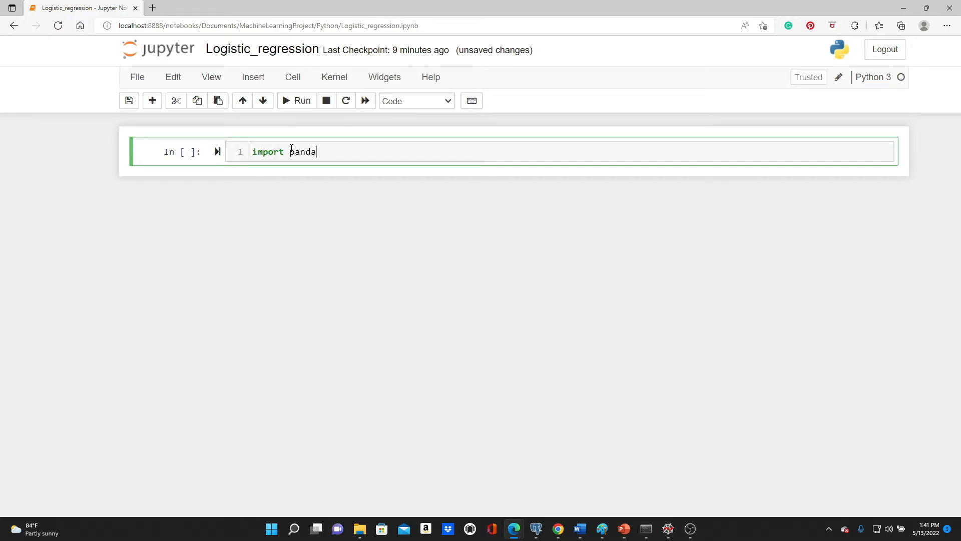
pyautogui.press('shift+enter')
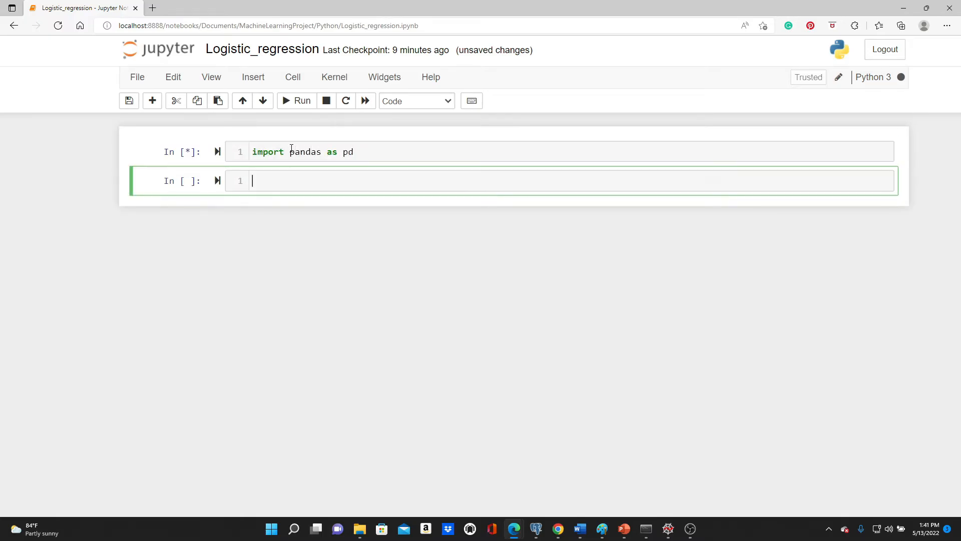
# Load Heart.csv into dataframe df with pd.read_csv and display it
pyautogui.write('df = p')
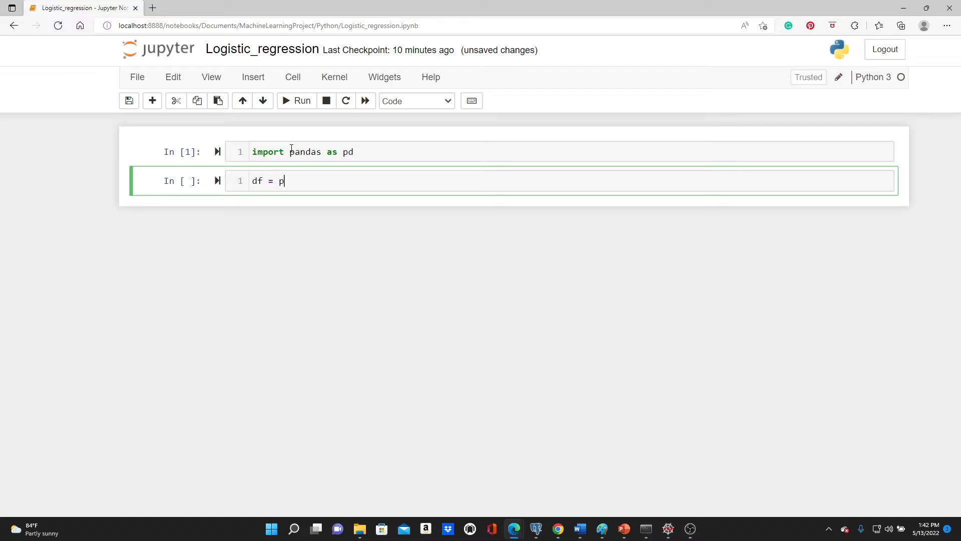
pyautogui.write('d.read_csv')
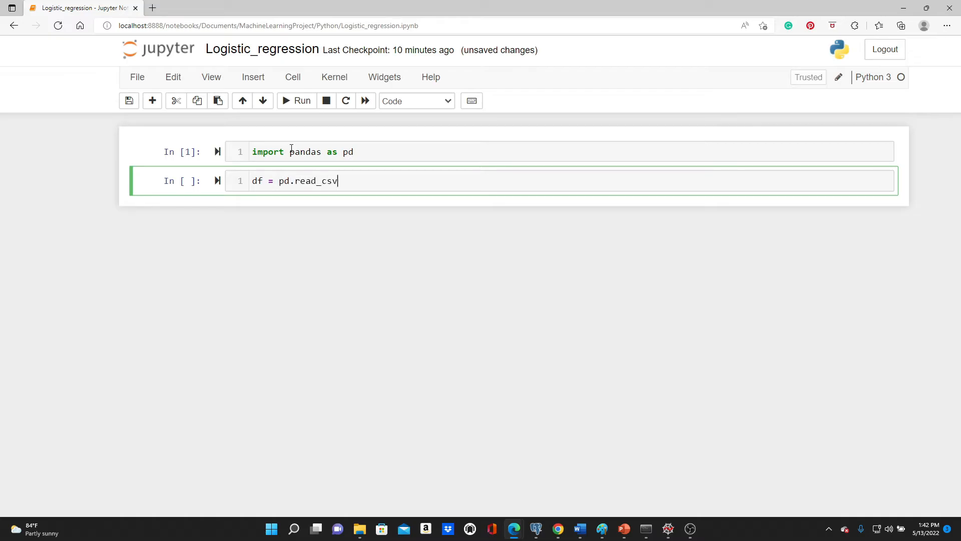
pyautogui.write('("Hear")')
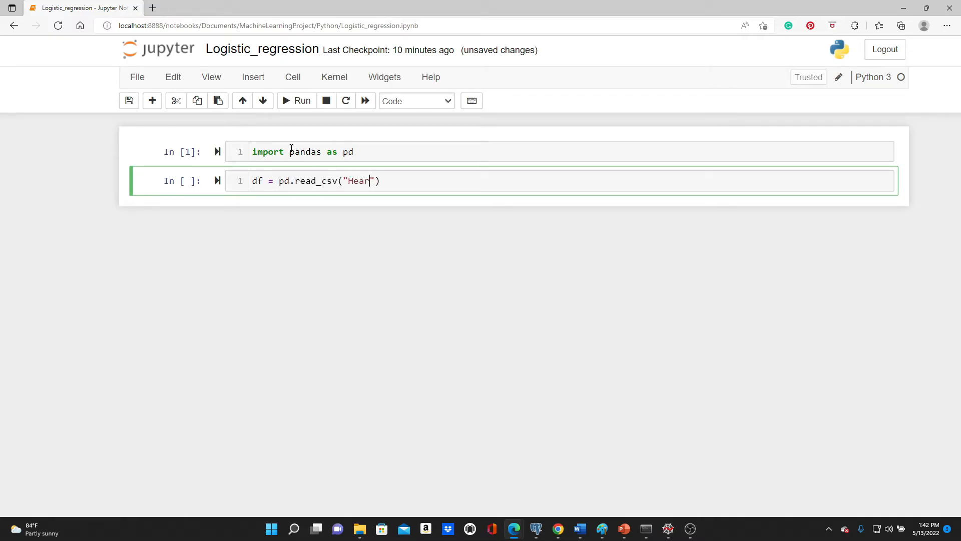
pyautogui.write('t.csv')
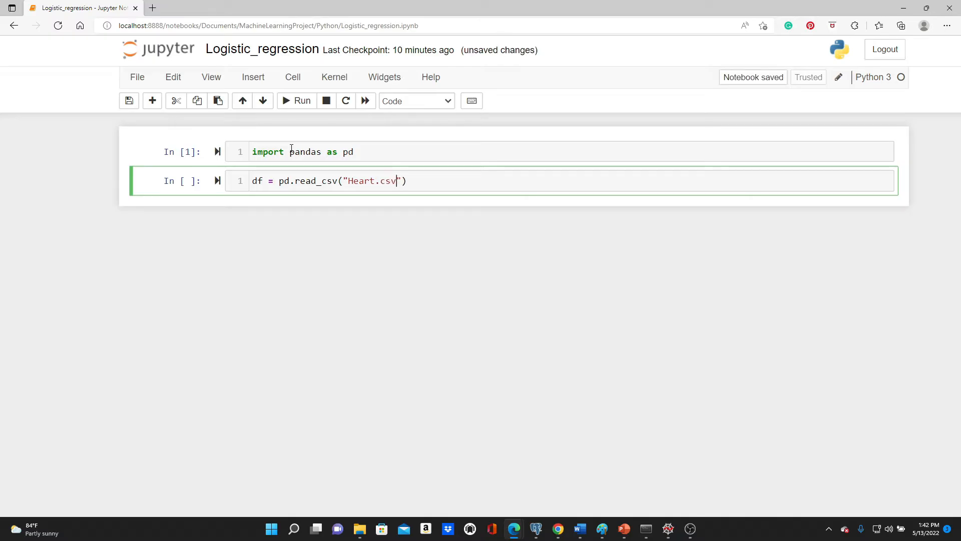
pyautogui.click(296, 100)
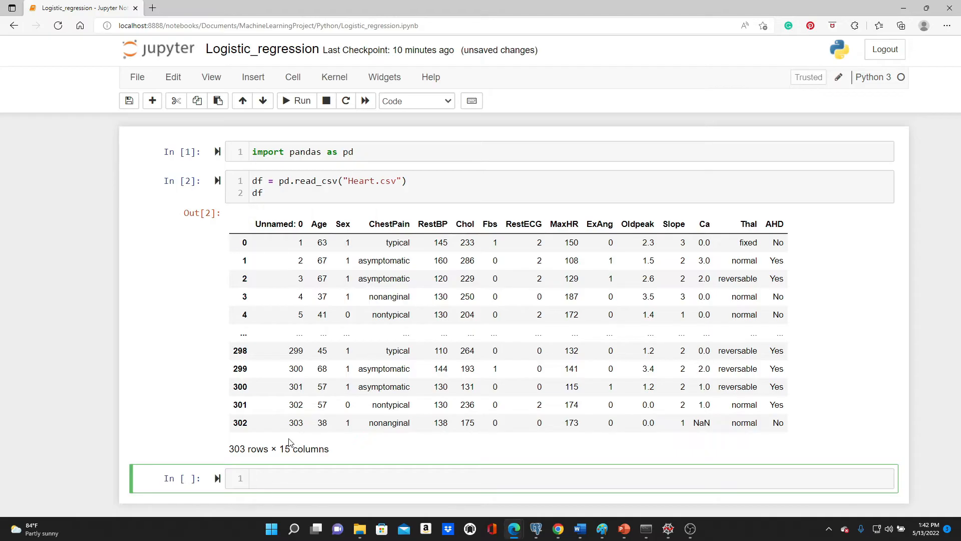
pyautogui.moveTo(318, 223)
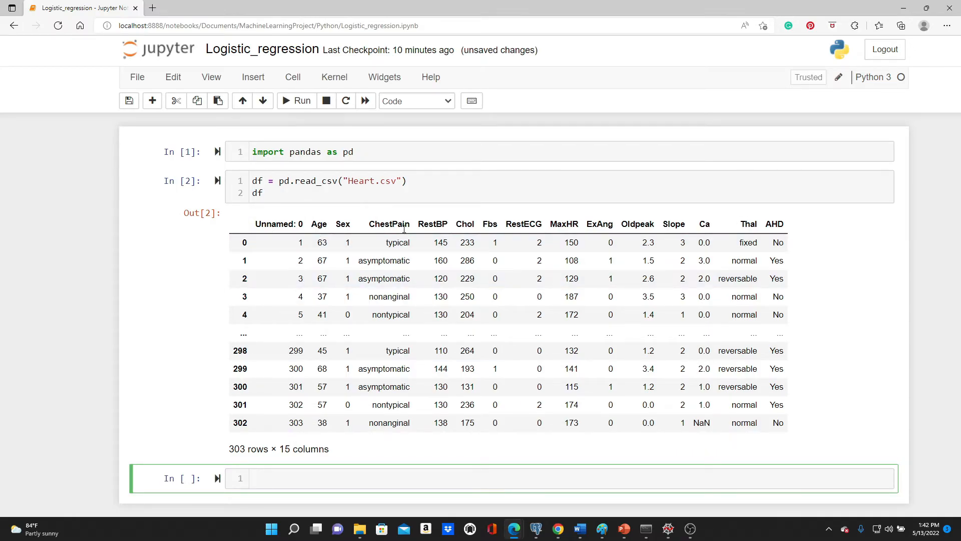
pyautogui.moveTo(439, 225)
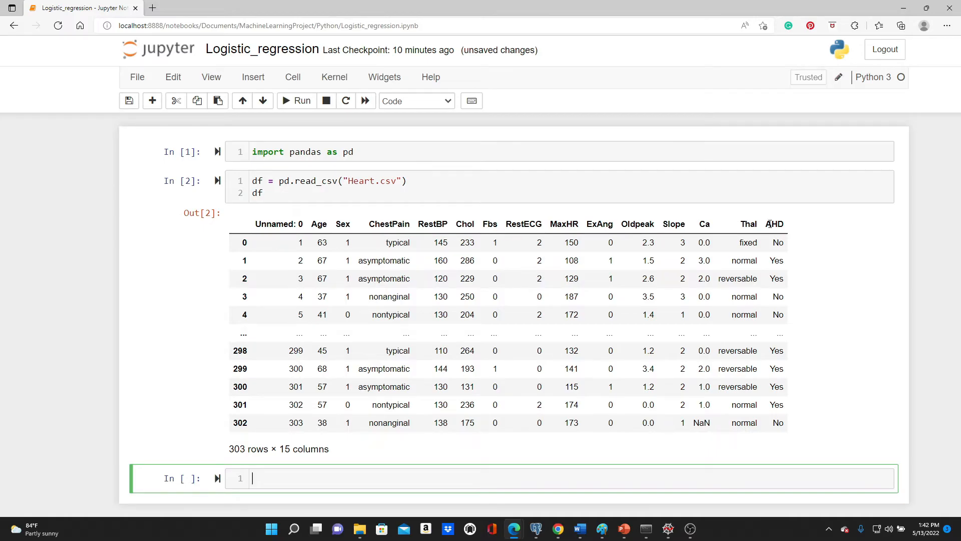
pyautogui.doubleClick(774, 224)
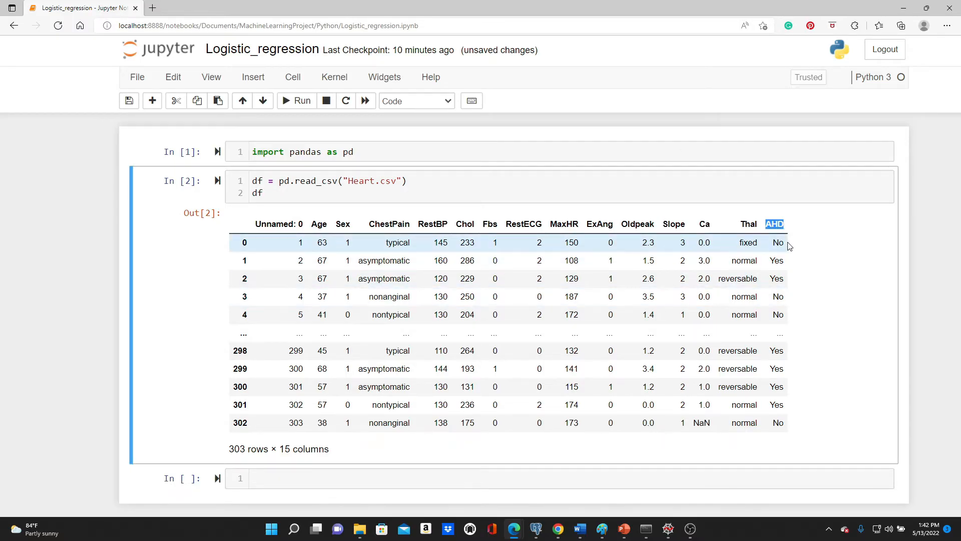
pyautogui.moveTo(760, 263)
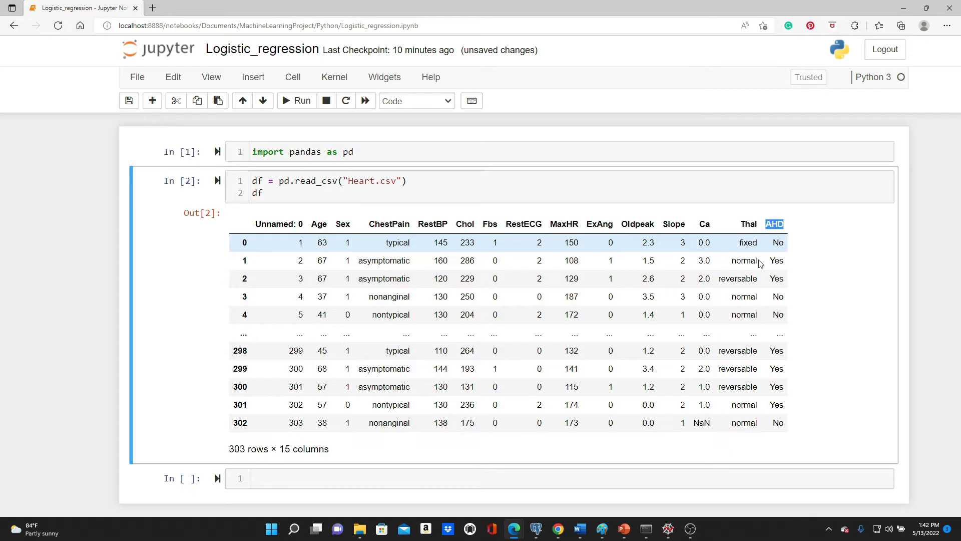
pyautogui.moveTo(782, 260)
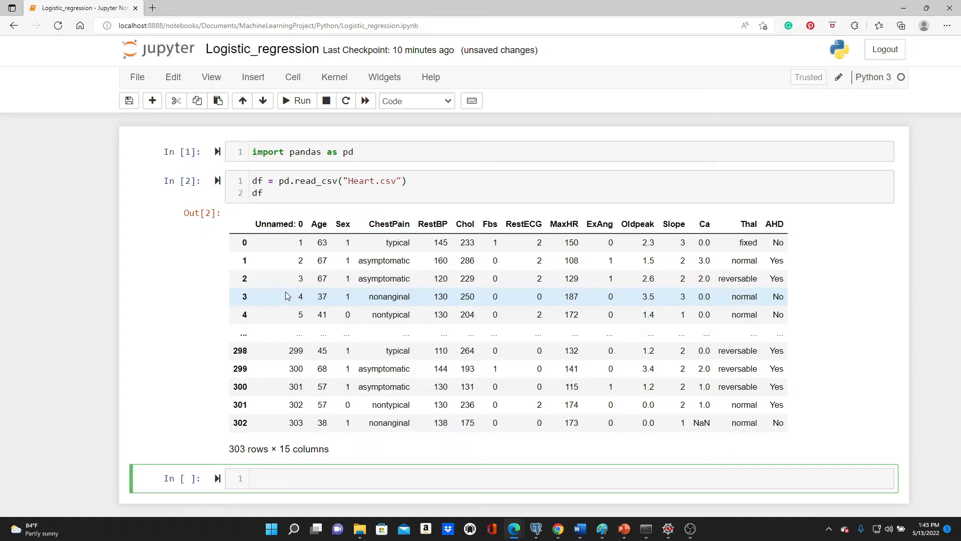
# Write df = df.drop(columns='Unnamed: 0') to remove the leftover index column
pyautogui.scroll(-3)
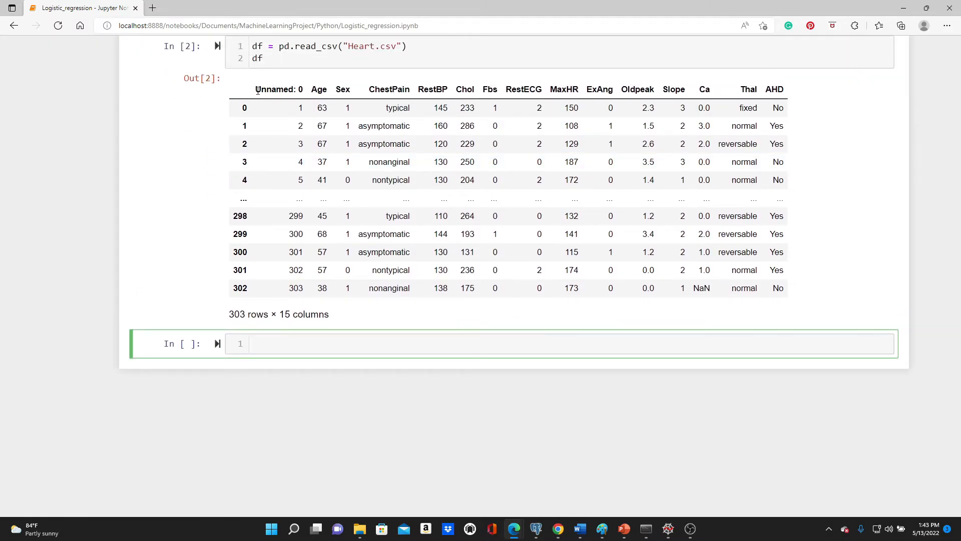
pyautogui.doubleClick(278, 89)
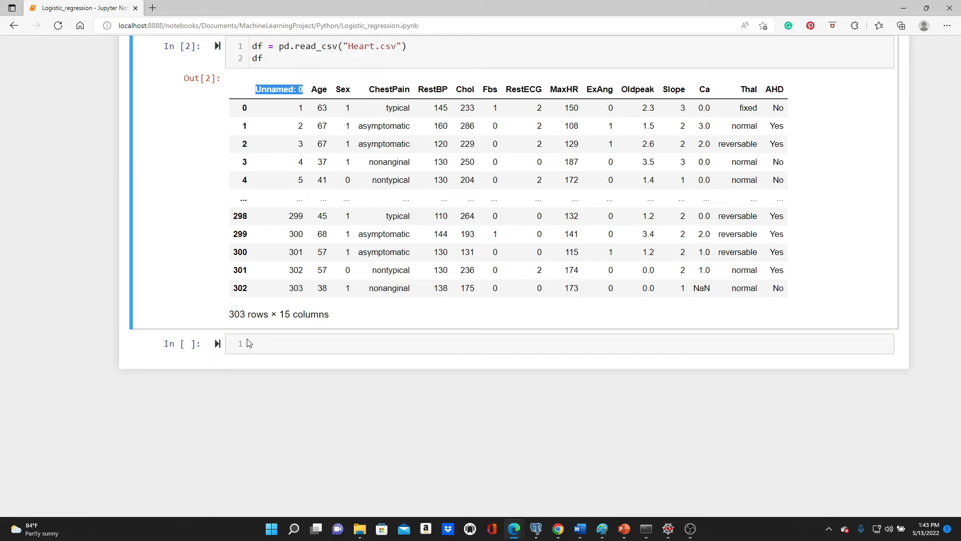
pyautogui.write('df =')
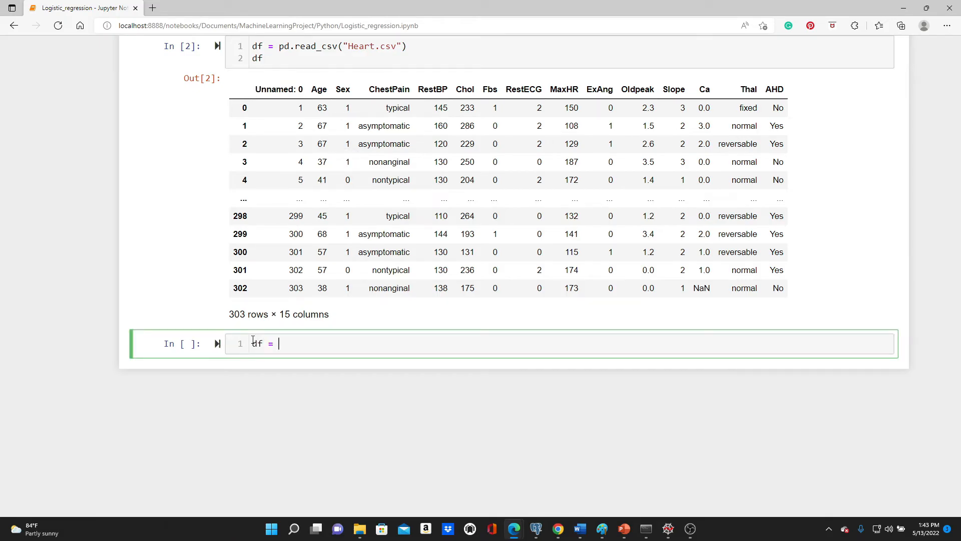
pyautogui.write('df.drop')
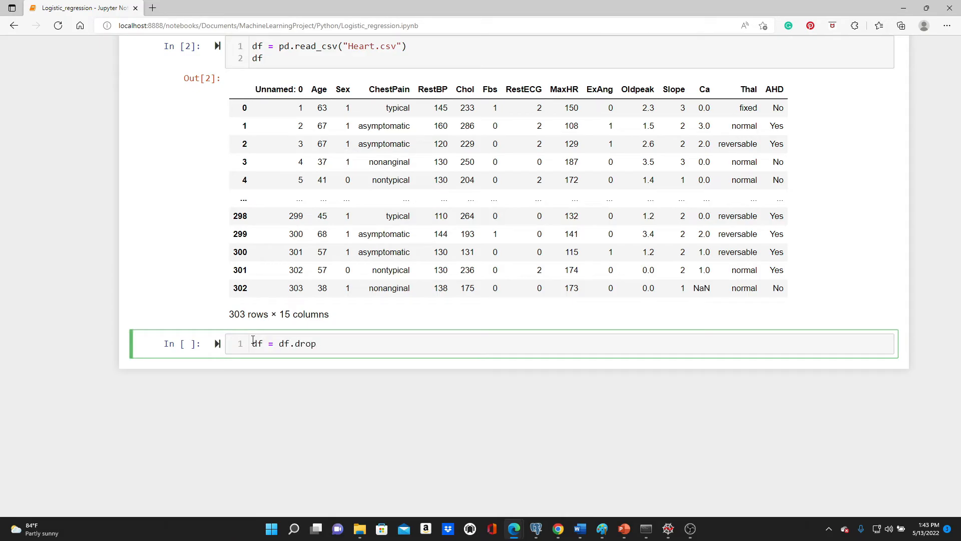
pyautogui.write('(column')
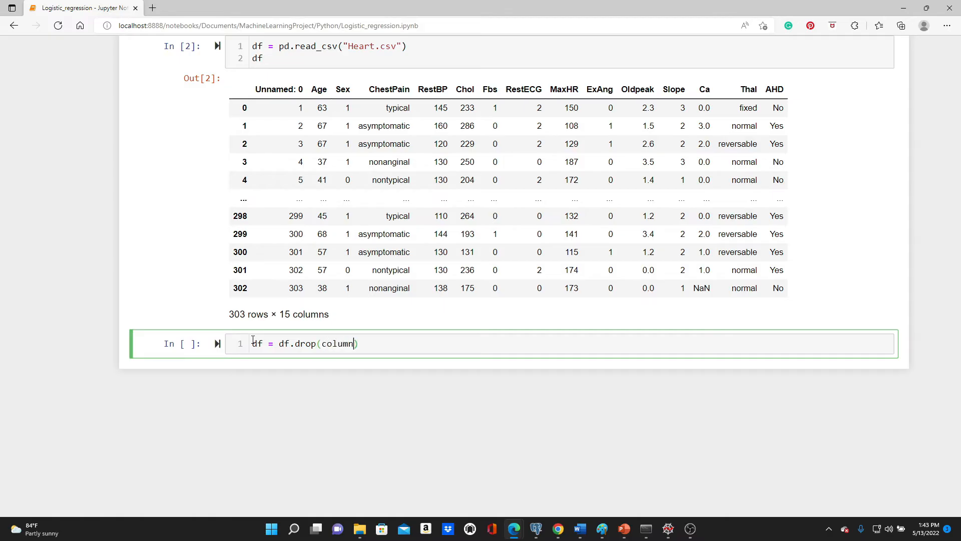
pyautogui.write("s = ''")
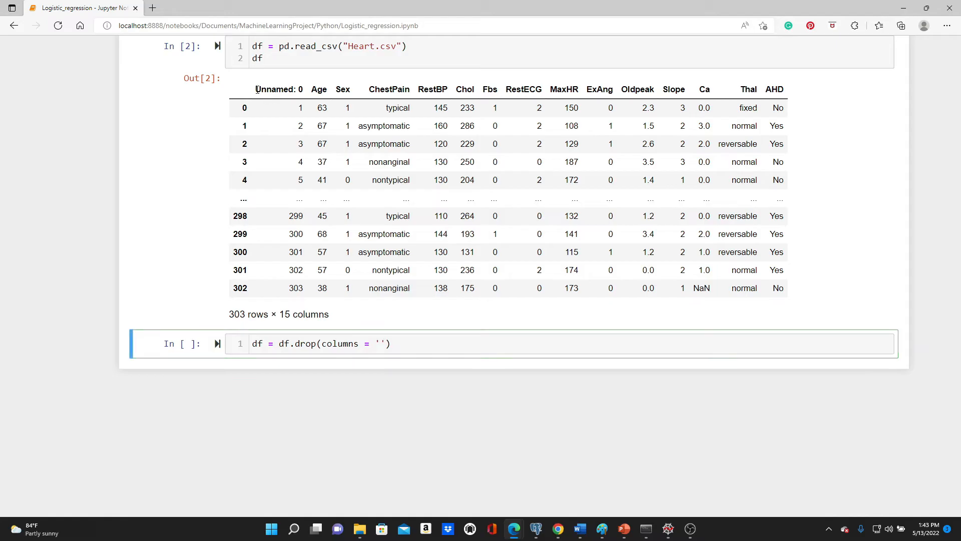
pyautogui.doubleClick(277, 89)
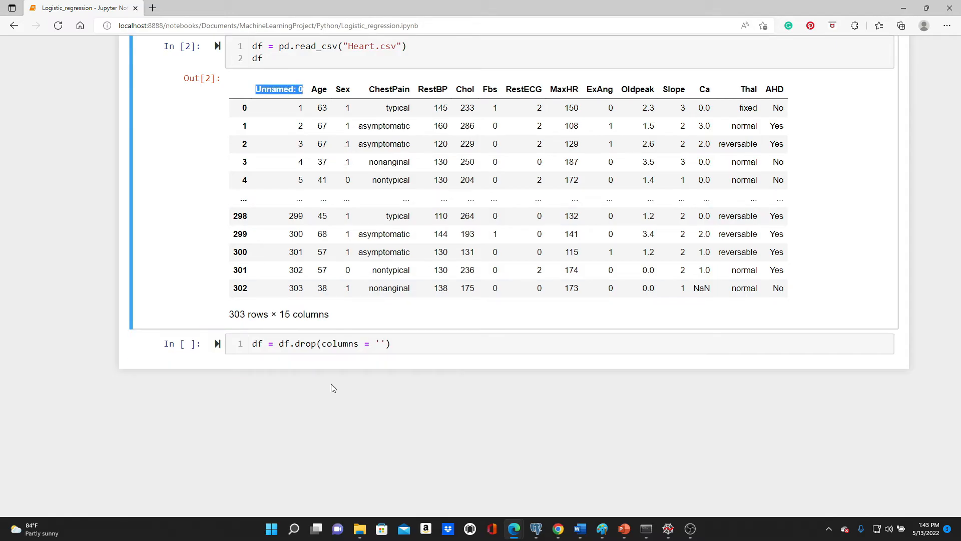
pyautogui.write('Unnamed: 0')
pyautogui.write('df')
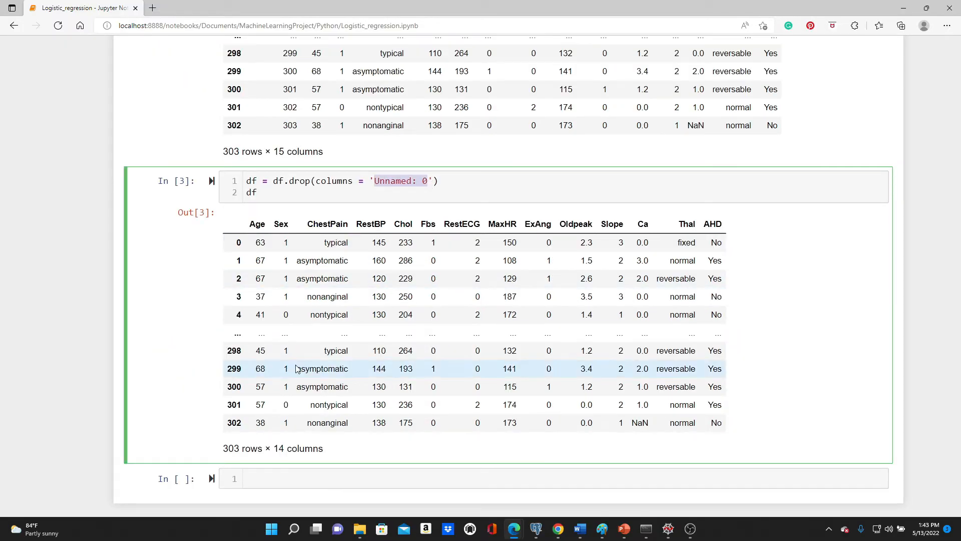
# Convert the ChestPain column to the 'category' dtype
pyautogui.scroll(3)
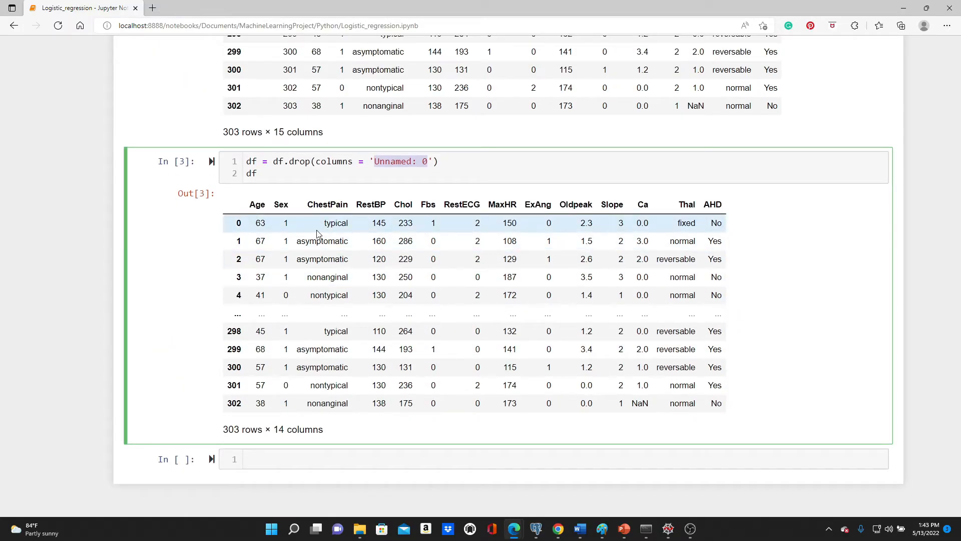
pyautogui.moveTo(334, 294)
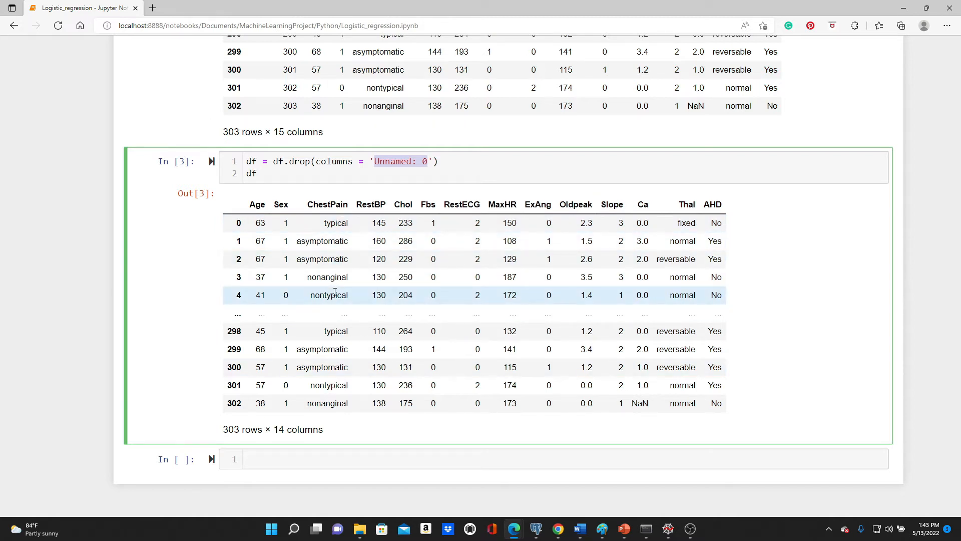
pyautogui.moveTo(715, 208)
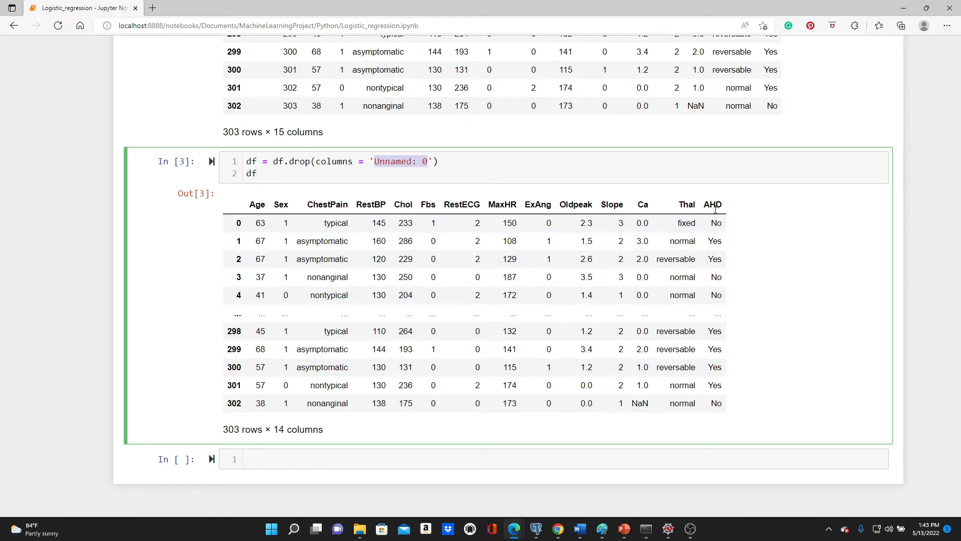
pyautogui.moveTo(461, 389)
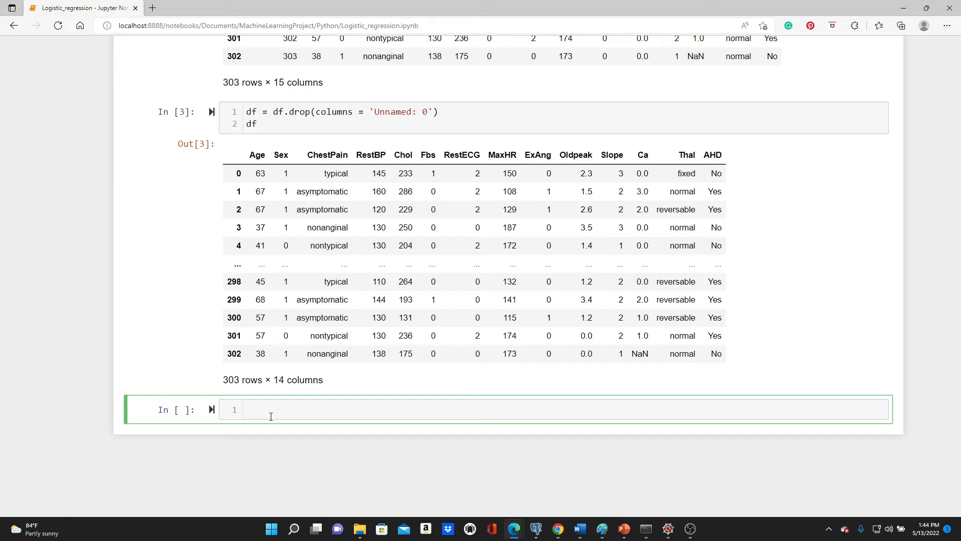
pyautogui.write('df[]')
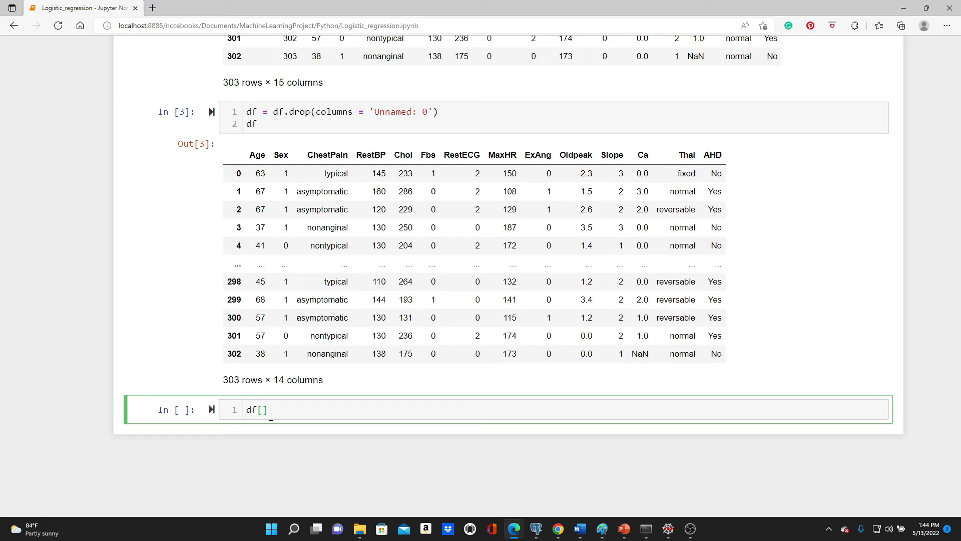
pyautogui.write("ChestPain'")
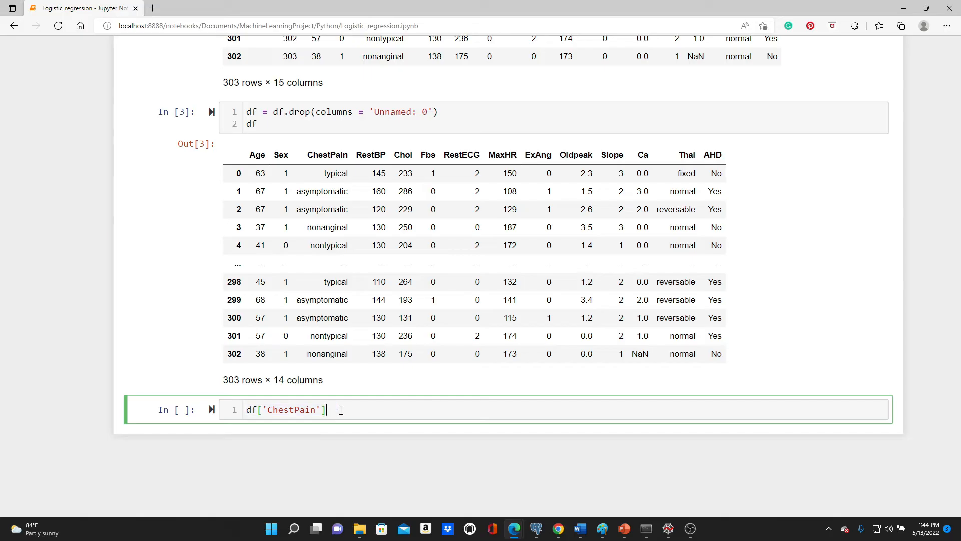
pyautogui.write("= df['ChestPain']")
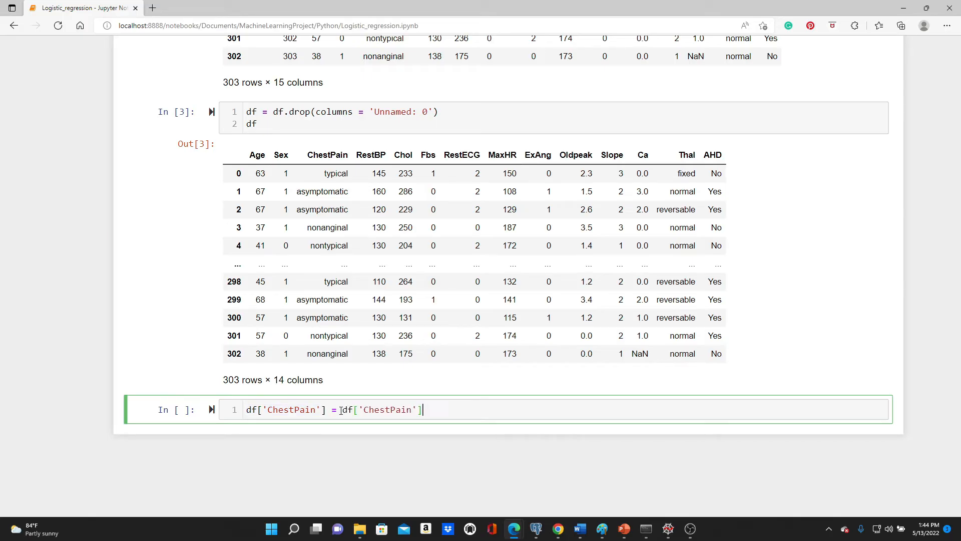
pyautogui.write('.astype(')
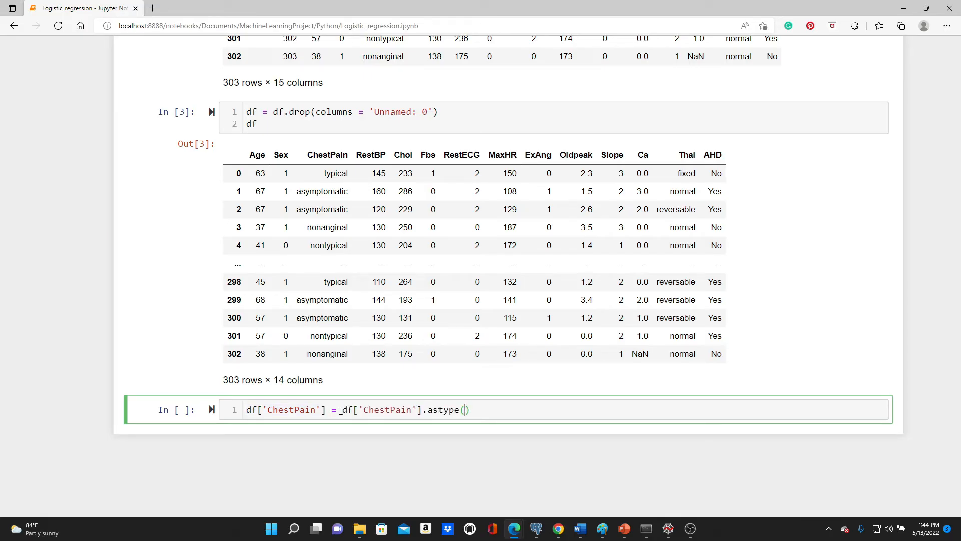
pyautogui.write("'category'")
pyautogui.write("df['ChestPain")
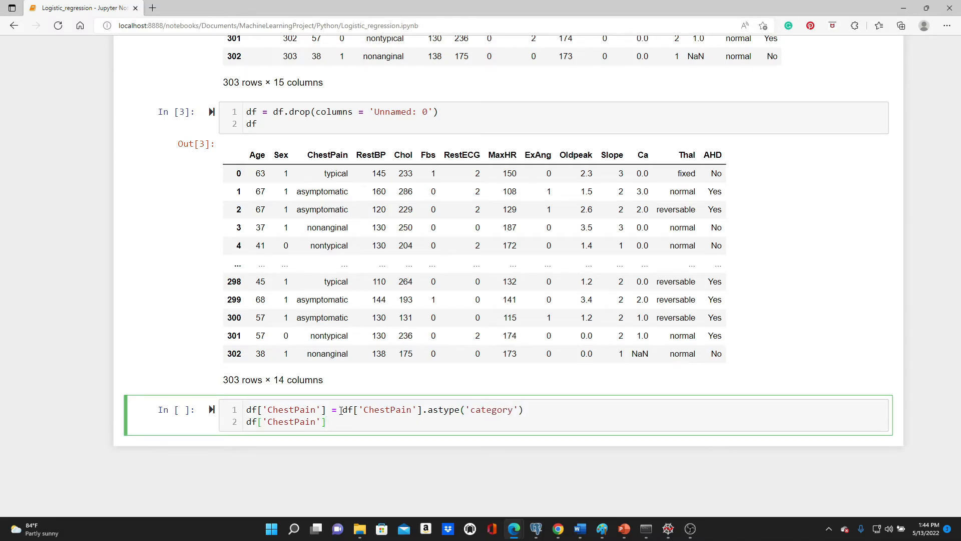
# Replace ChestPain with its .cat.codes numeric codes
pyautogui.write("= df['ChestPain'].")
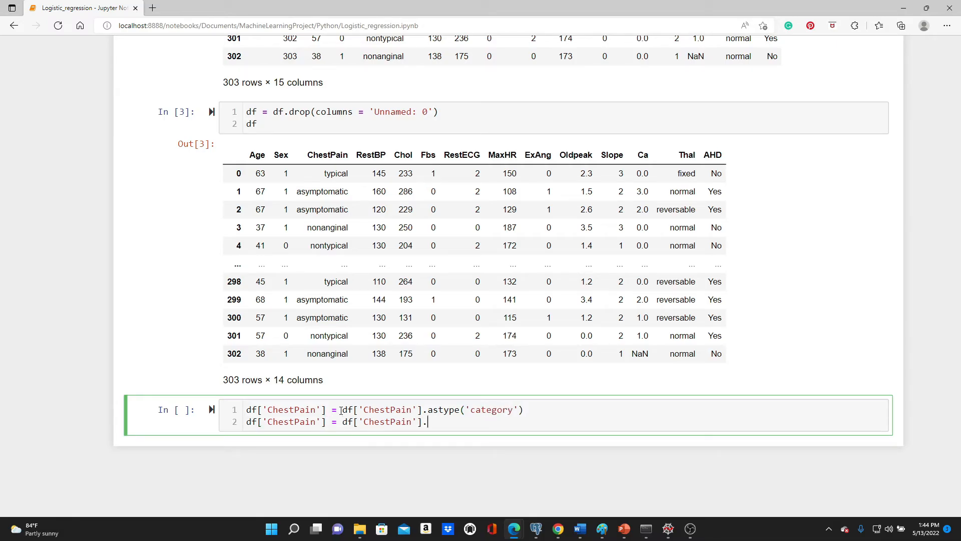
pyautogui.write('cat.codes')
pyautogui.write('df')
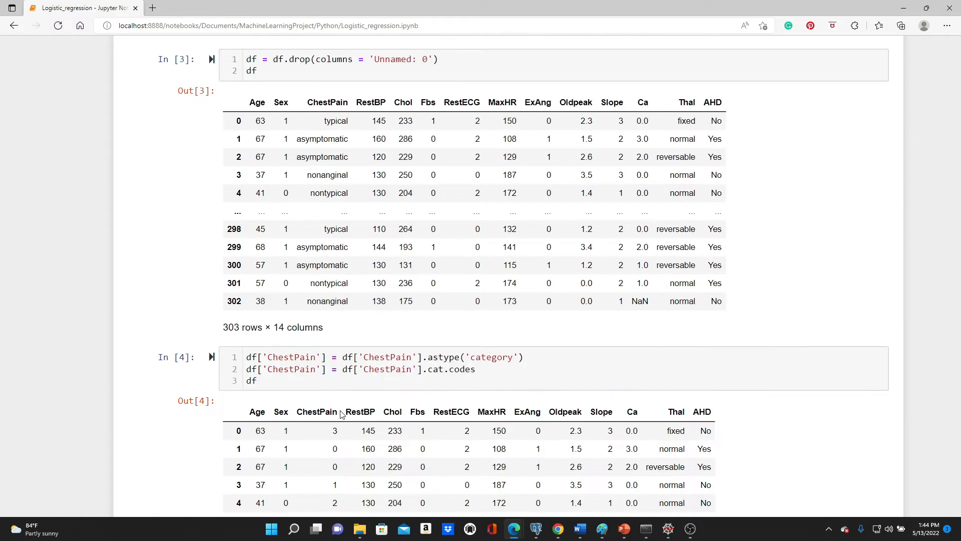
pyautogui.scroll(-3)
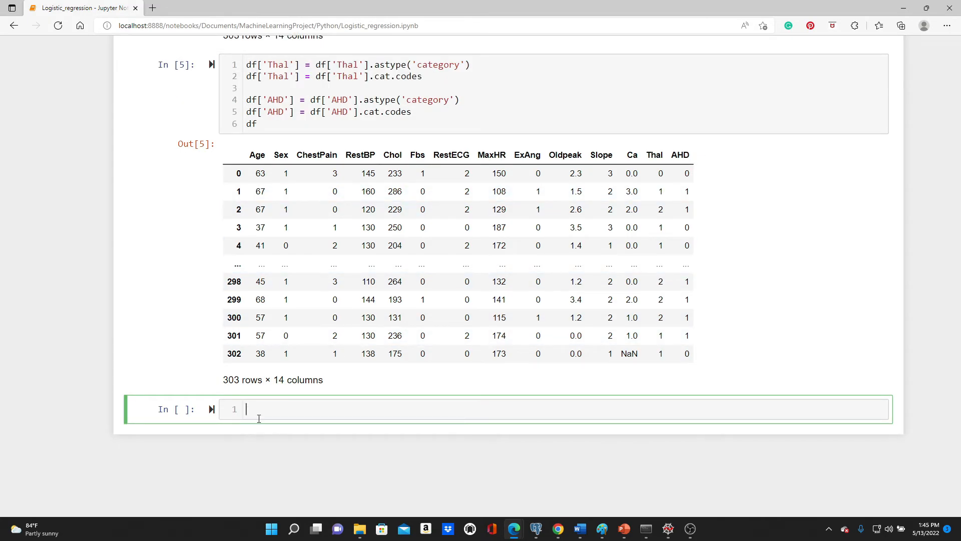
pyautogui.moveTo(641, 353)
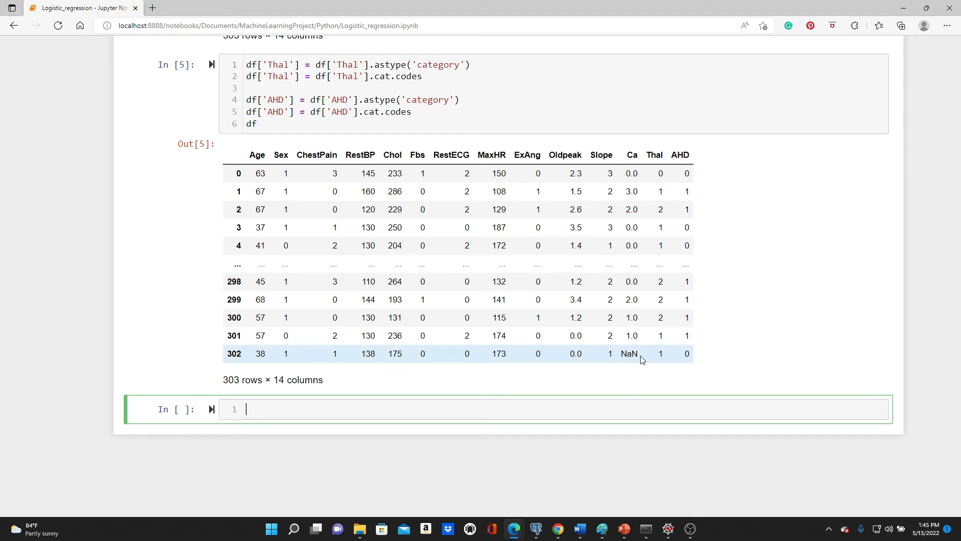
# Count missing values per column with df.isnull().sum()
pyautogui.write('d')
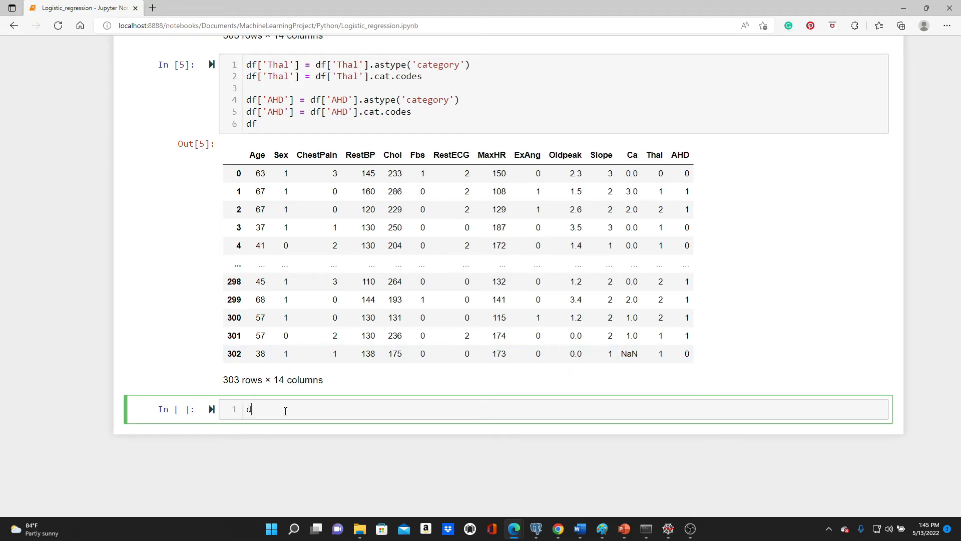
pyautogui.write('f.isnull')
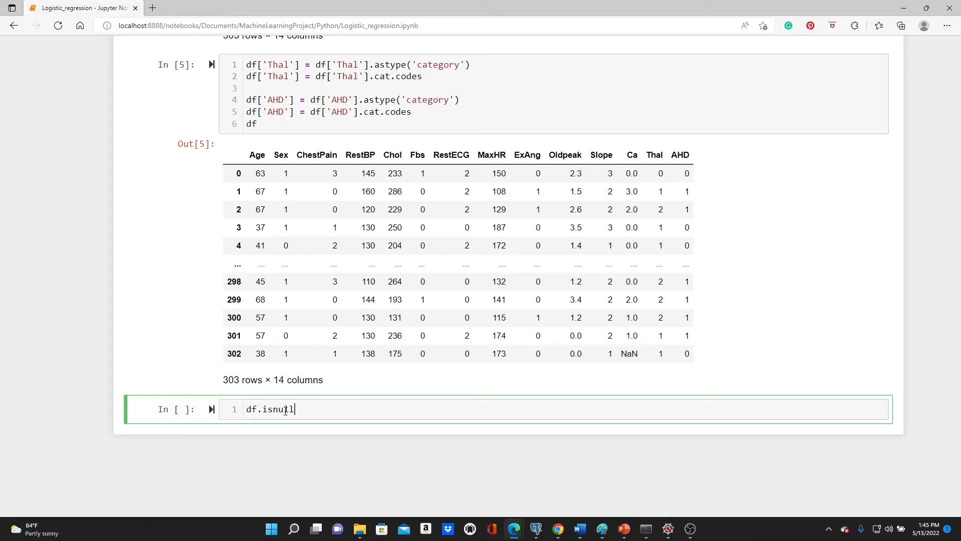
pyautogui.write('().sum(')
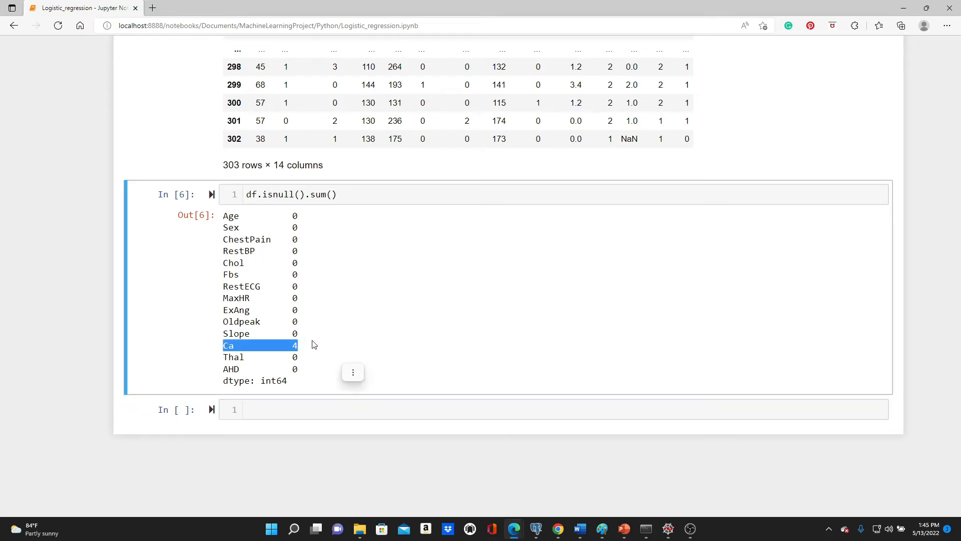
pyautogui.moveTo(220, 313)
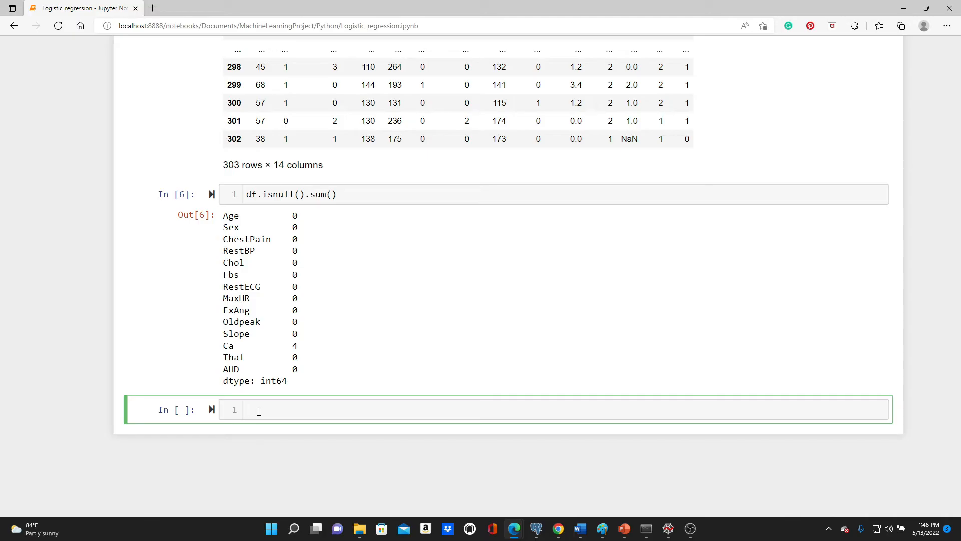
pyautogui.moveTo(227, 355)
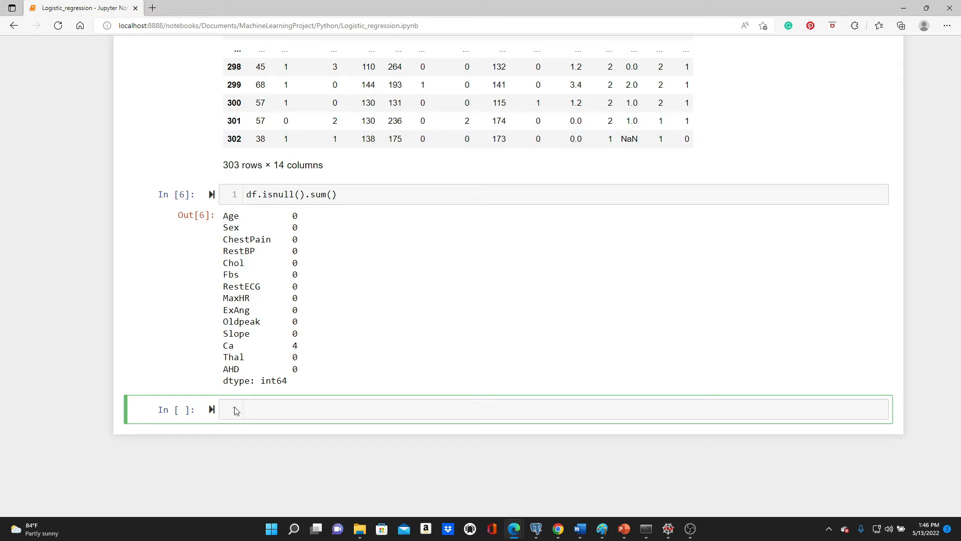
# Drop rows with missing values via df = df.dropna(), leaving 299 rows
pyautogui.write('df')
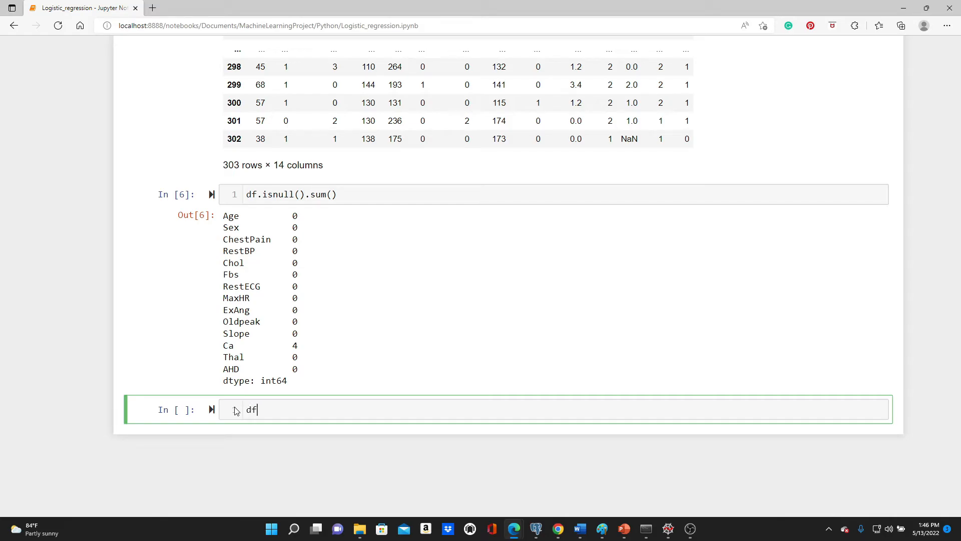
pyautogui.write('= df.')
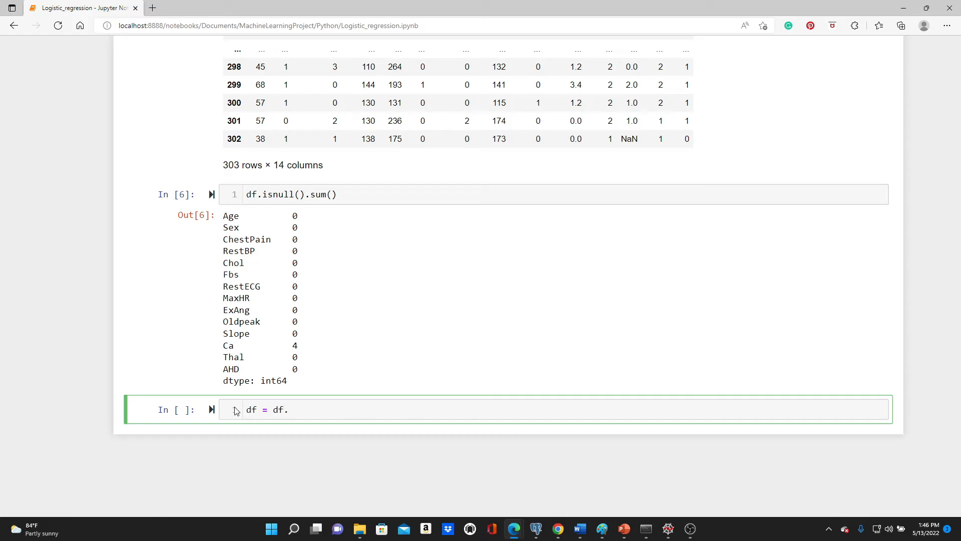
pyautogui.write('dro')
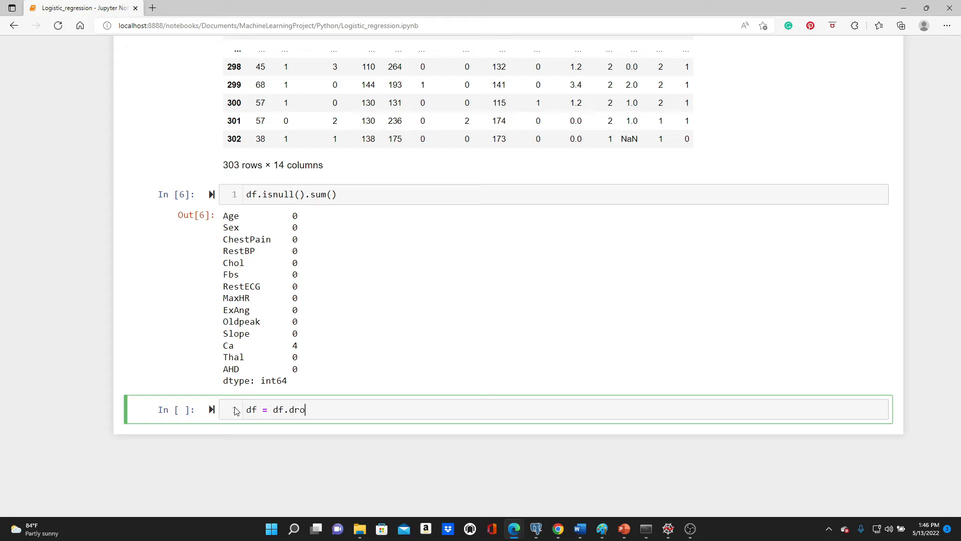
pyautogui.write('pna()')
pyautogui.write('df')
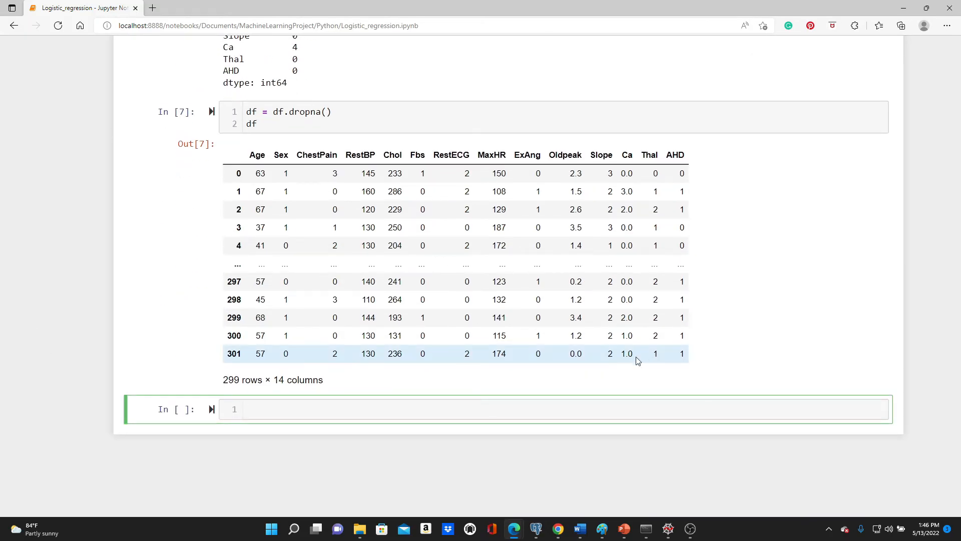
pyautogui.moveTo(463, 327)
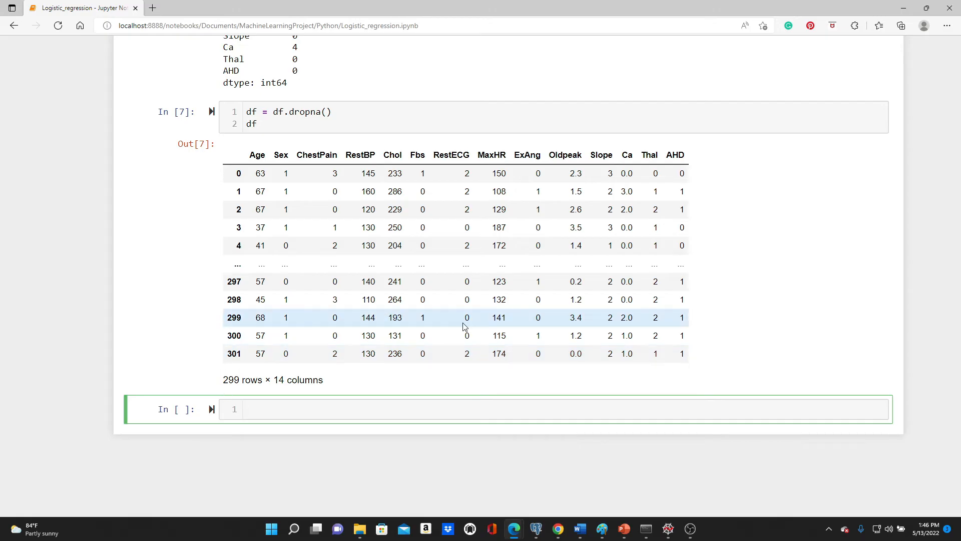
pyautogui.scroll(3)
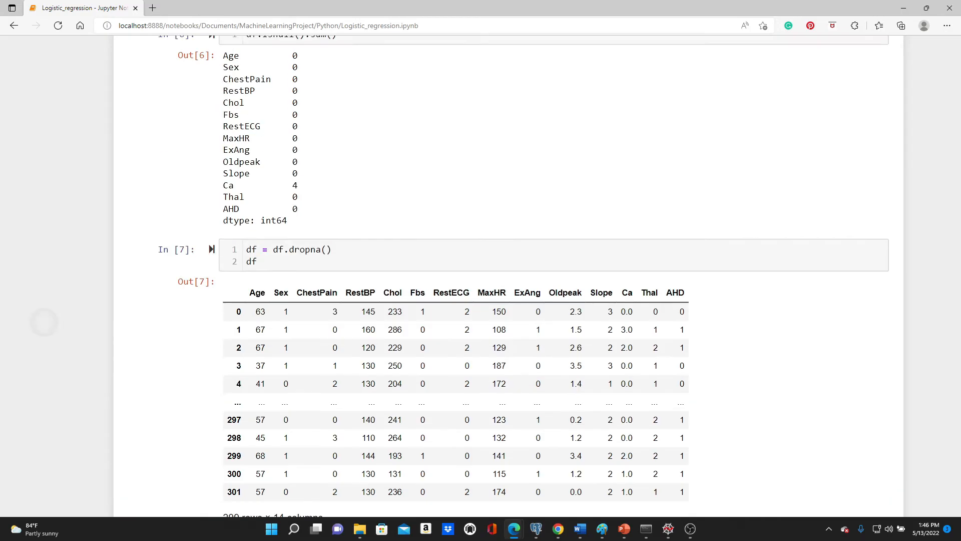
pyautogui.scroll(3)
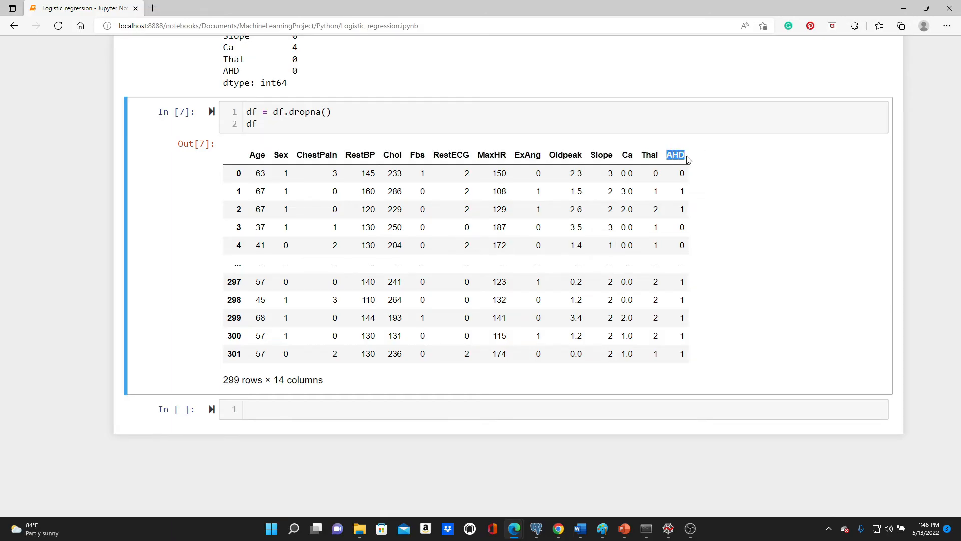
pyautogui.click(310, 408)
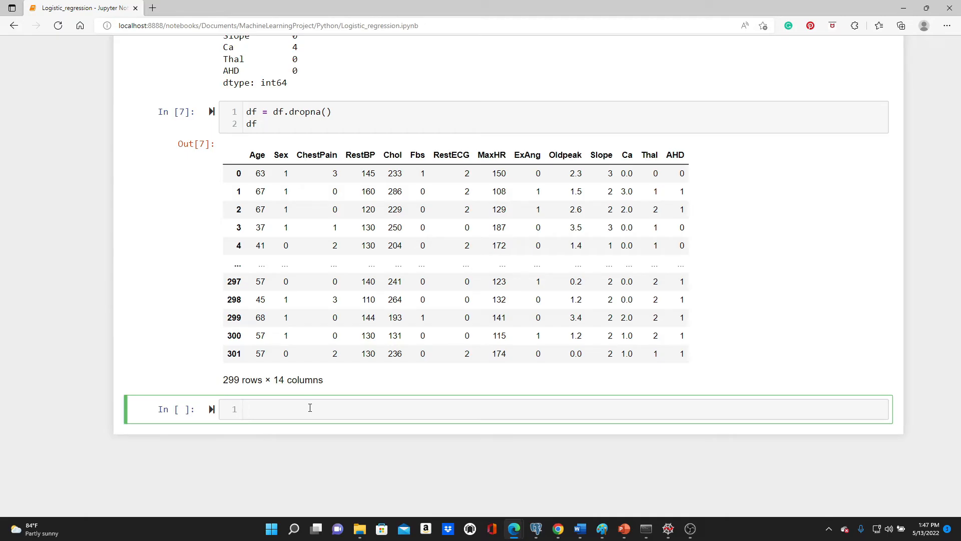
# Define features X as df without the AHD column and display it
pyautogui.write('X = df.')
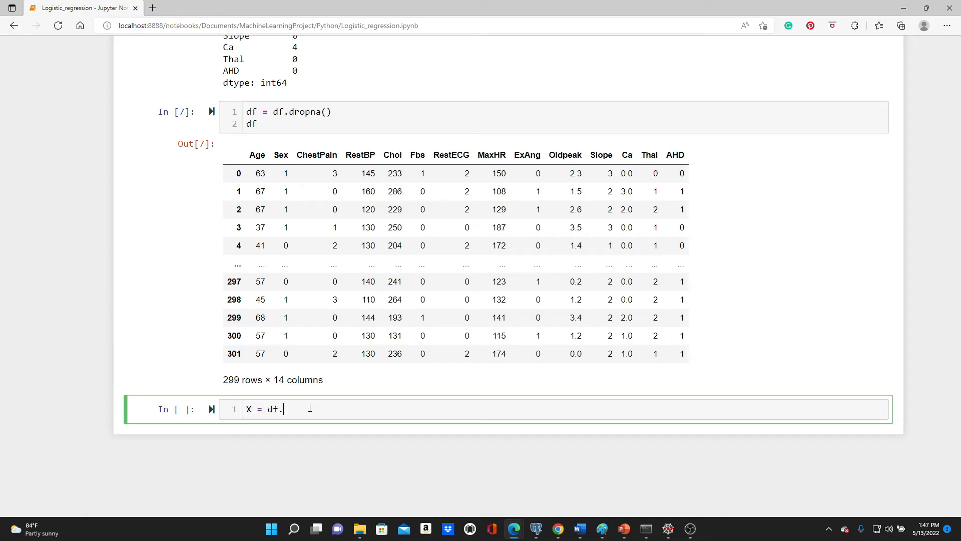
pyautogui.write('drop()')
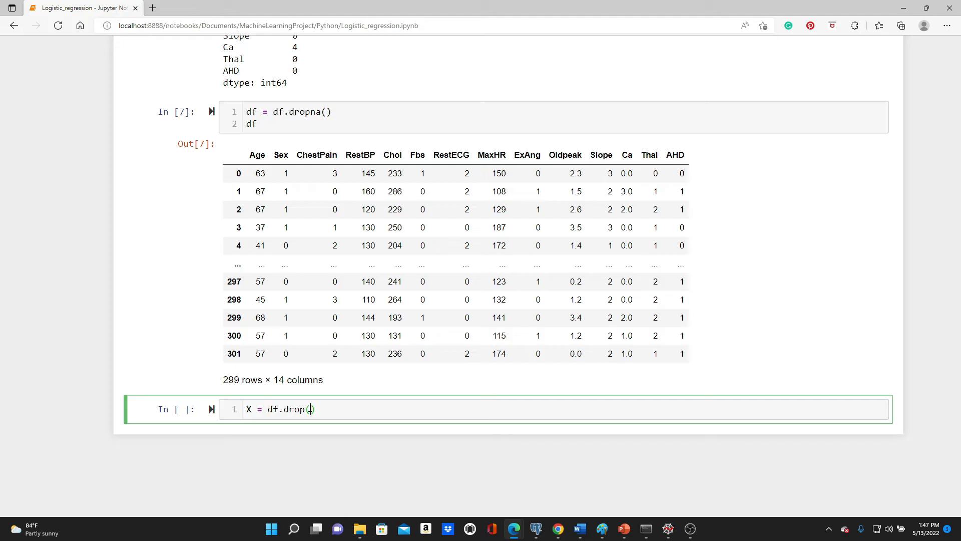
pyautogui.write("columns = '")
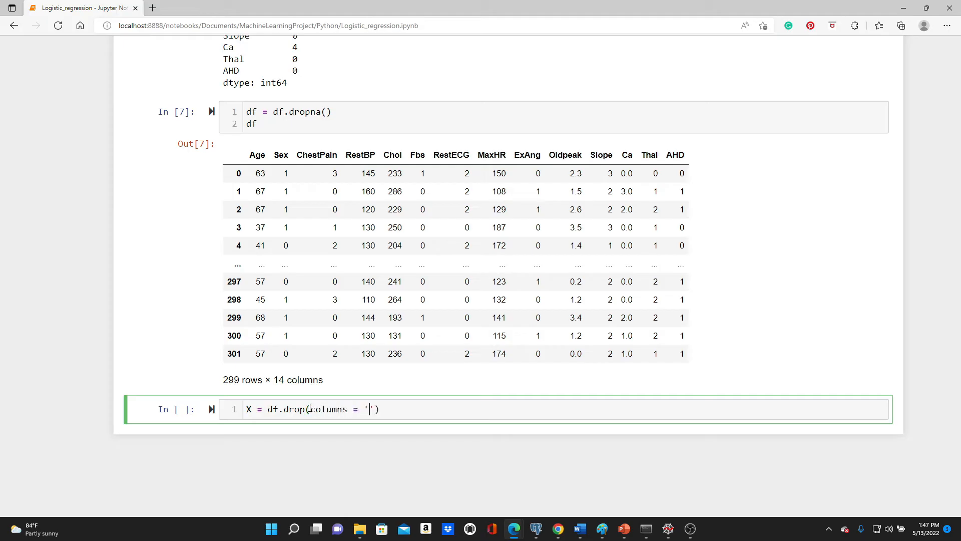
pyautogui.write('AHD')
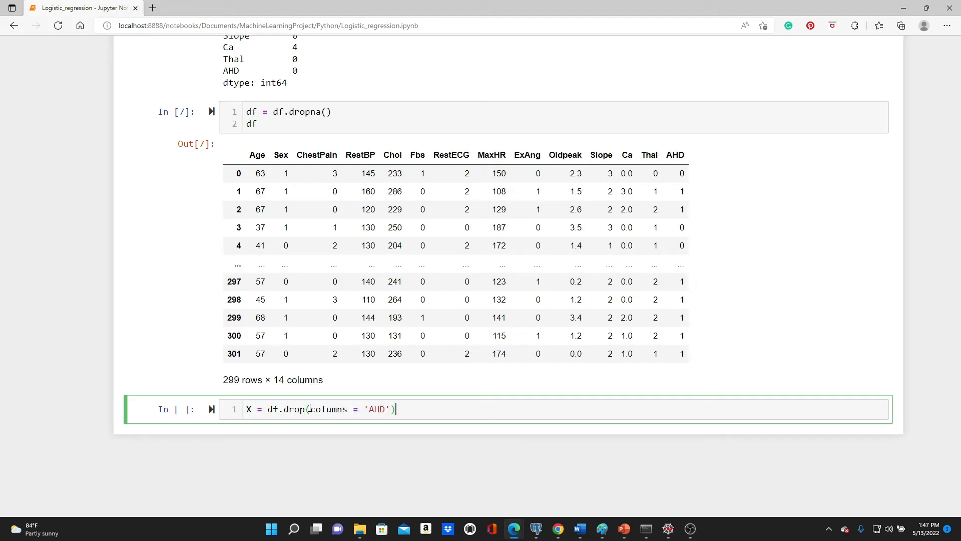
pyautogui.press('shift+enter')
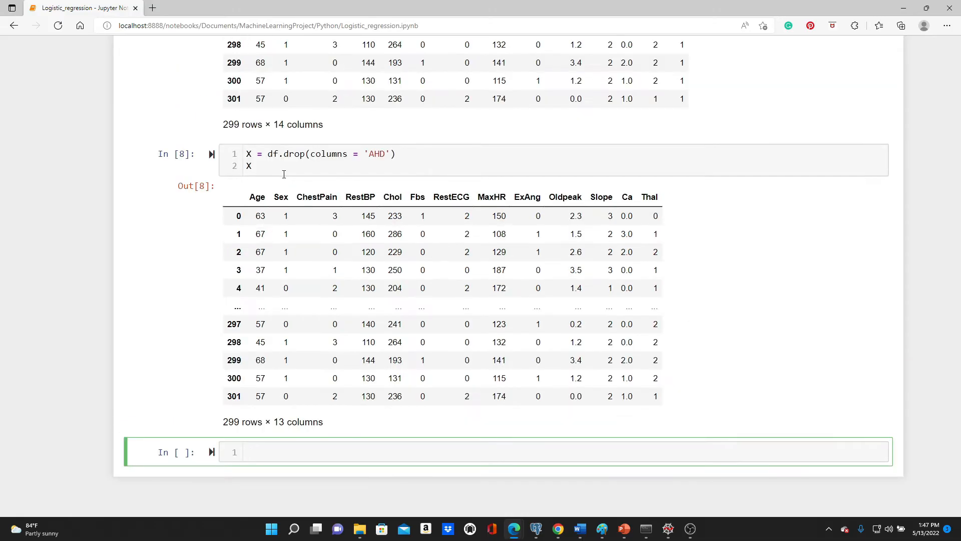
pyautogui.moveTo(358, 441)
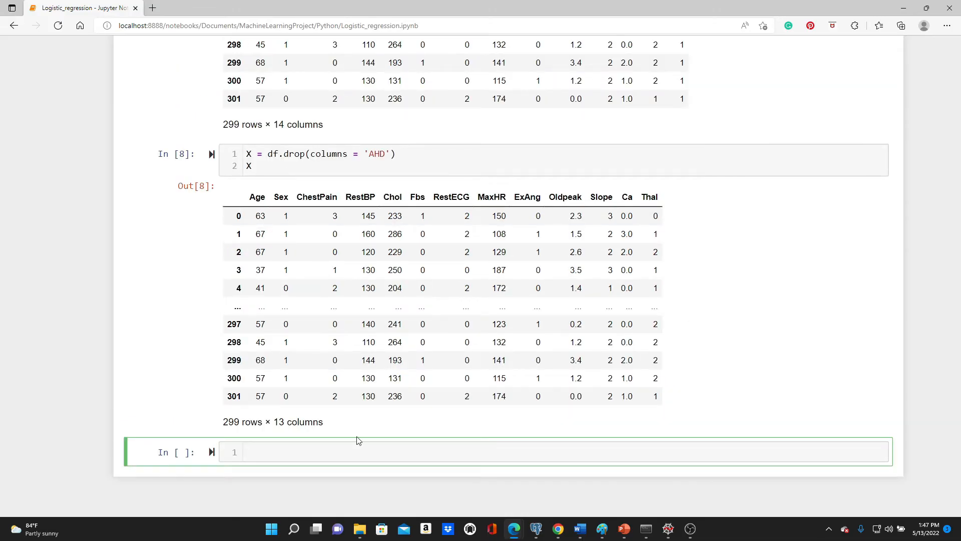
# Define target y as the AHD column of df
pyautogui.write('y =')
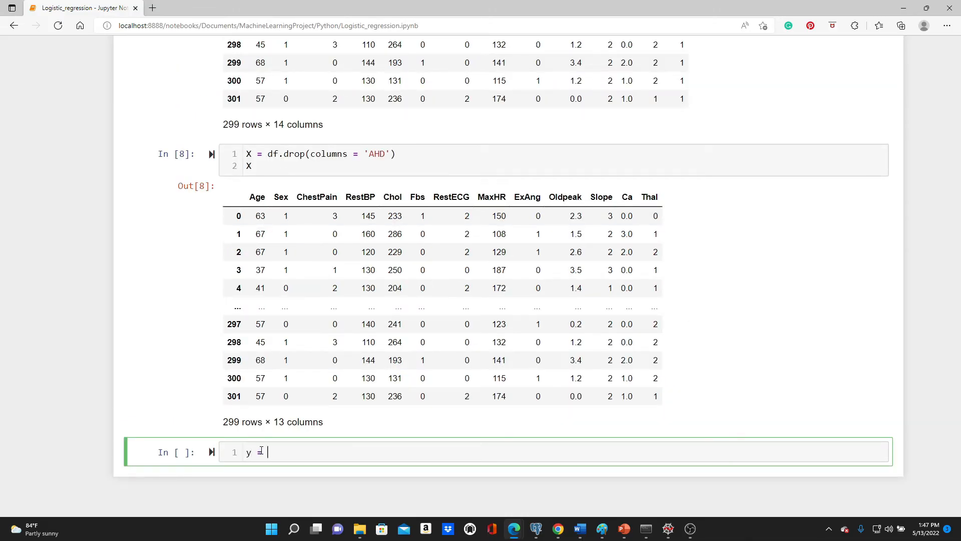
pyautogui.write("df['AHD']")
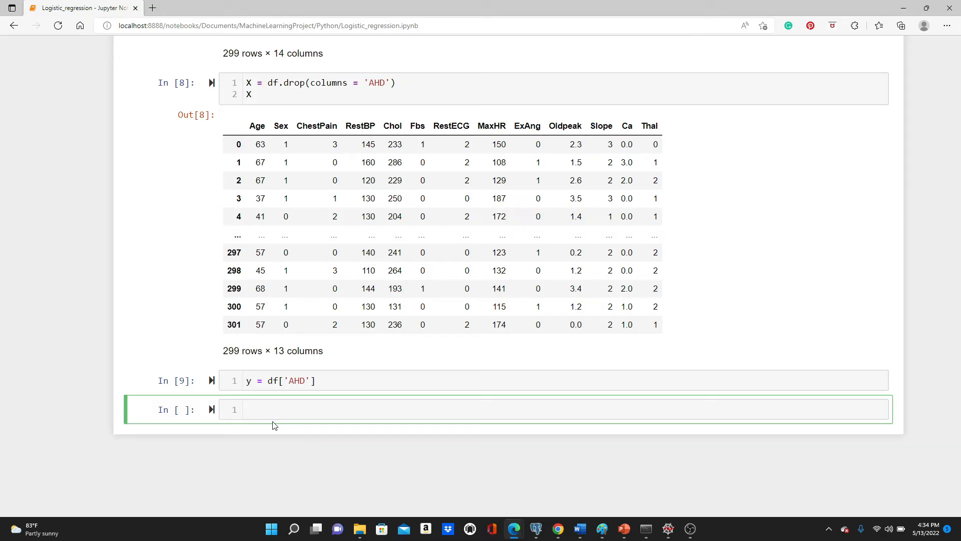
# Import train_test_split from sklearn.model_selection
pyautogui.write('from sklearn.mod')
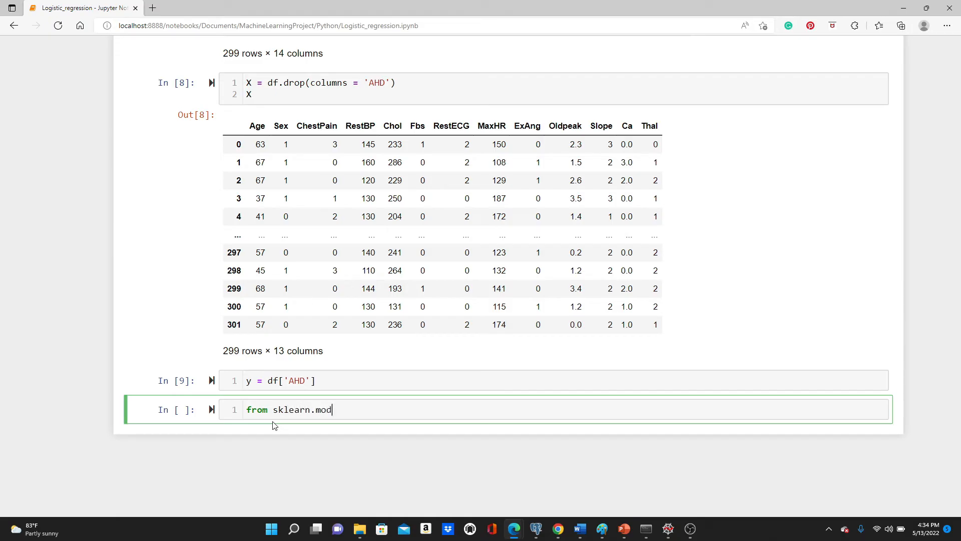
pyautogui.write('el_selection')
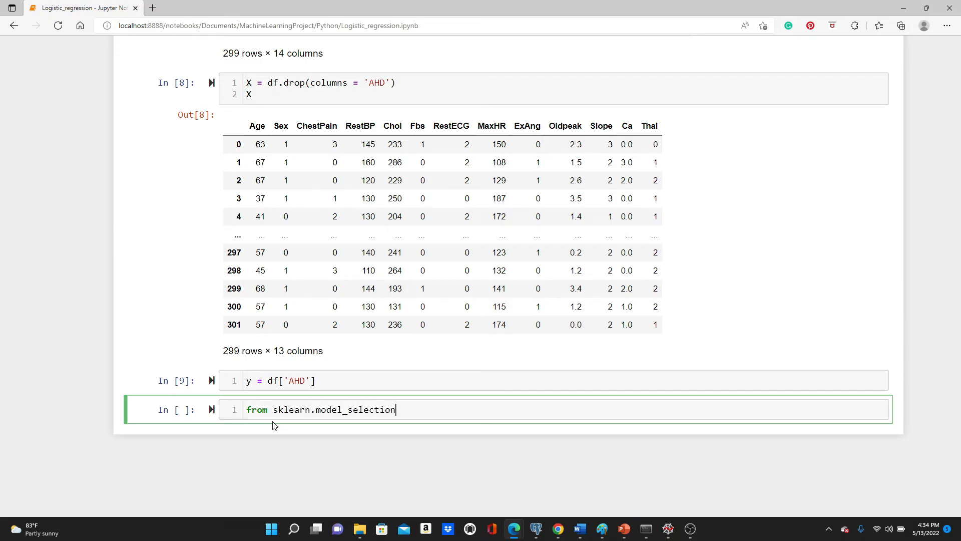
pyautogui.write('import')
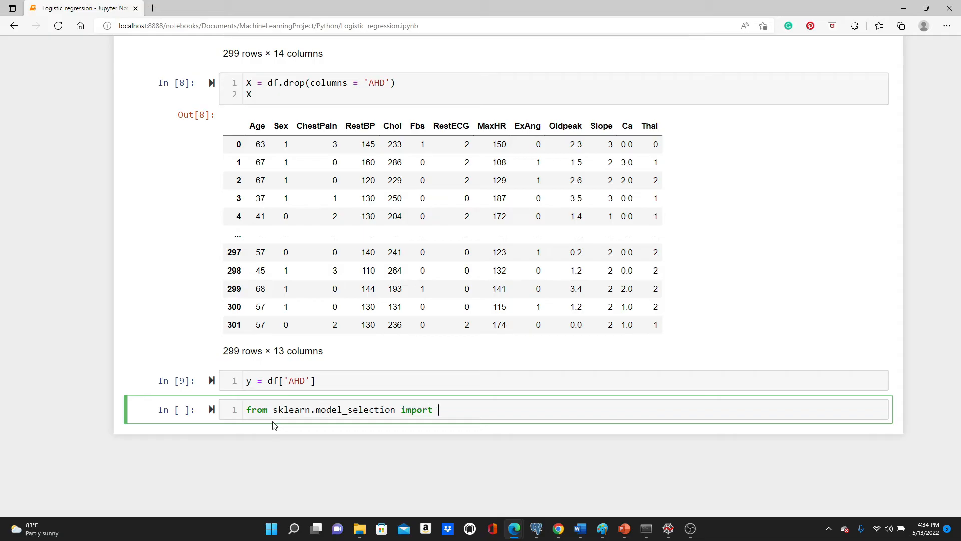
pyautogui.write('train_test')
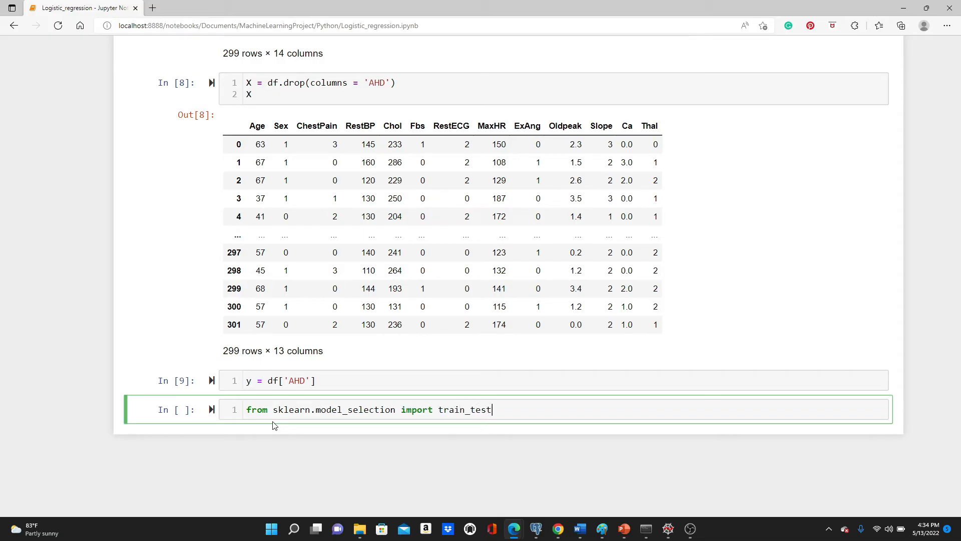
pyautogui.write('_split')
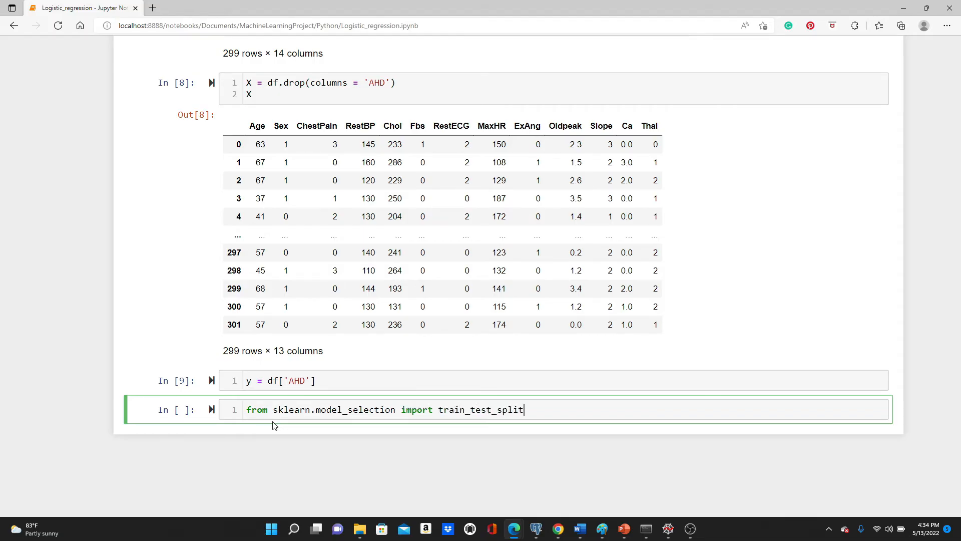
pyautogui.press('Shift+Enter')
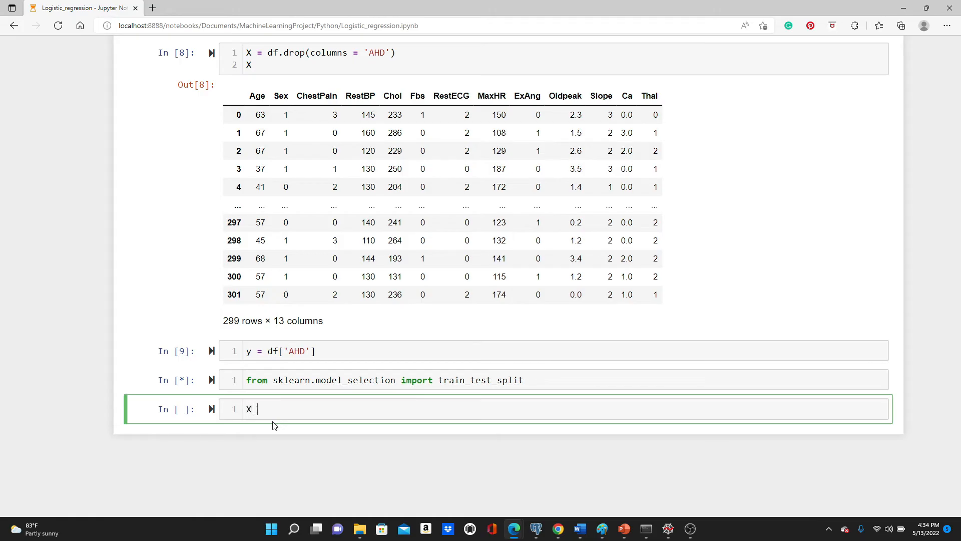
# Split X and y into X_train, X_test, y_train, y_test with test_size 0.3 and random_state 21
pyautogui.write('train,')
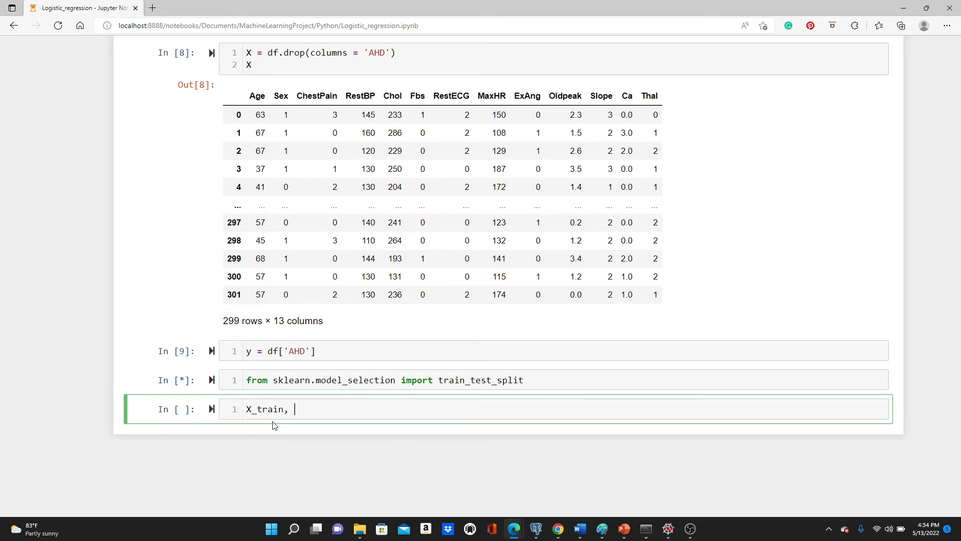
pyautogui.write('X_test')
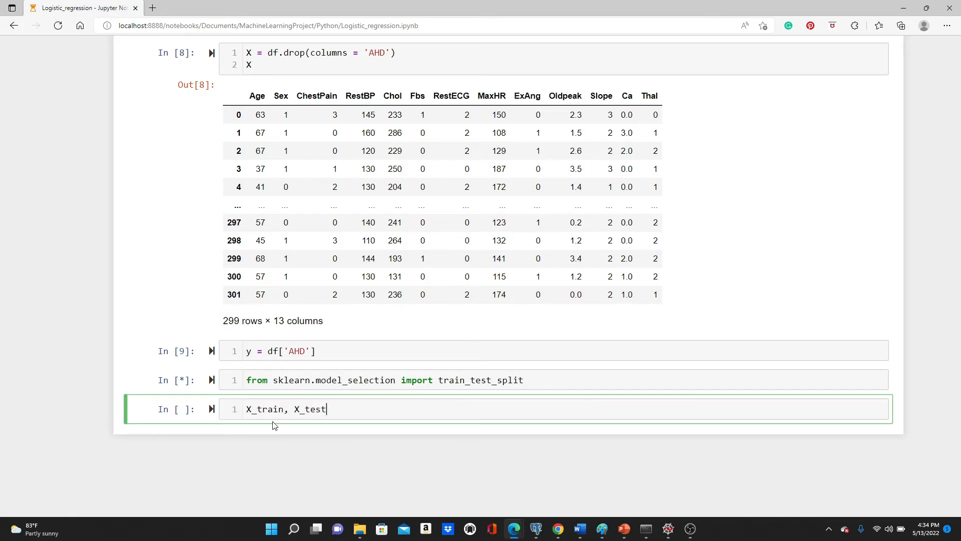
pyautogui.write(', y_tra')
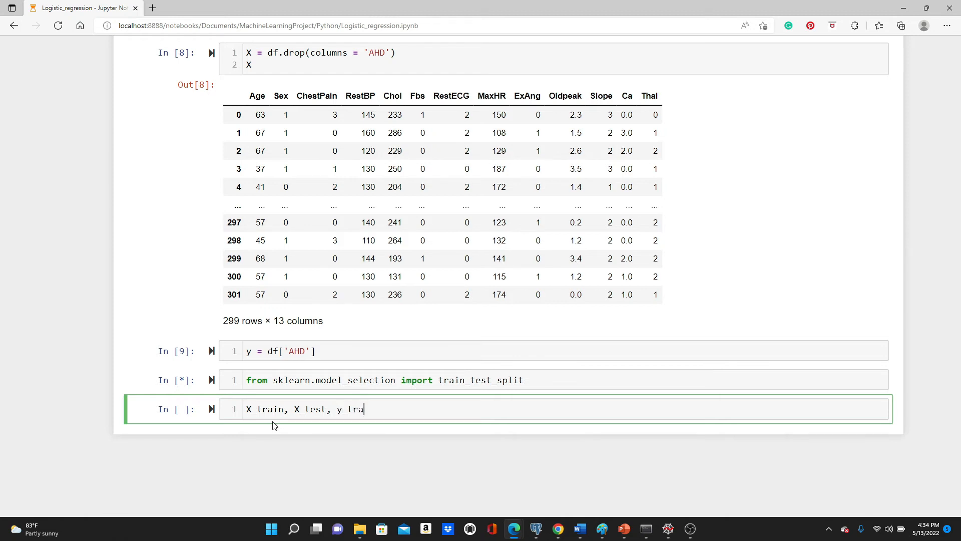
pyautogui.write('in,')
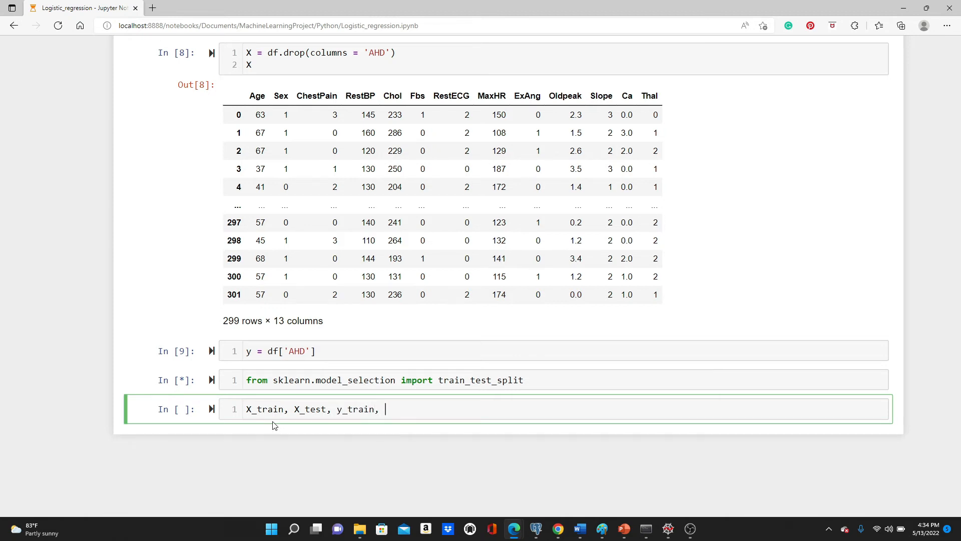
pyautogui.write('y_test')
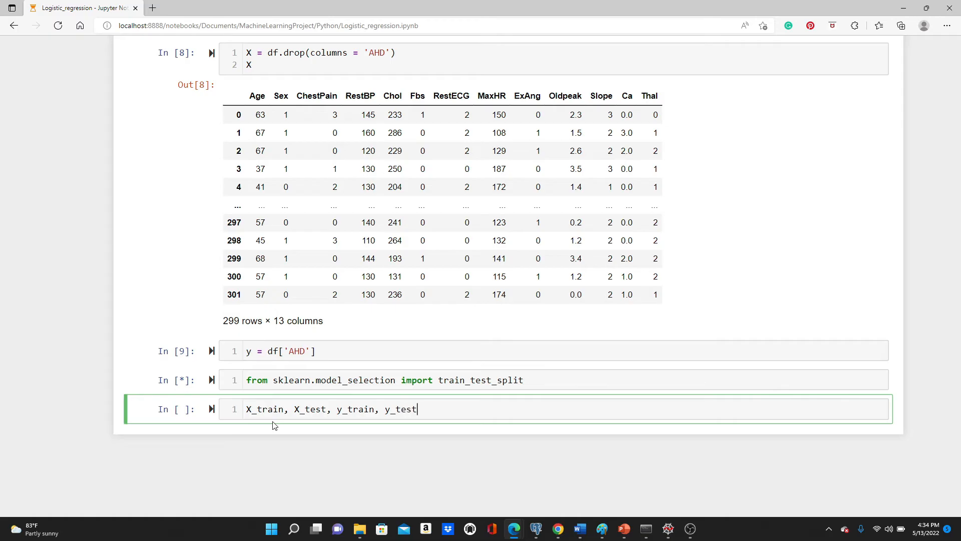
pyautogui.write('= trai')
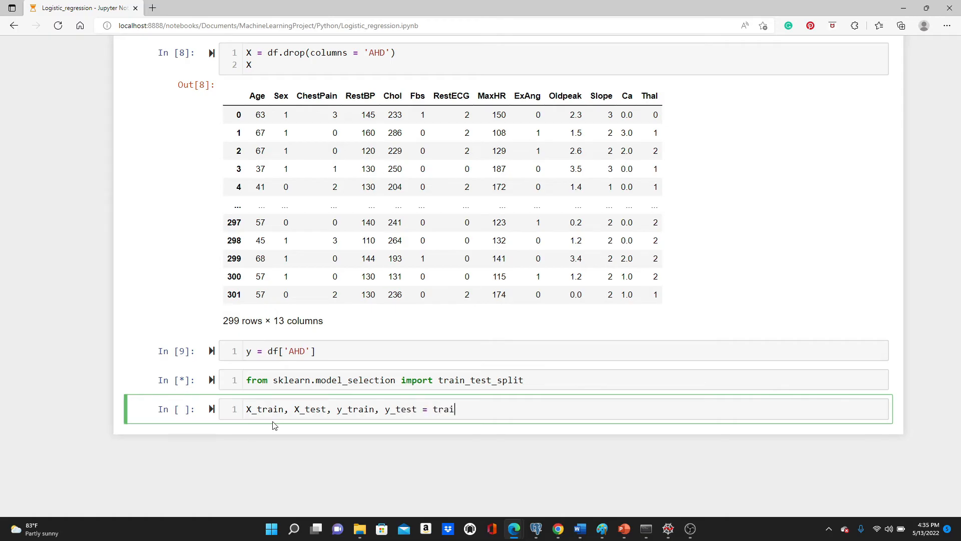
pyautogui.write('n_test')
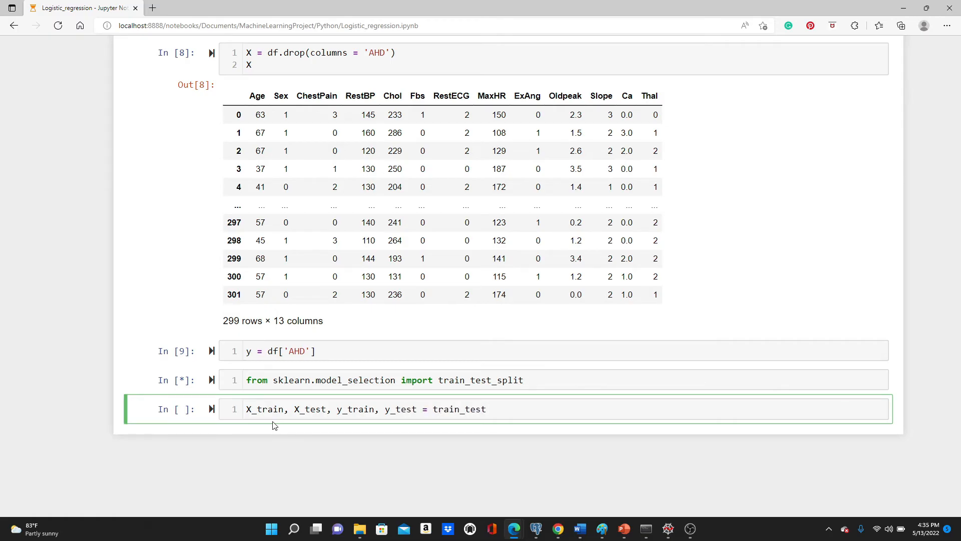
pyautogui.write('_split')
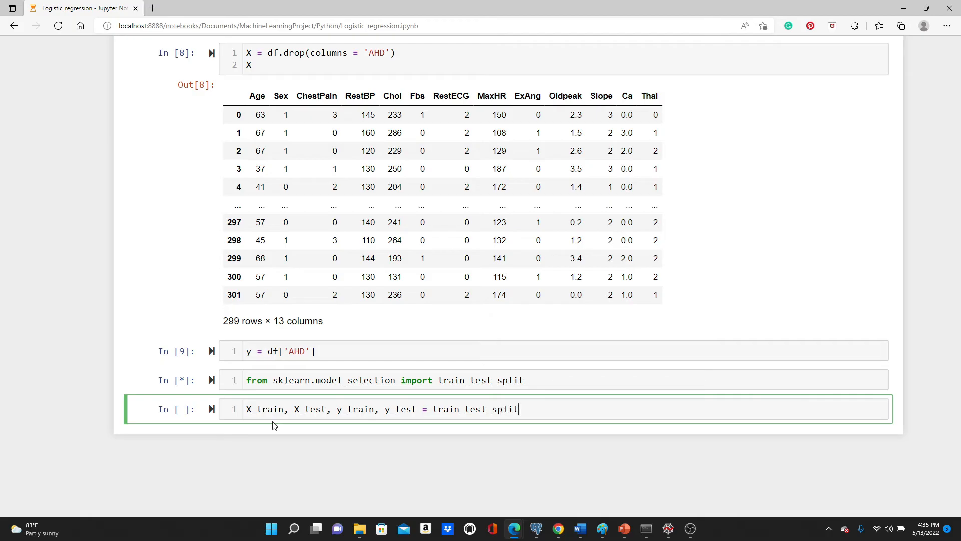
pyautogui.write('(X, y,')
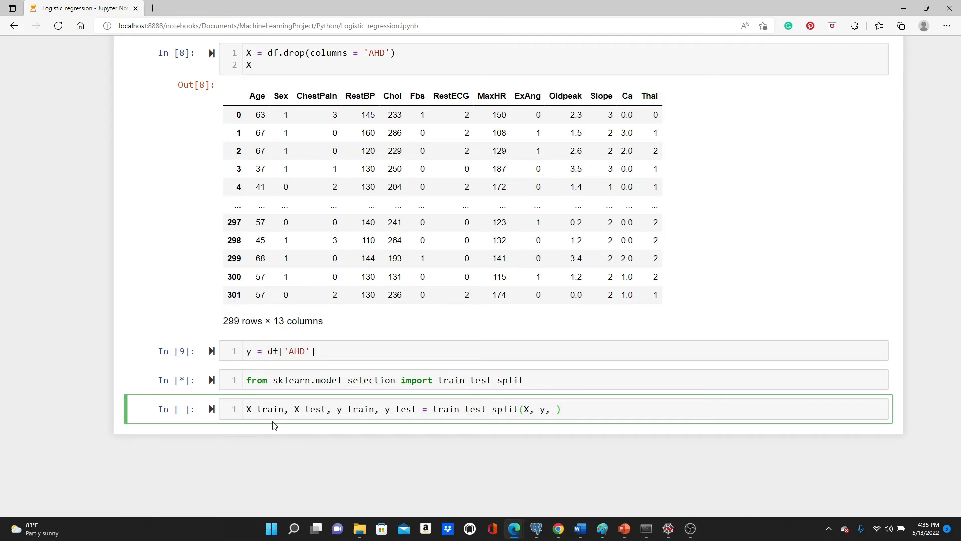
pyautogui.moveTo(281, 430)
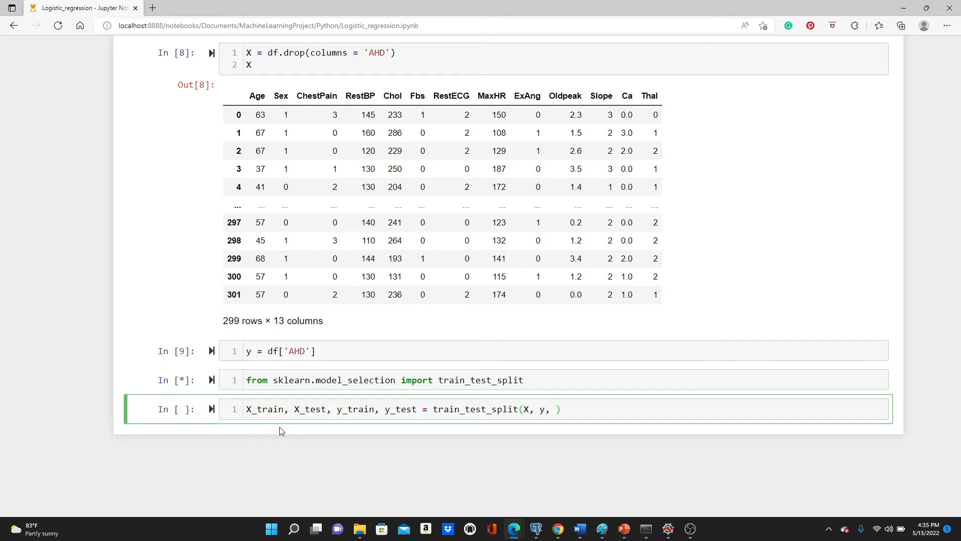
pyautogui.write('test_s')
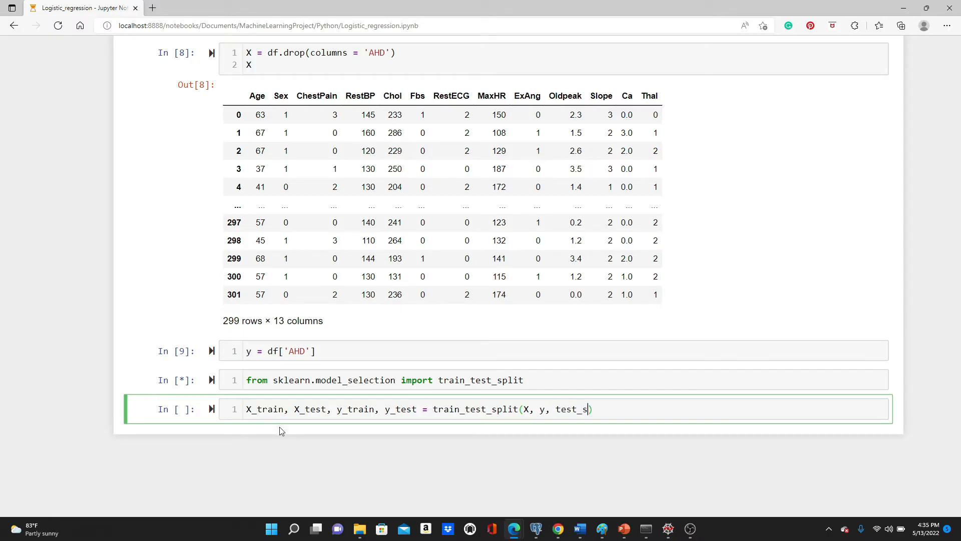
pyautogui.write('ize = 0.')
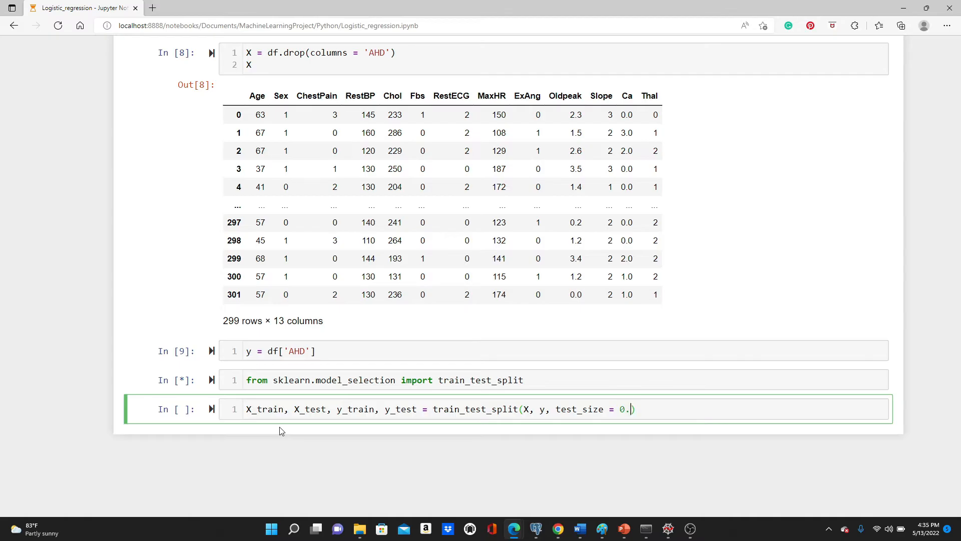
pyautogui.write('3)')
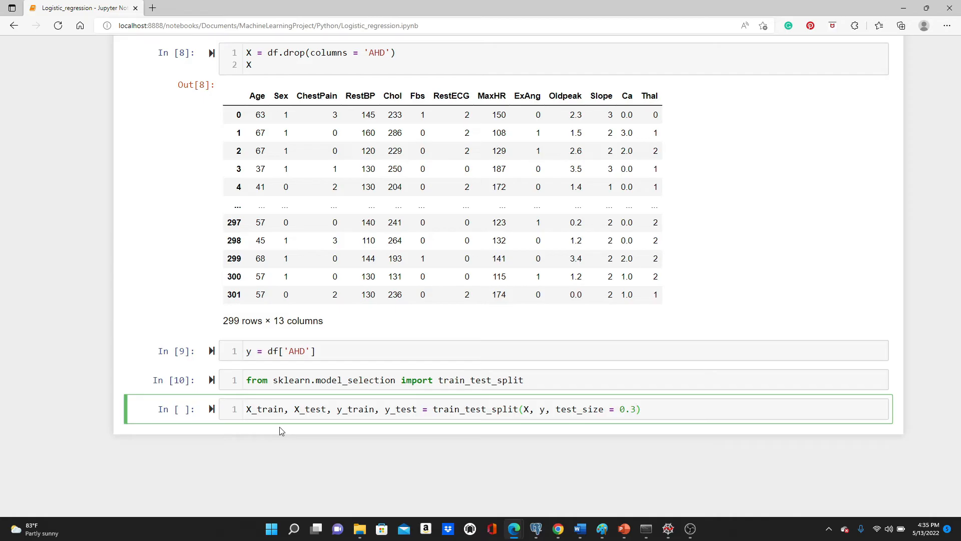
pyautogui.write(', ran')
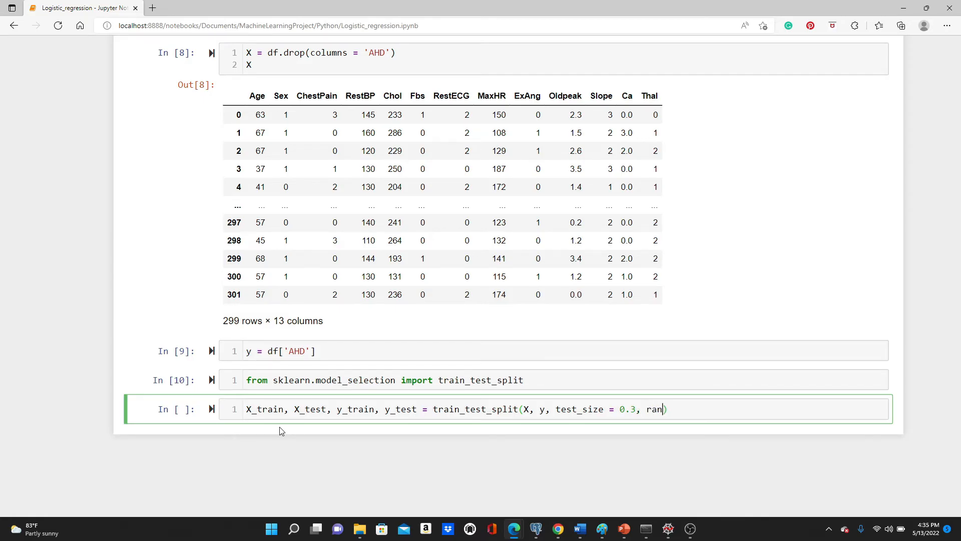
pyautogui.write('dom_state =')
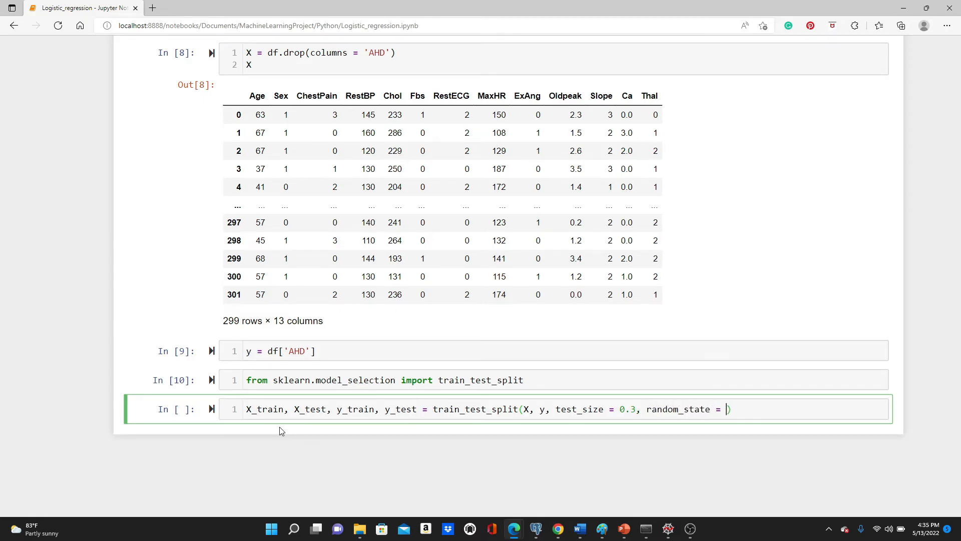
pyautogui.write('21)')
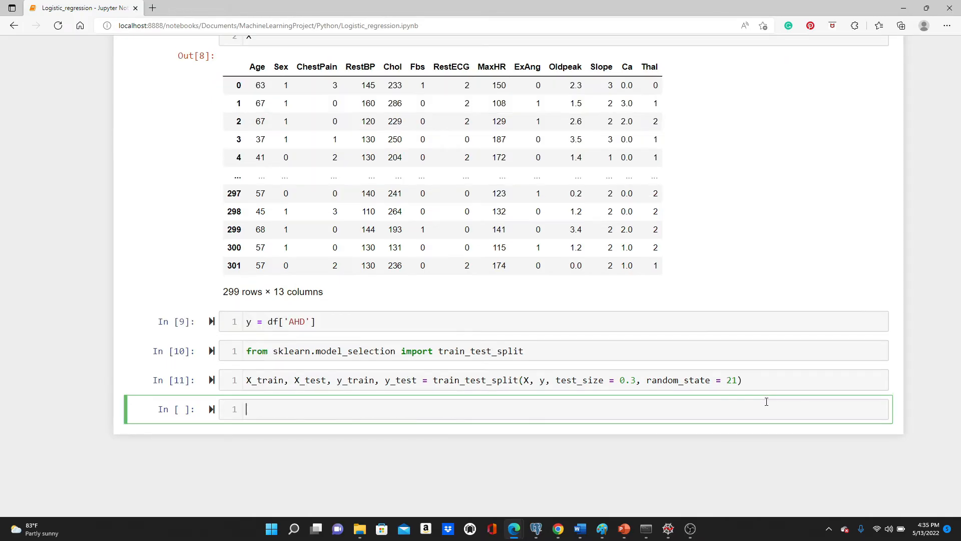
# Display X_test (90 rows by 13 columns) and compare it with the X_train output
pyautogui.write('X_rr')
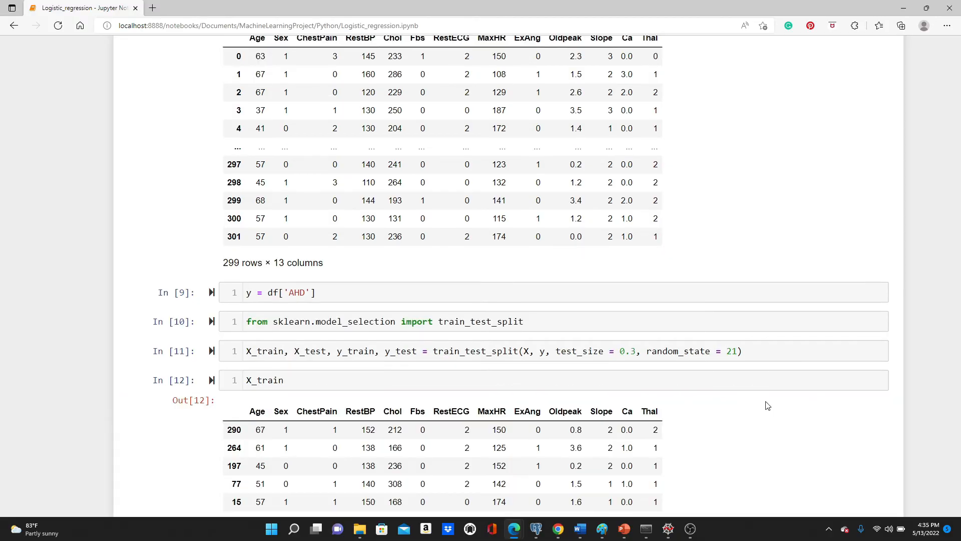
pyautogui.scroll(-3)
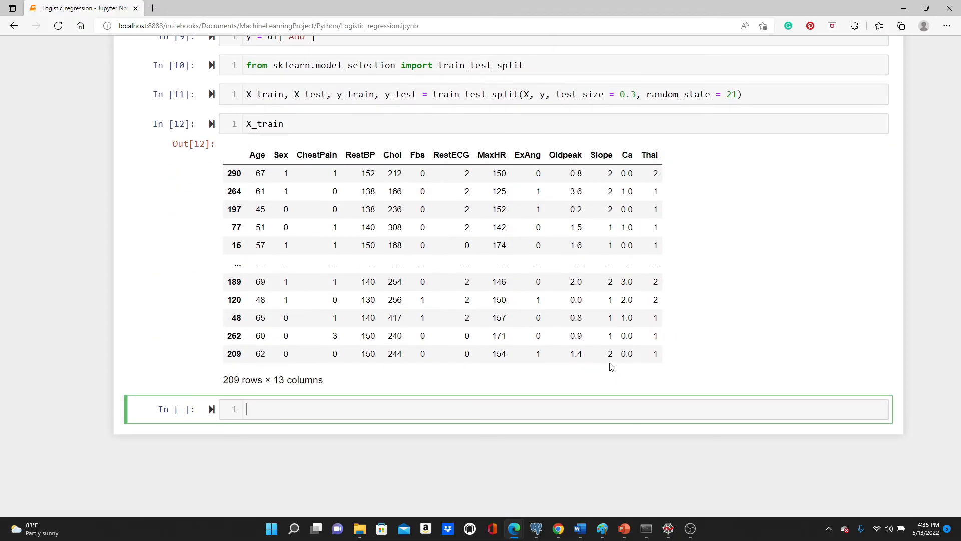
pyautogui.moveTo(290, 438)
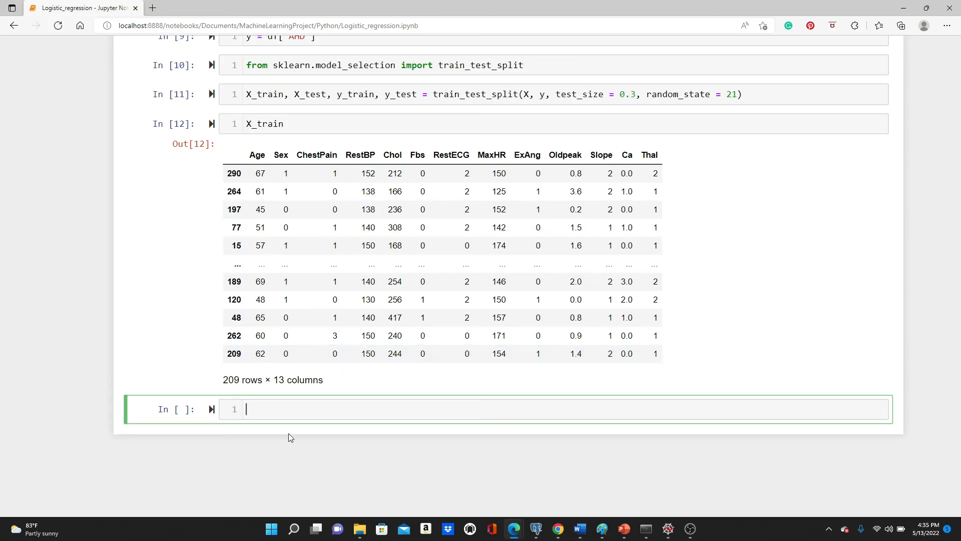
pyautogui.write('X_test')
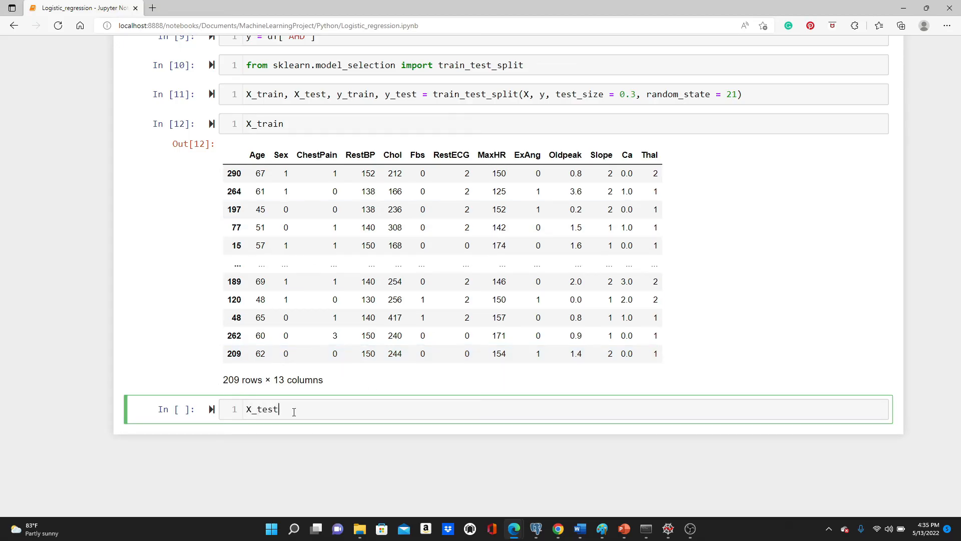
pyautogui.press('shift+enter')
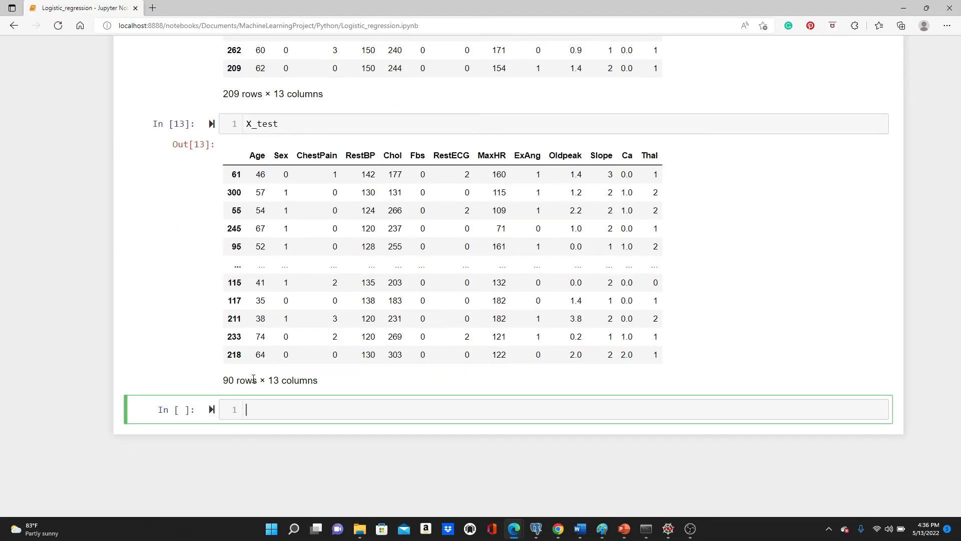
pyautogui.scroll(3)
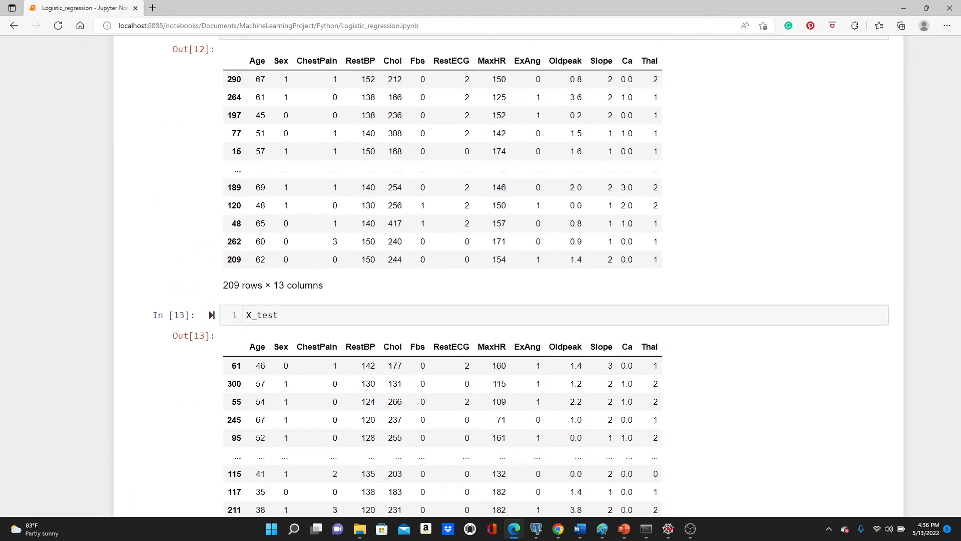
pyautogui.scroll(3)
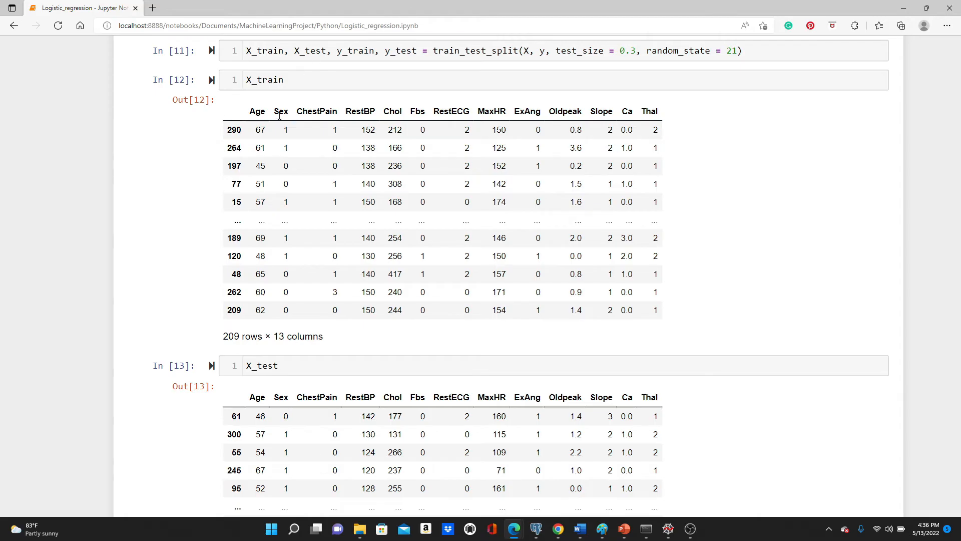
pyautogui.click(236, 201)
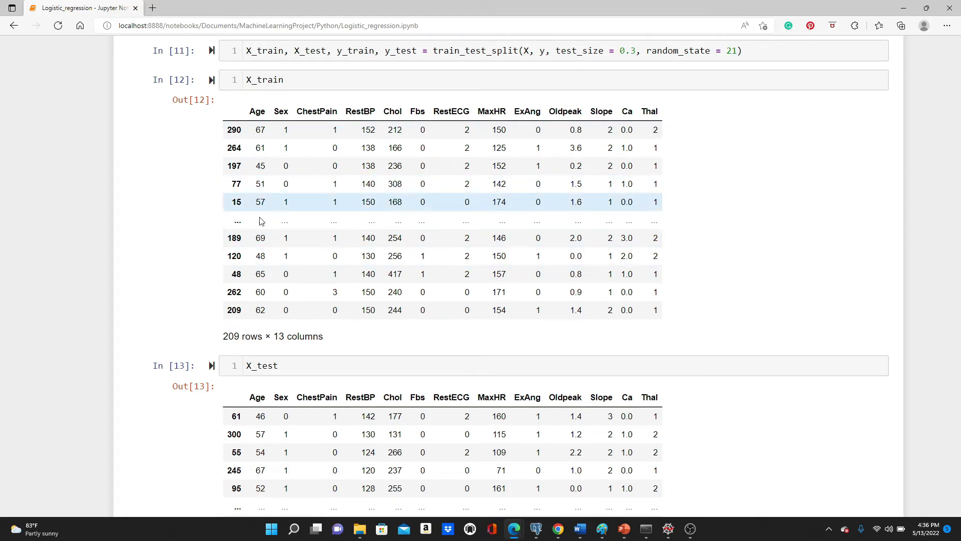
pyautogui.moveTo(266, 183)
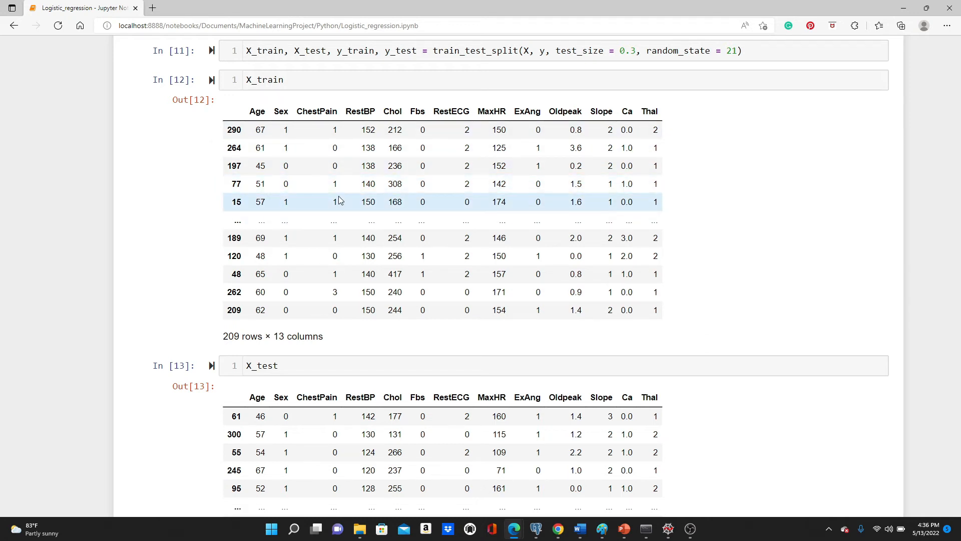
pyautogui.moveTo(399, 184)
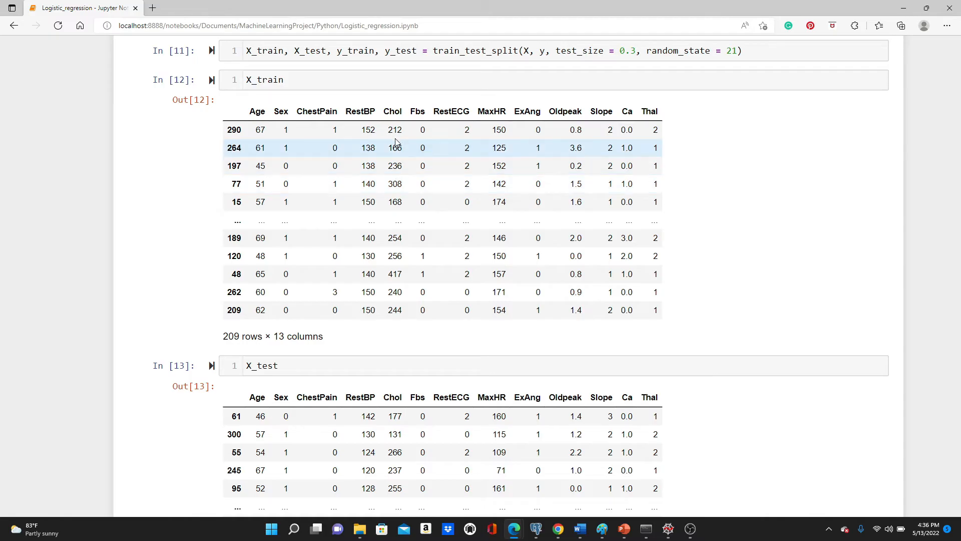
pyautogui.moveTo(393, 148)
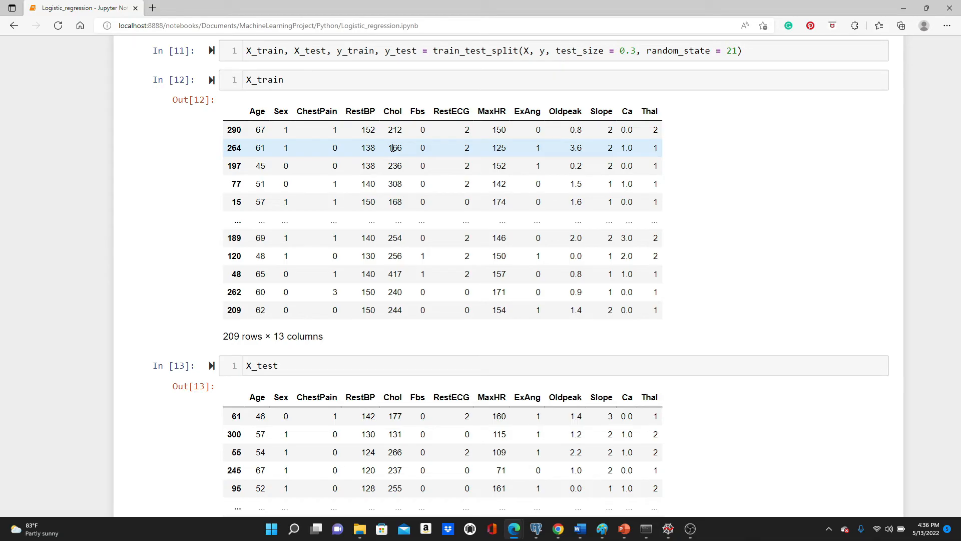
pyautogui.moveTo(395, 165)
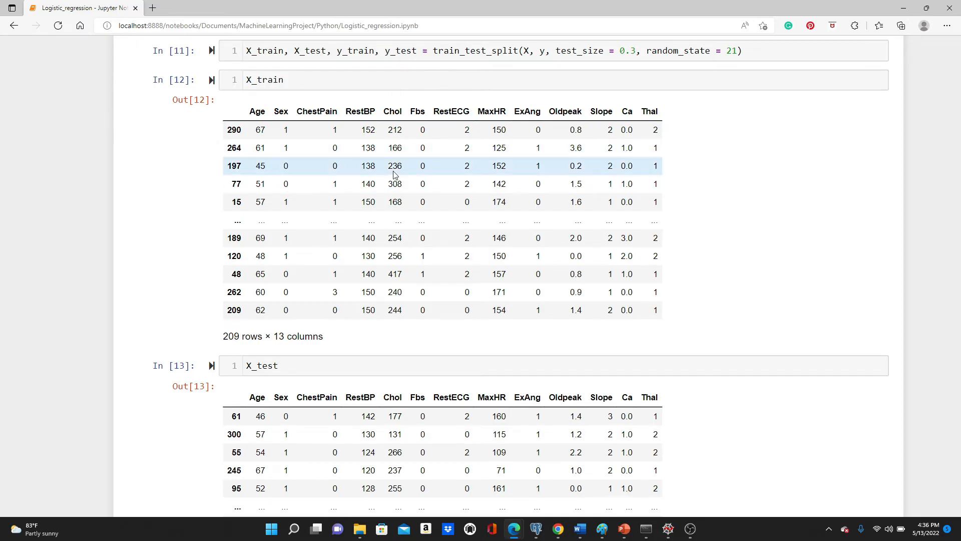
pyautogui.moveTo(367, 238)
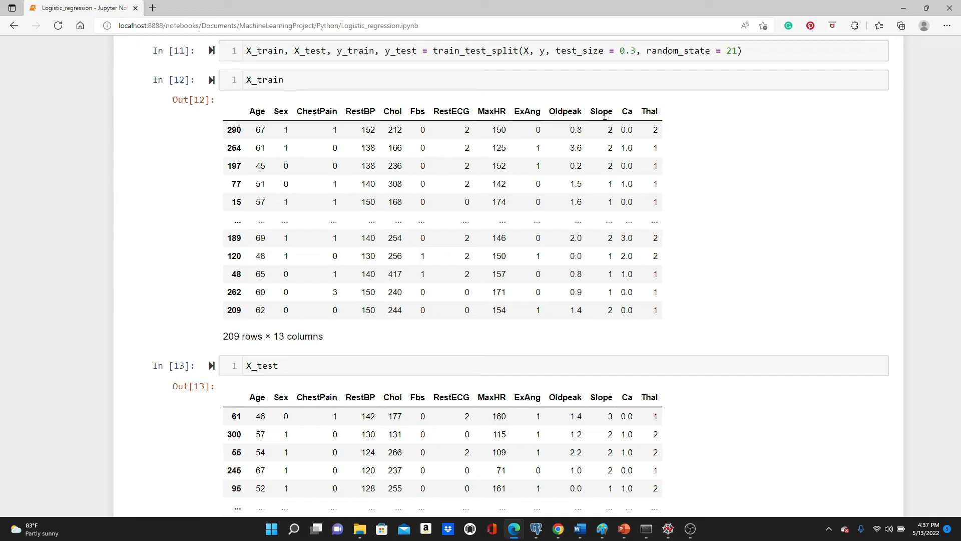
pyautogui.moveTo(468, 130)
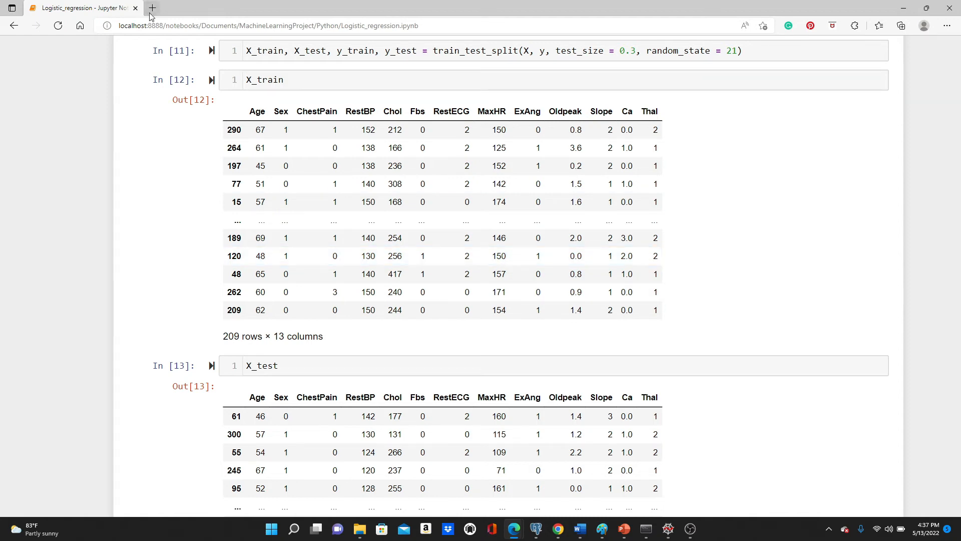
# Look up the scikit-learn StandardScaler documentation in a new tab and return to the notebook
pyautogui.click(152, 7)
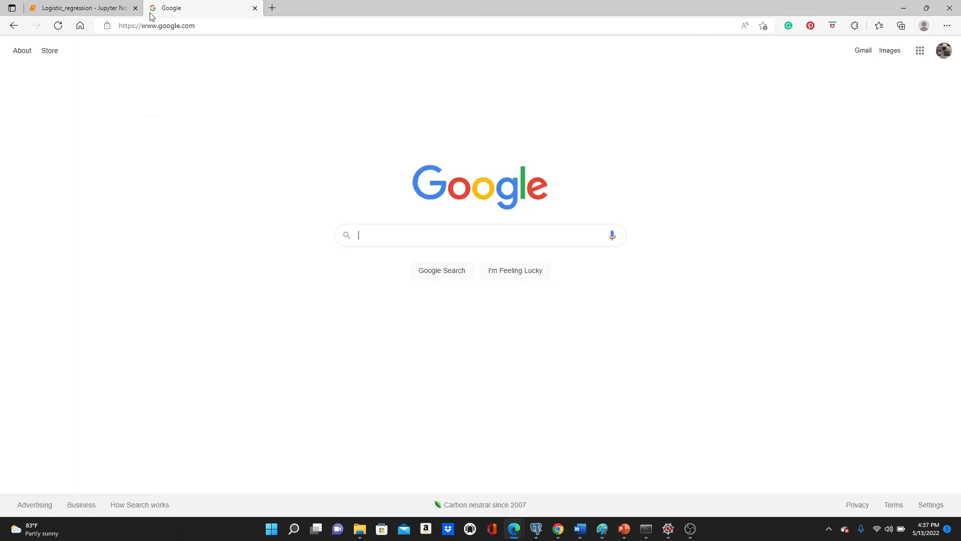
pyautogui.write('standar')
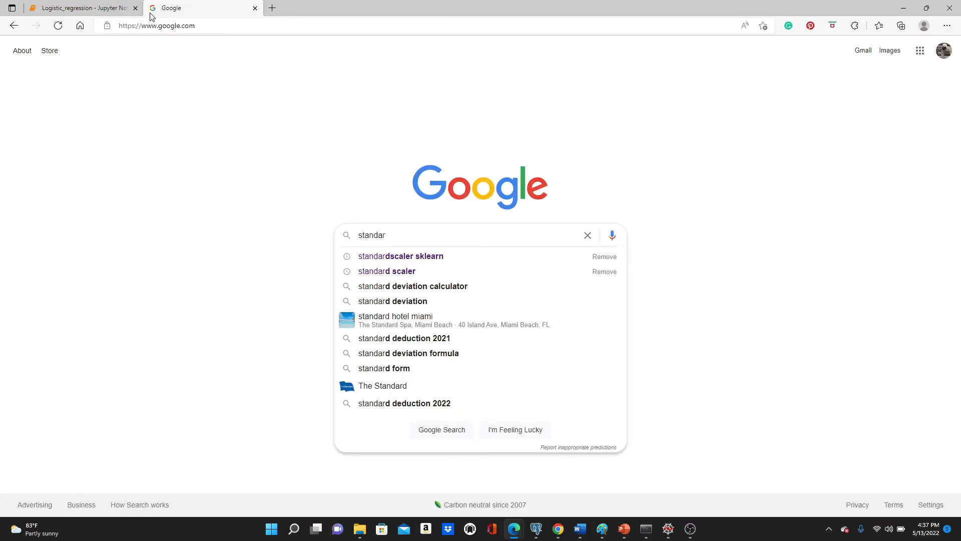
pyautogui.click(400, 255)
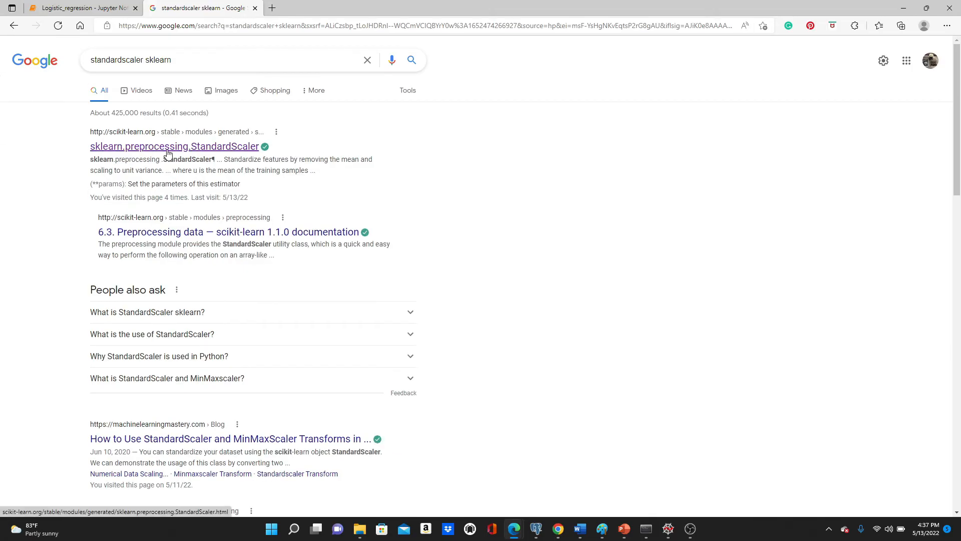
pyautogui.click(174, 146)
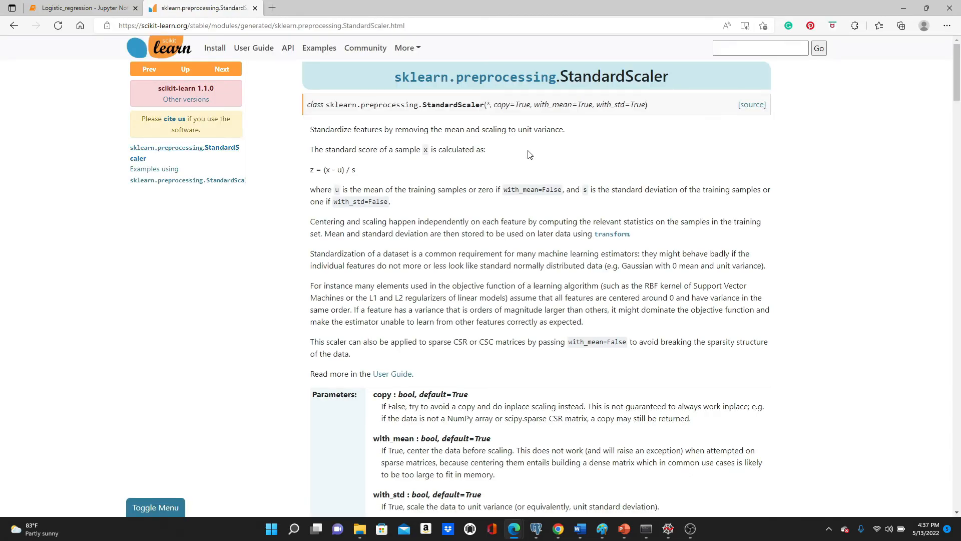
pyautogui.doubleClick(314, 170)
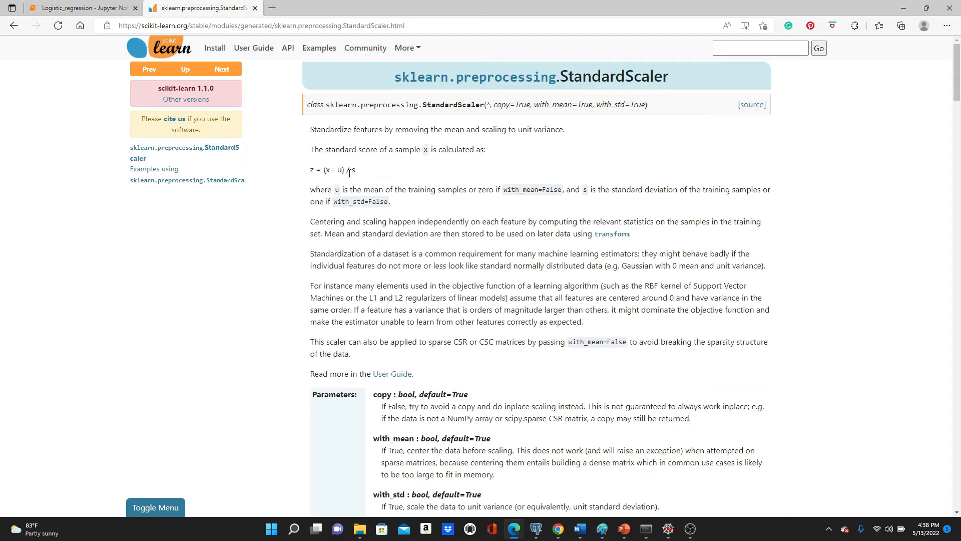
pyautogui.moveTo(329, 170)
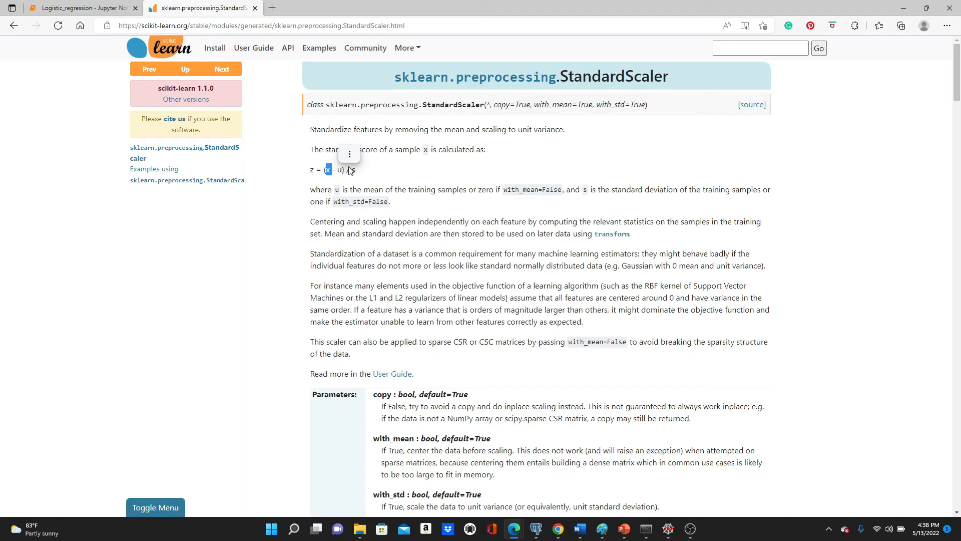
pyautogui.moveTo(317, 171)
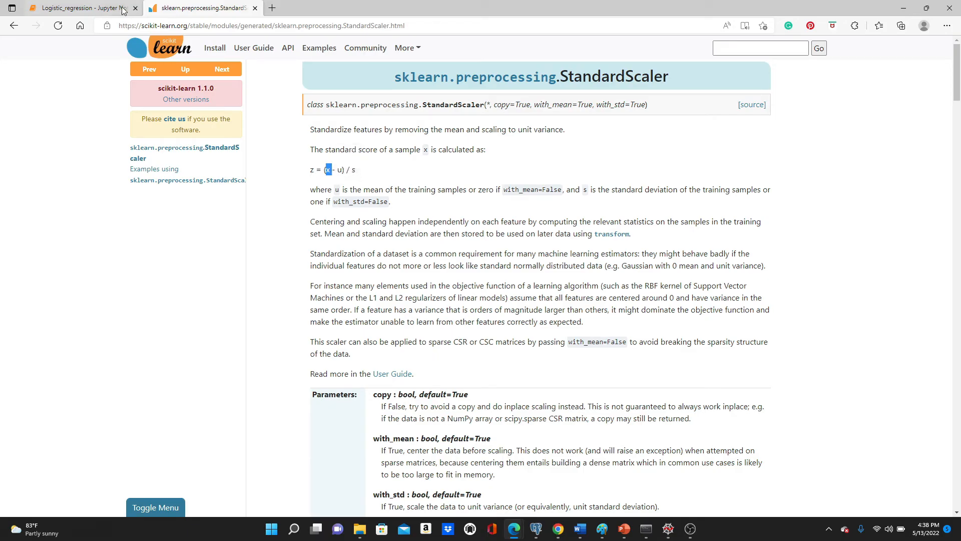
pyautogui.click(83, 7)
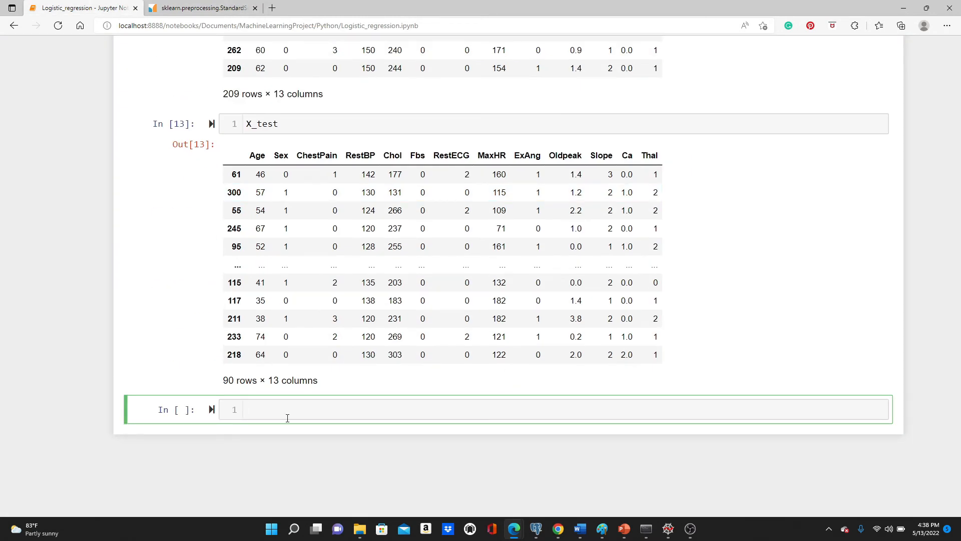
# Import StandardScaler from sklearn.preprocessing
pyautogui.write('from sklear')
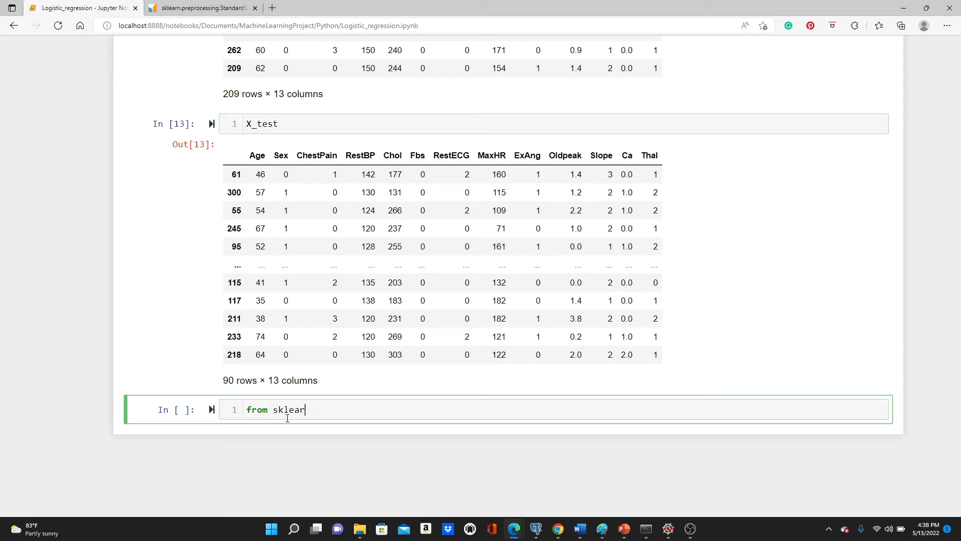
pyautogui.write('.prepr')
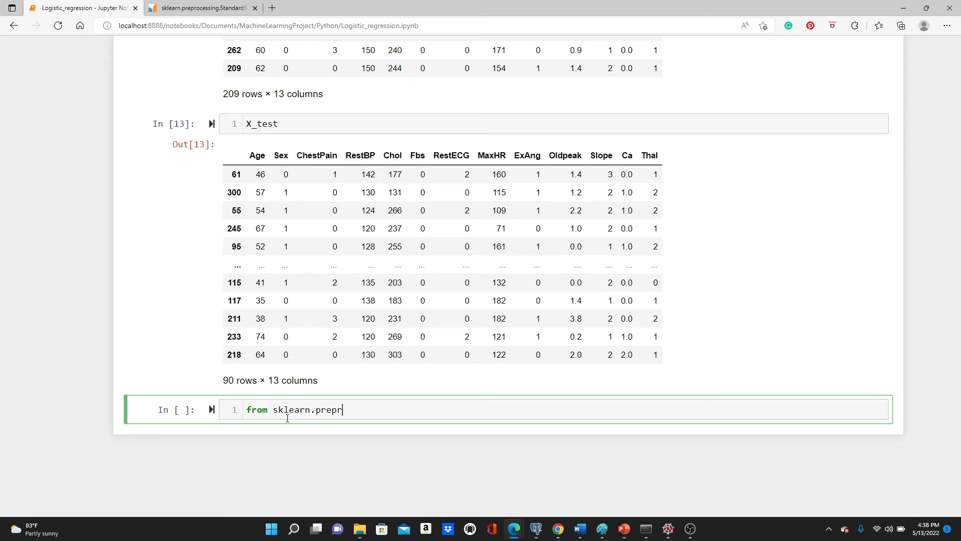
pyautogui.write('ocessing')
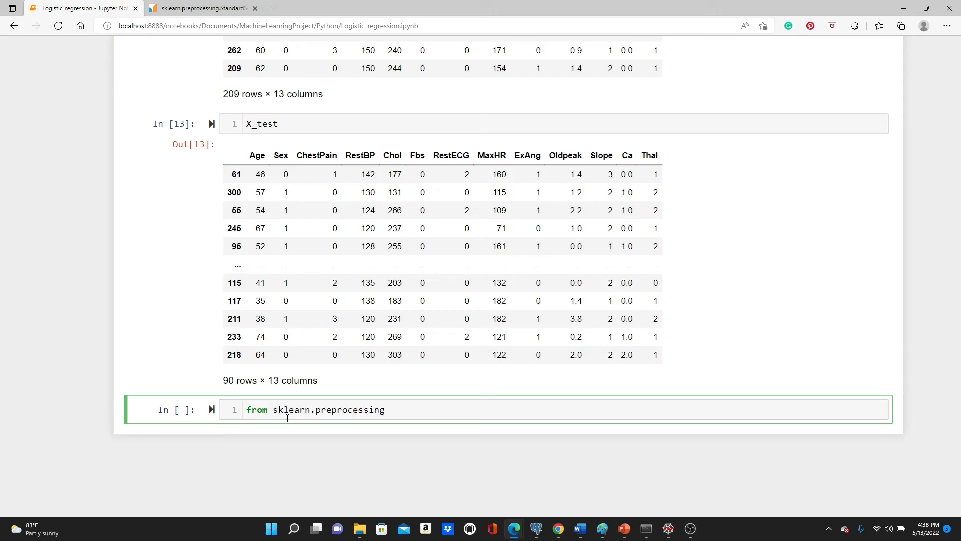
pyautogui.write('import StandardScaler')
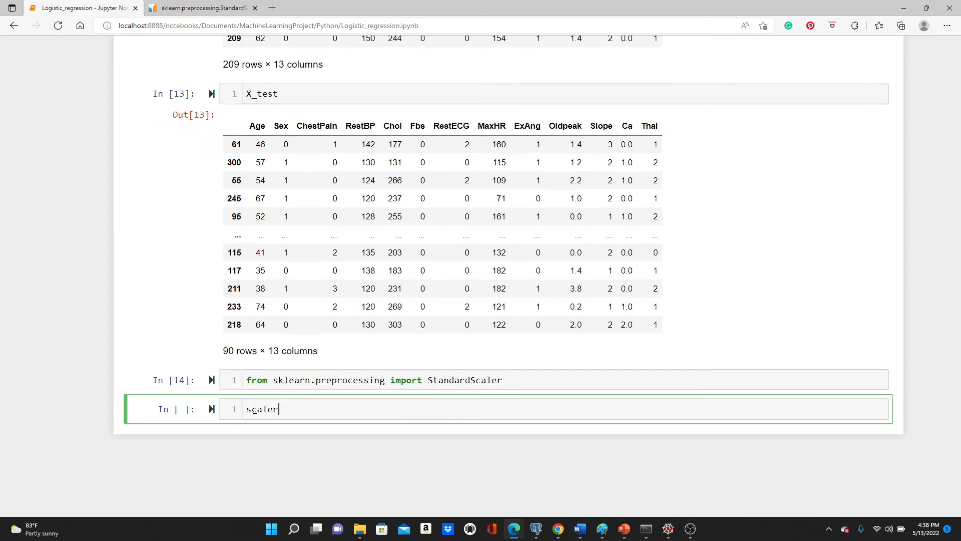
# Create scaler = StandardScaler() instance
pyautogui.write('= S')
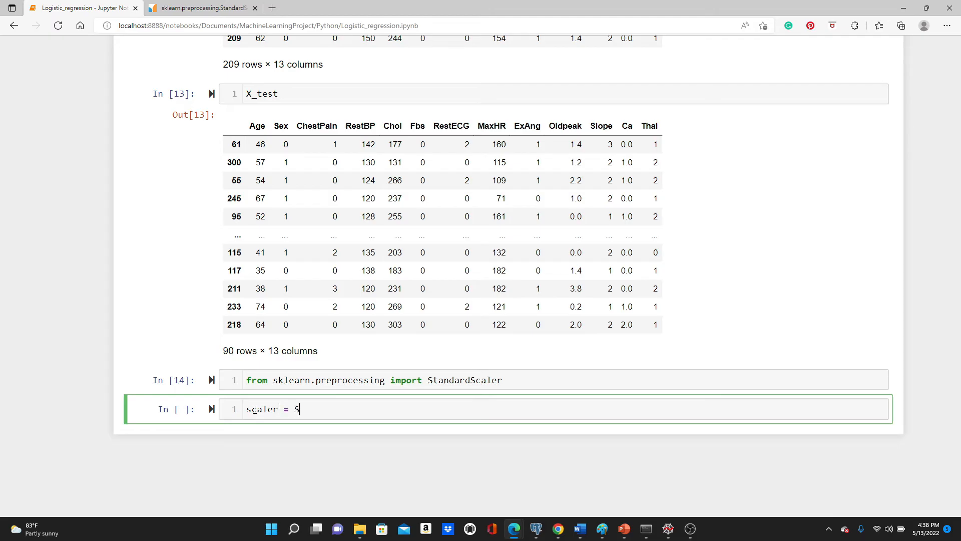
pyautogui.write('tandardSc')
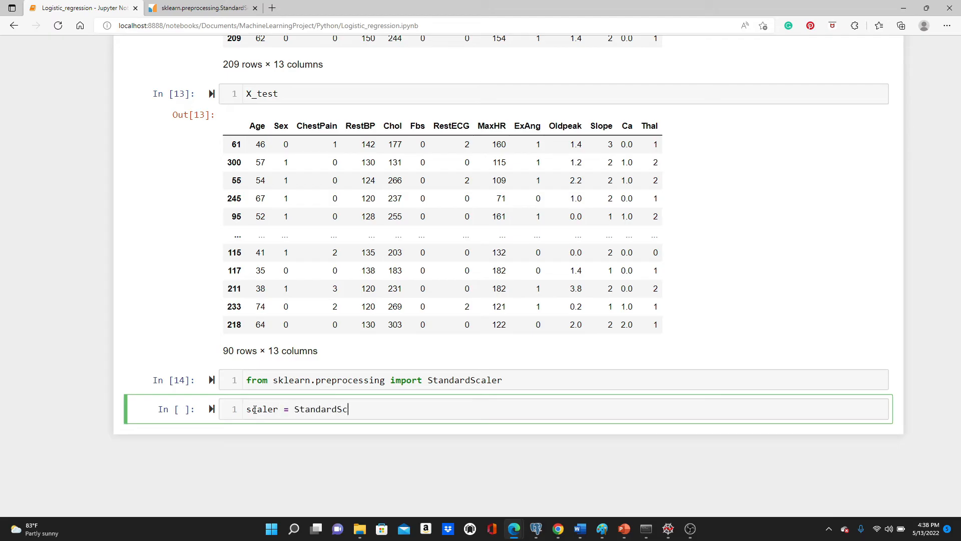
pyautogui.press('shift+Enter')
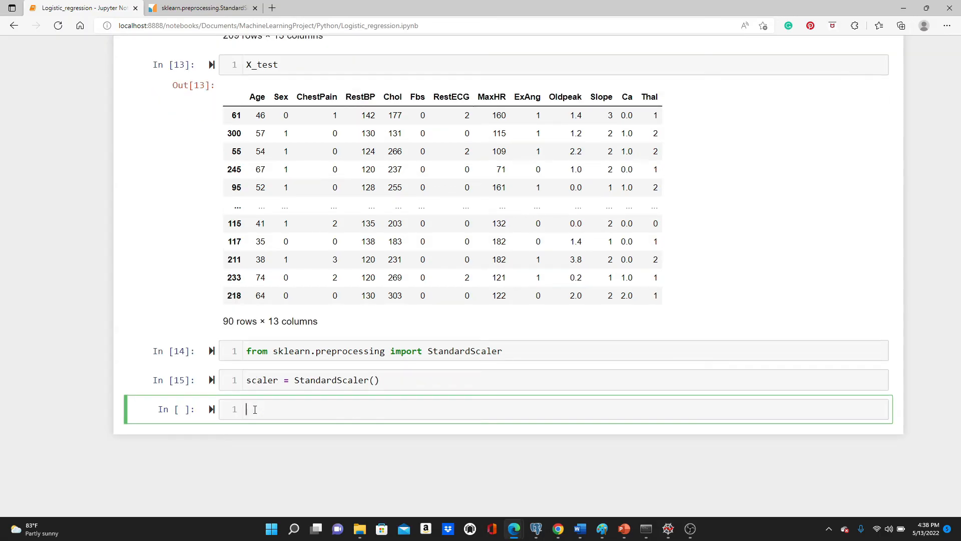
# Write X_train_scaled = scaler.fit_transform(X_train) to fit and scale the training features
pyautogui.write('X')
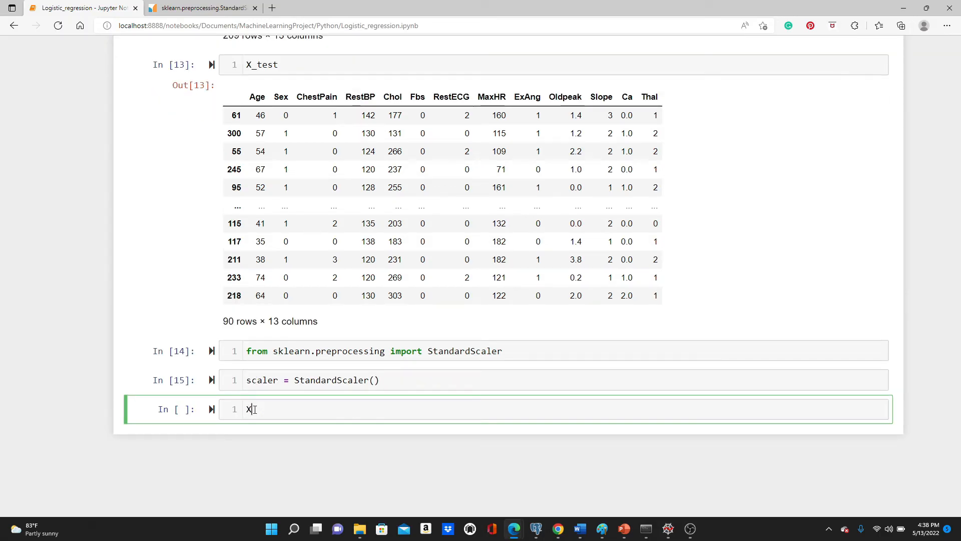
pyautogui.write('_train')
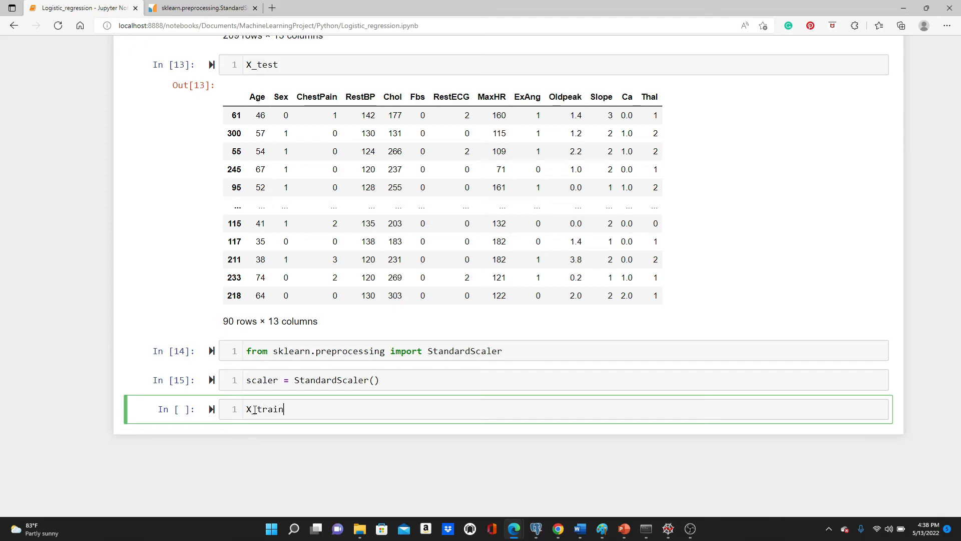
pyautogui.write('_scaled =')
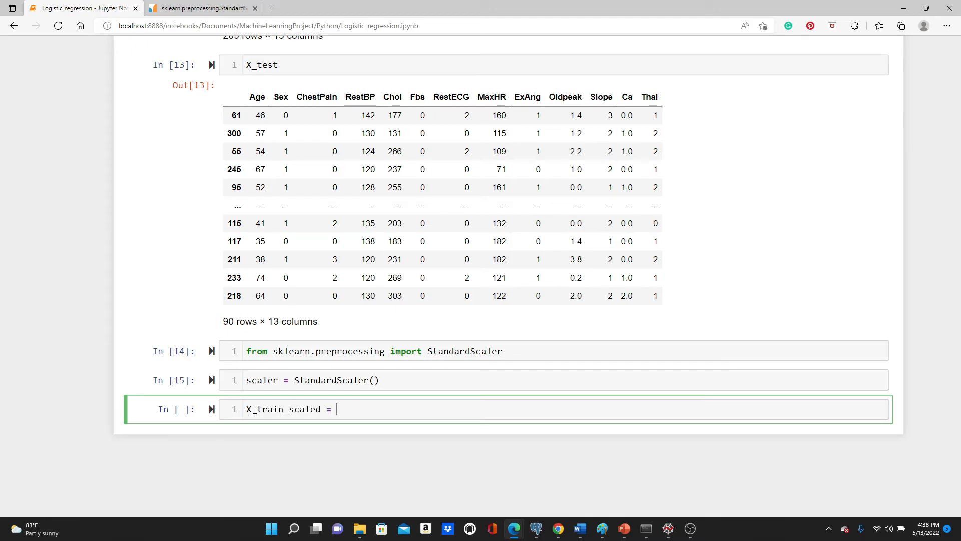
pyautogui.write('scaler')
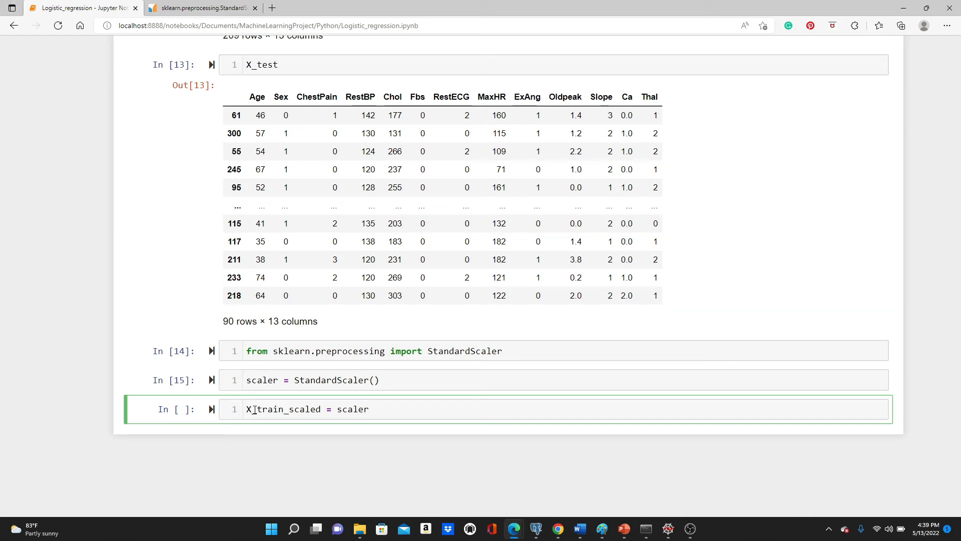
pyautogui.write('.fit_tra')
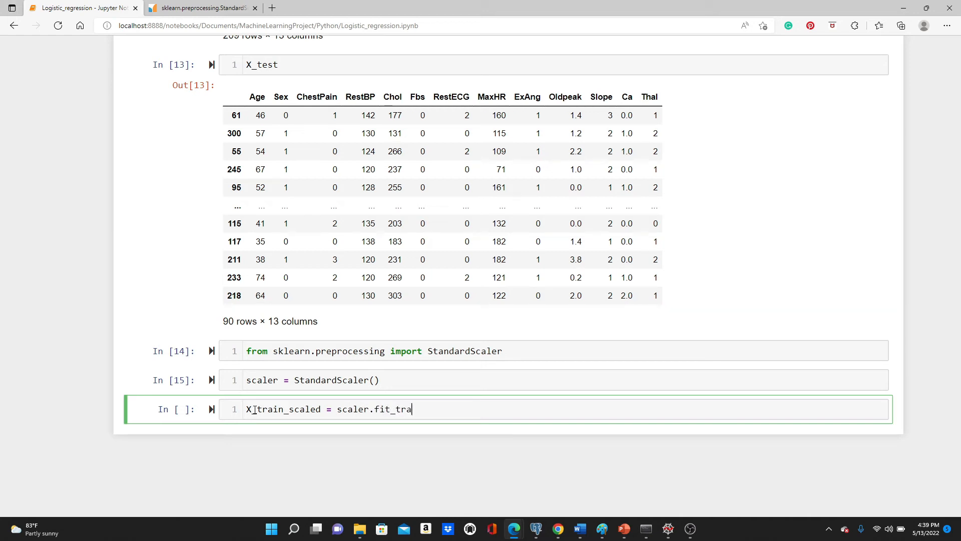
pyautogui.write('nsform()')
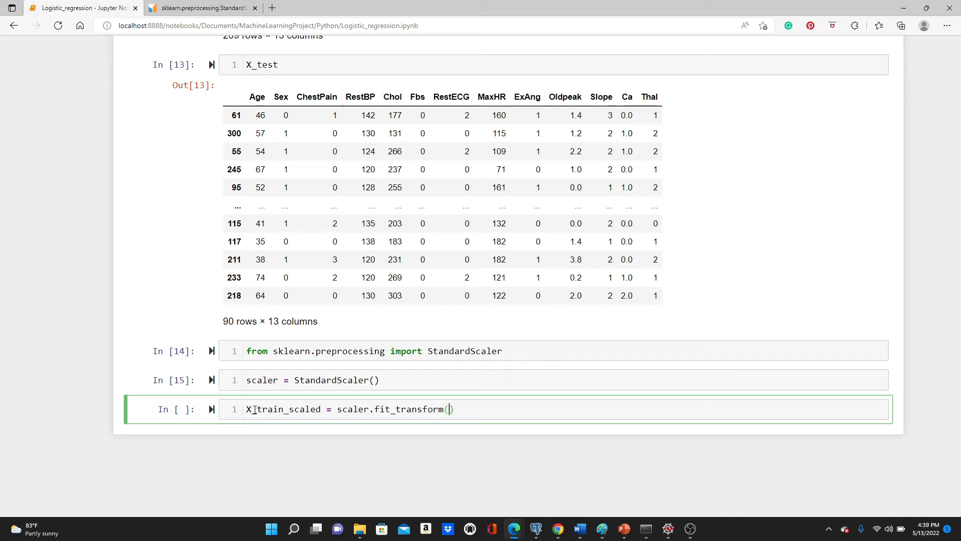
# Add X_test_scaled = scaler.transform(X_test) and run the scaling cell
pyautogui.write('X_train')
pyautogui.write('X_test')
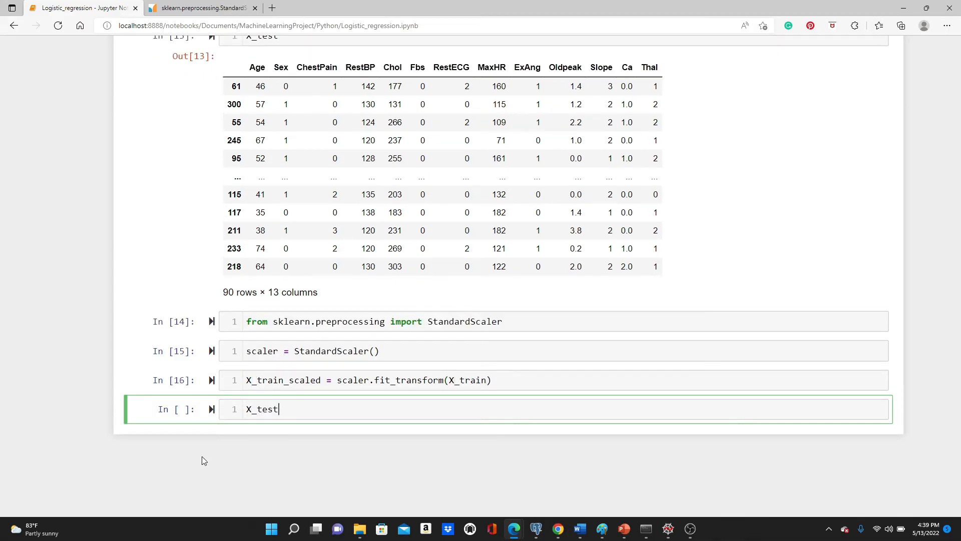
pyautogui.write('_scal')
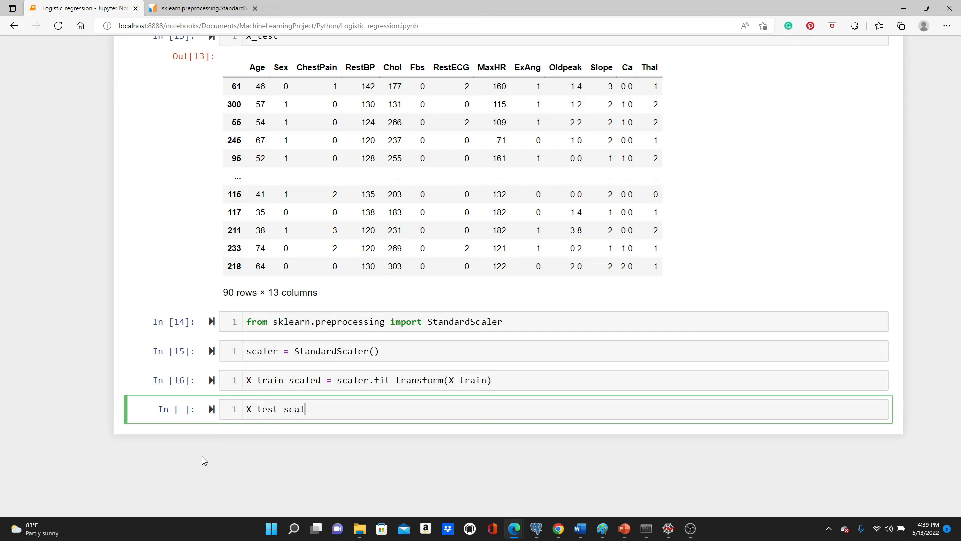
pyautogui.write('ed = sca')
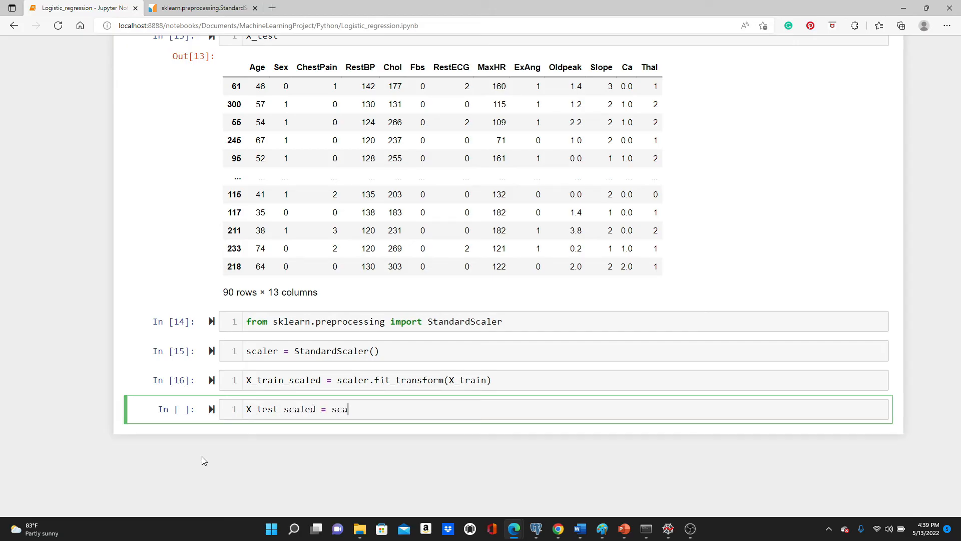
pyautogui.write('ler.tran')
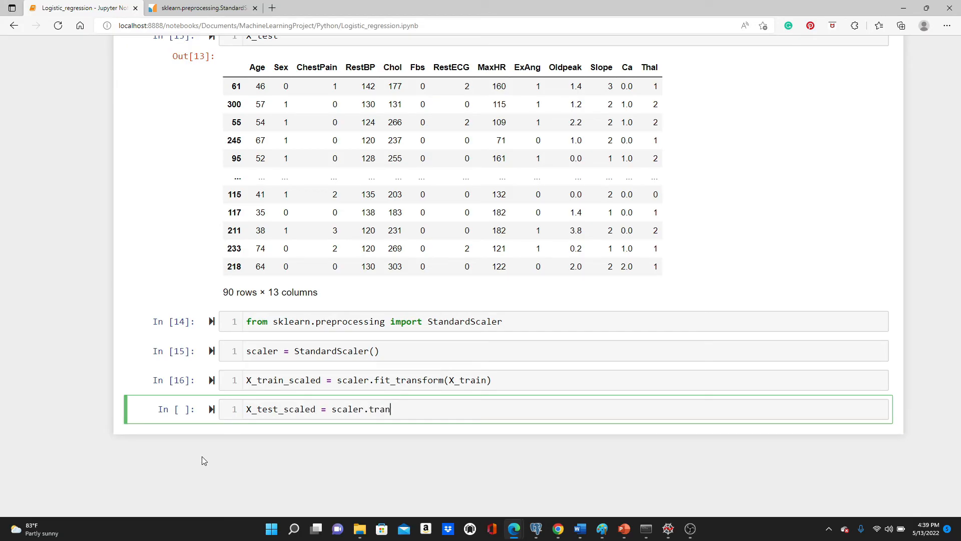
pyautogui.write('sform()')
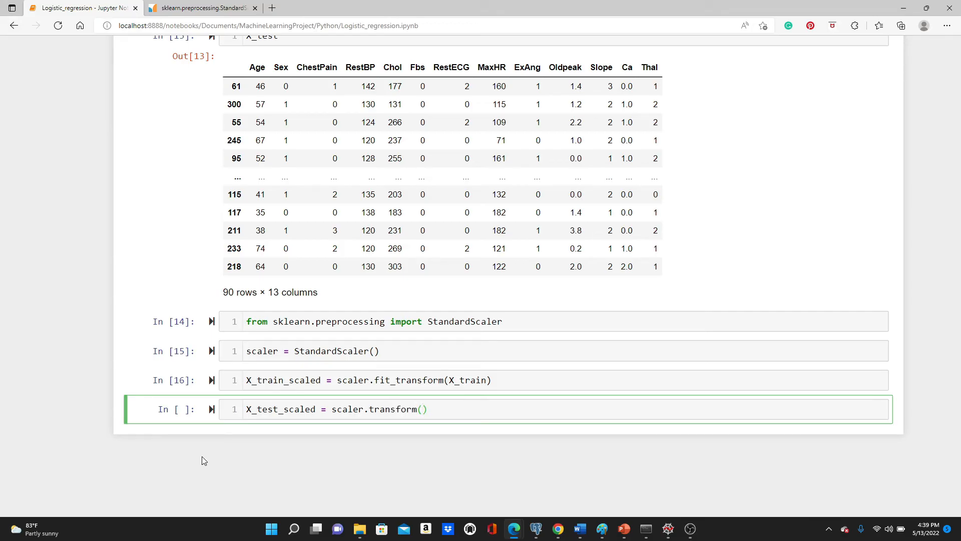
pyautogui.write('X_test')
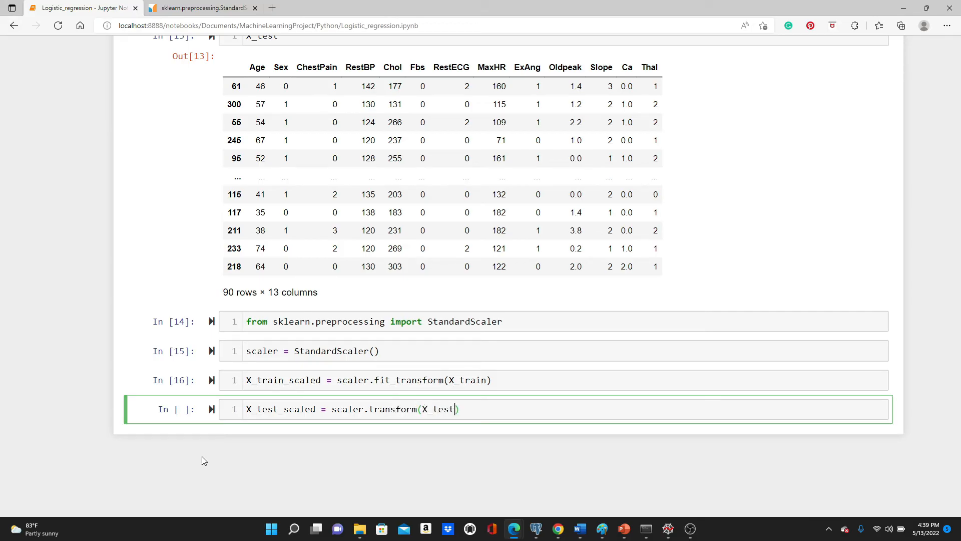
pyautogui.press('shift+enter')
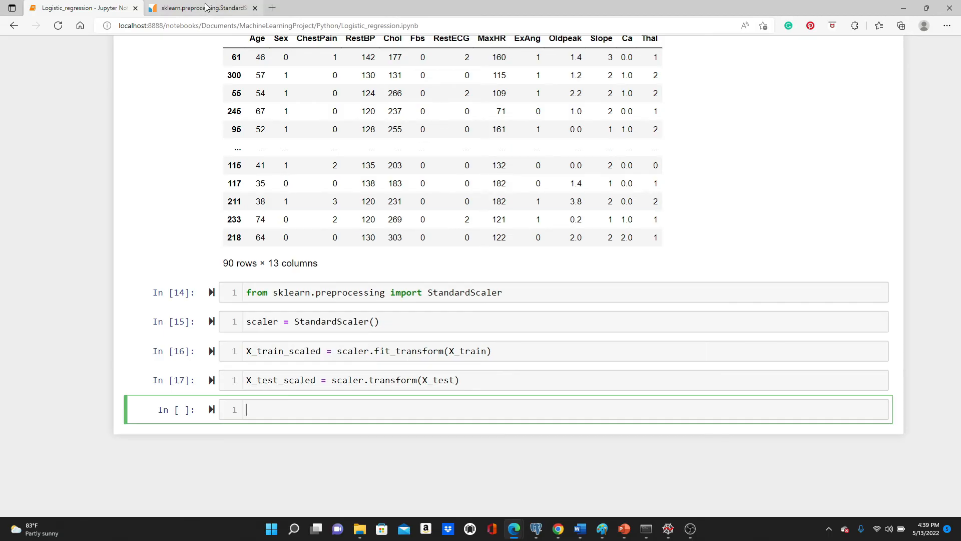
pyautogui.click(199, 7)
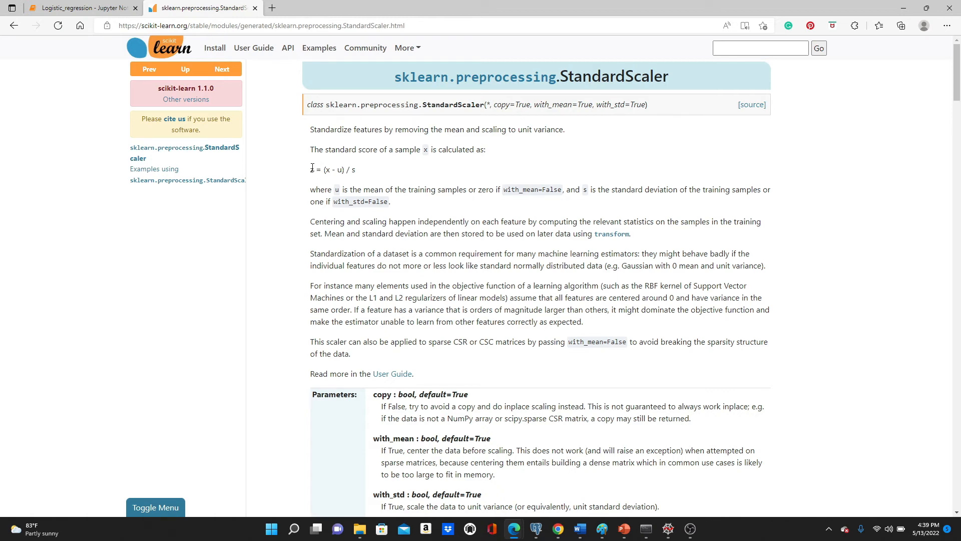
pyautogui.click(83, 7)
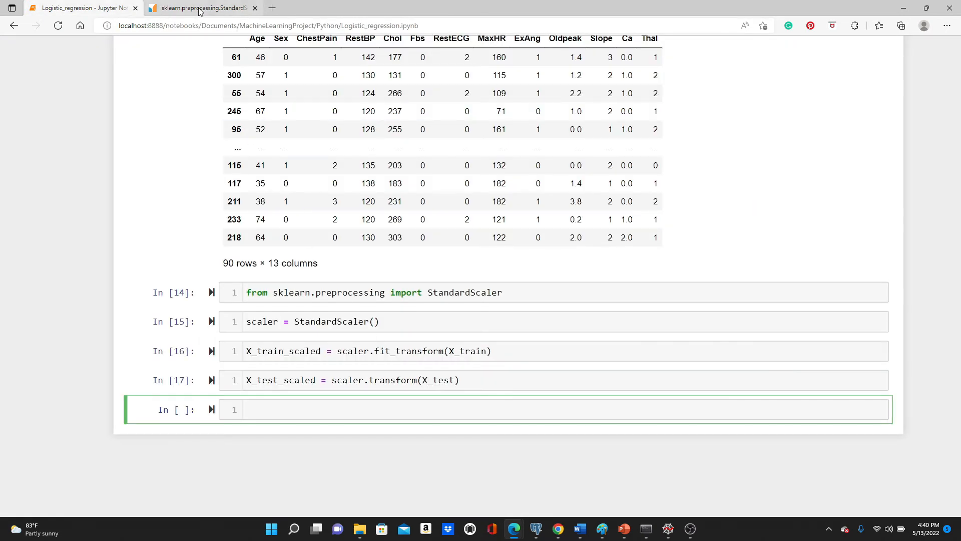
pyautogui.click(200, 7)
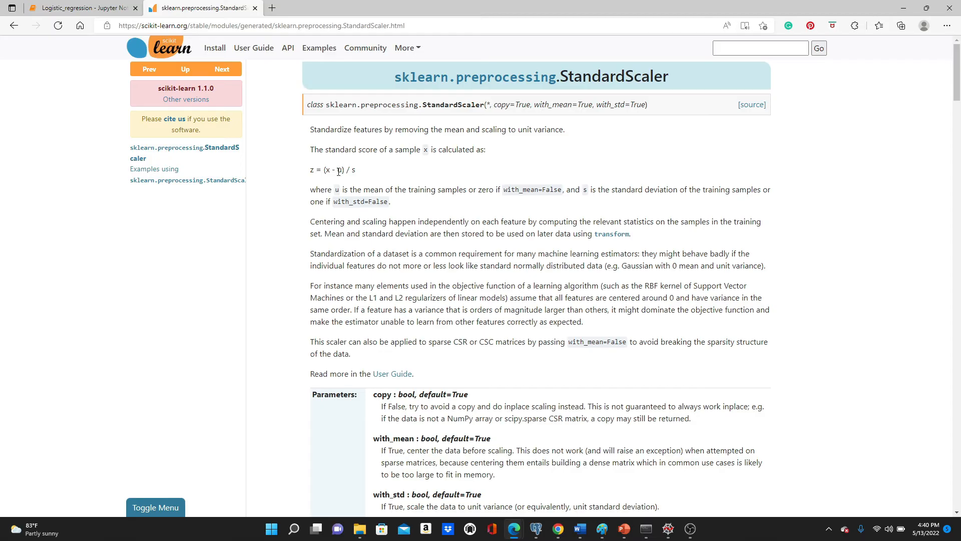
pyautogui.click(83, 8)
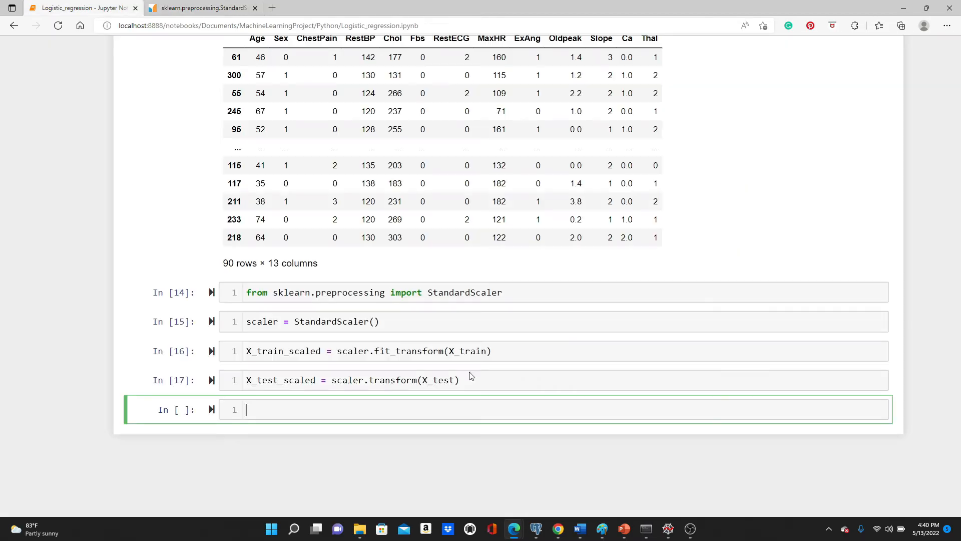
pyautogui.click(199, 7)
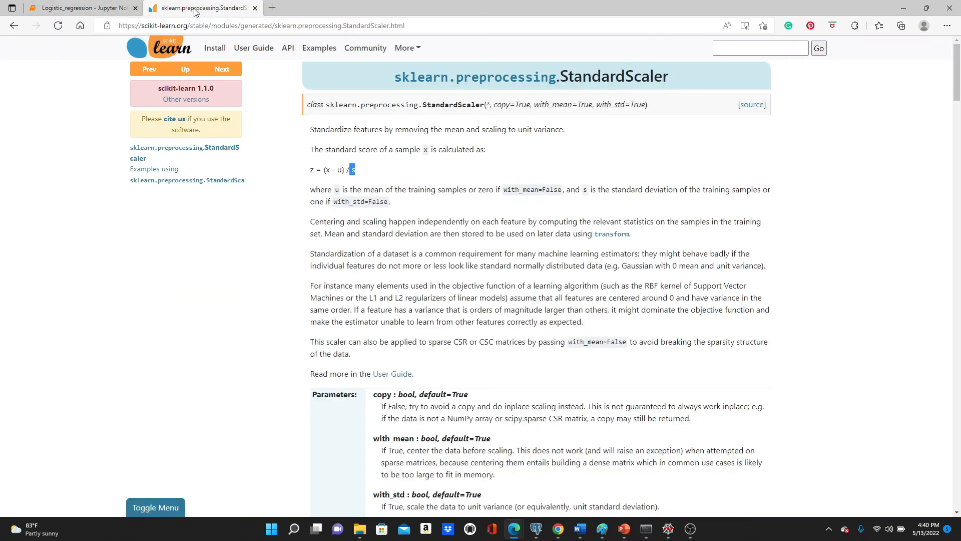
pyautogui.moveTo(362, 178)
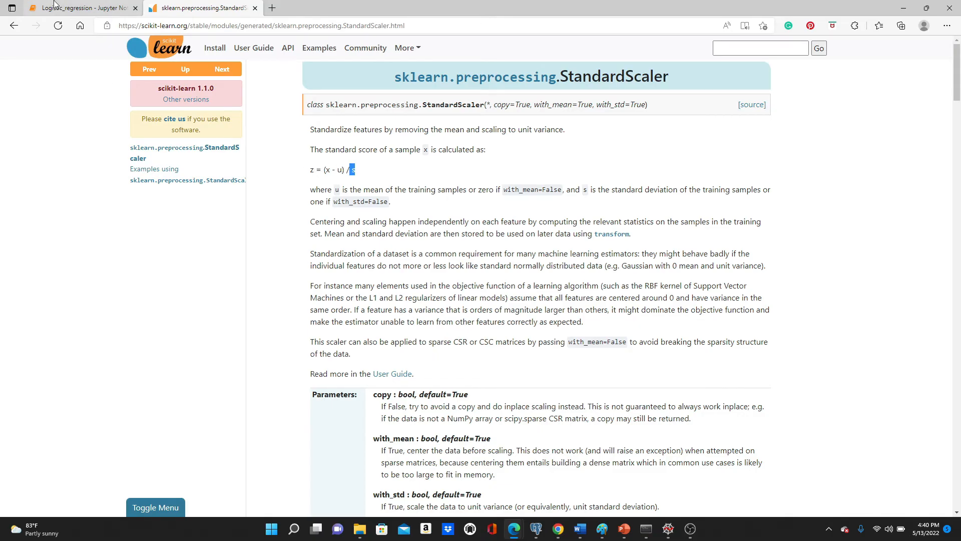
pyautogui.click(83, 7)
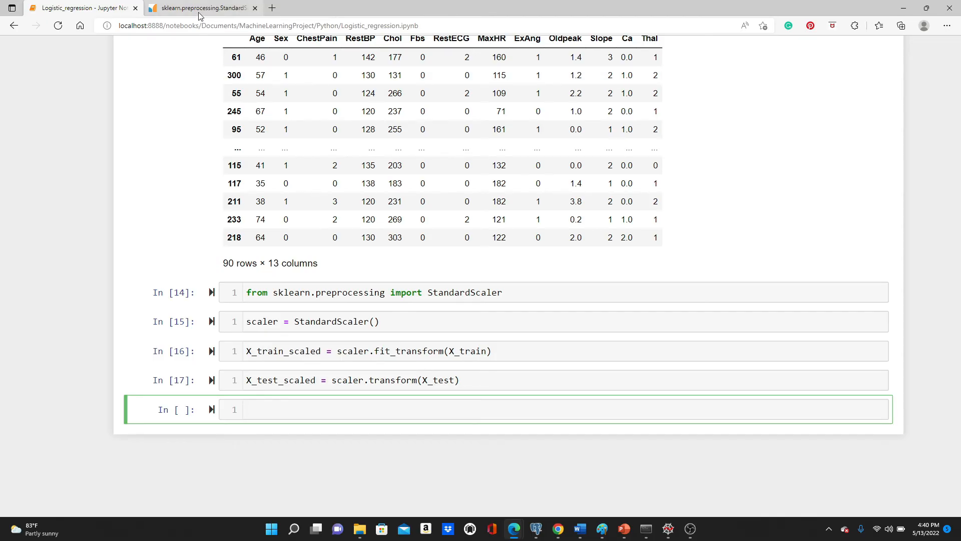
pyautogui.click(202, 7)
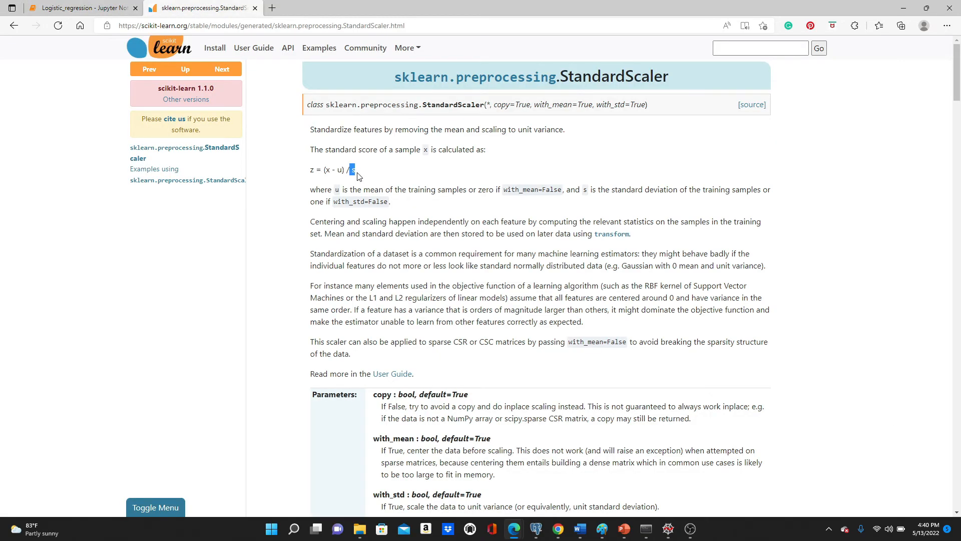
pyautogui.click(84, 7)
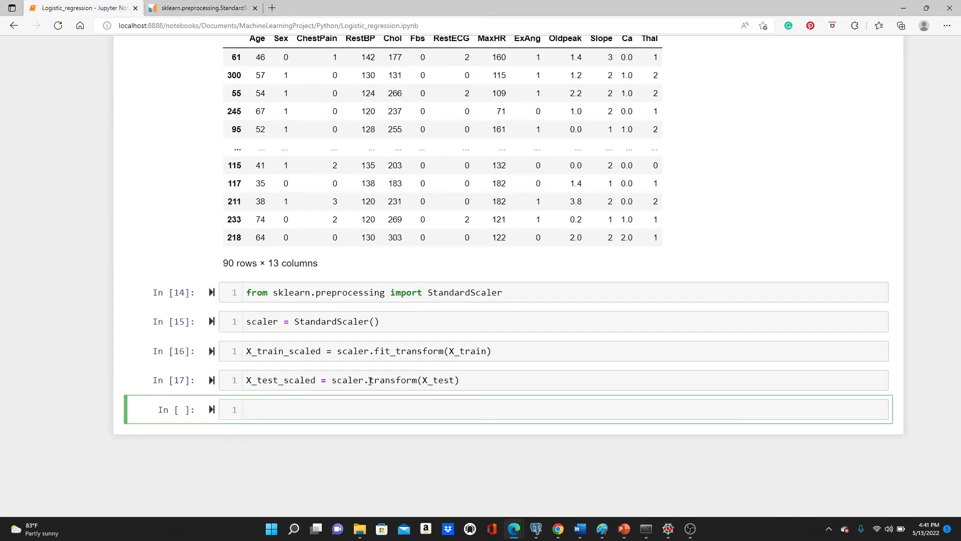
pyautogui.click(199, 7)
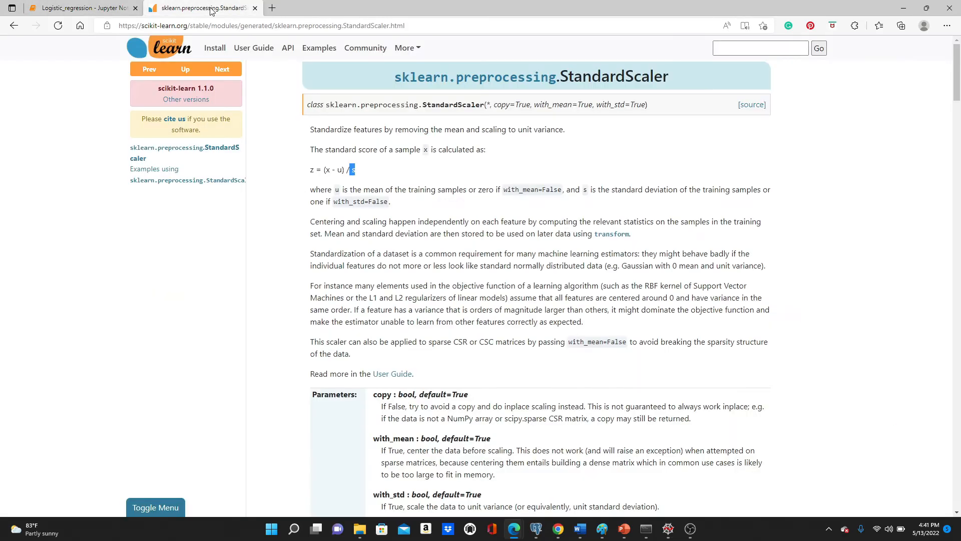
pyautogui.moveTo(341, 168)
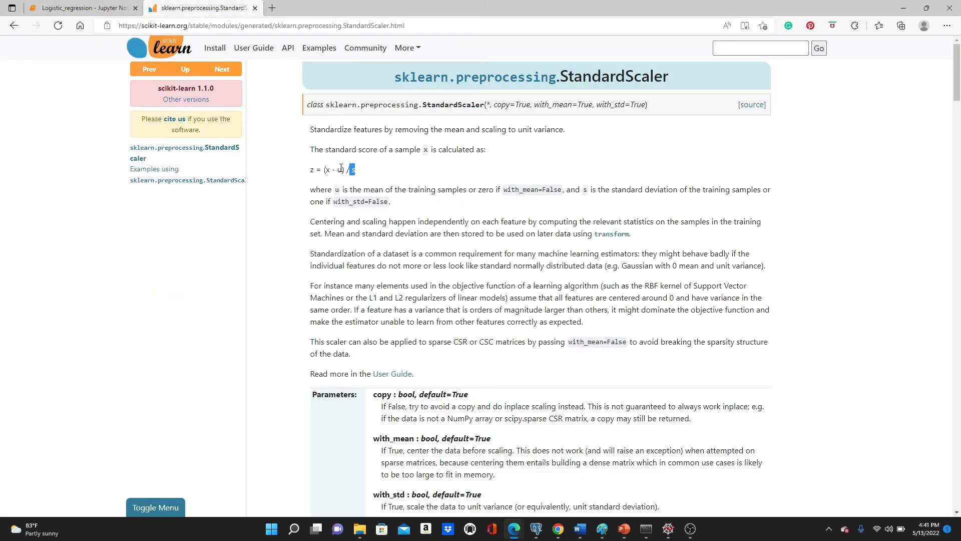
pyautogui.click(83, 8)
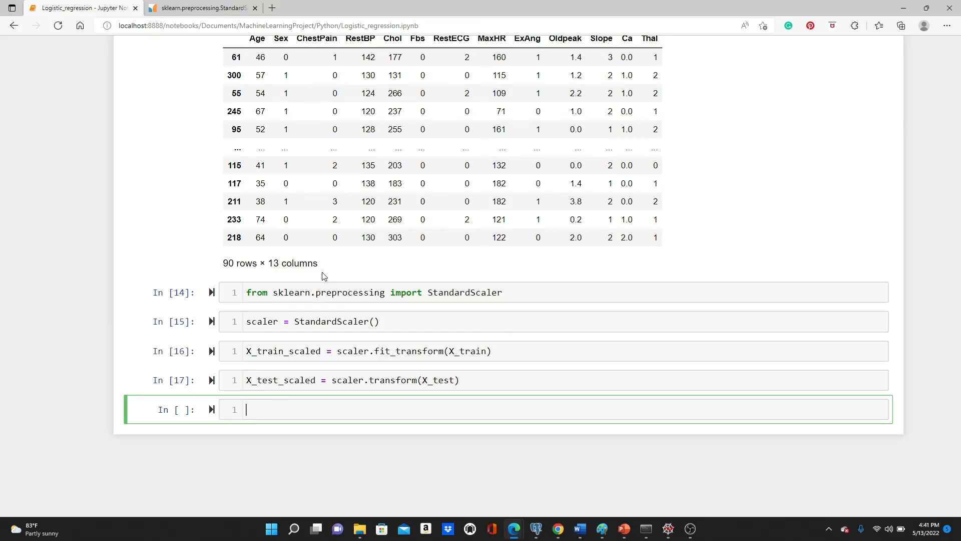
pyautogui.moveTo(380, 350)
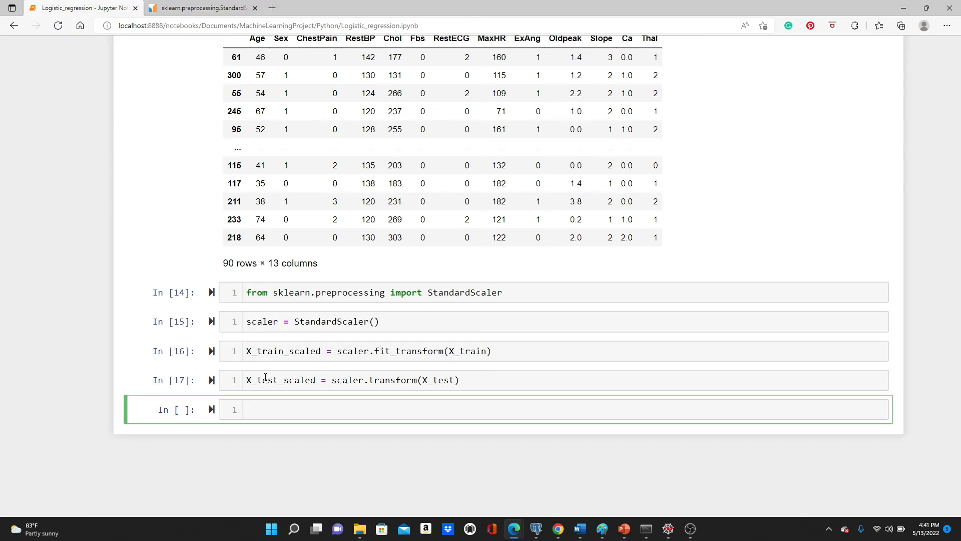
# Evaluate X_train_scaled to show the standardized training array and review it
pyautogui.write('X_train_scaled')
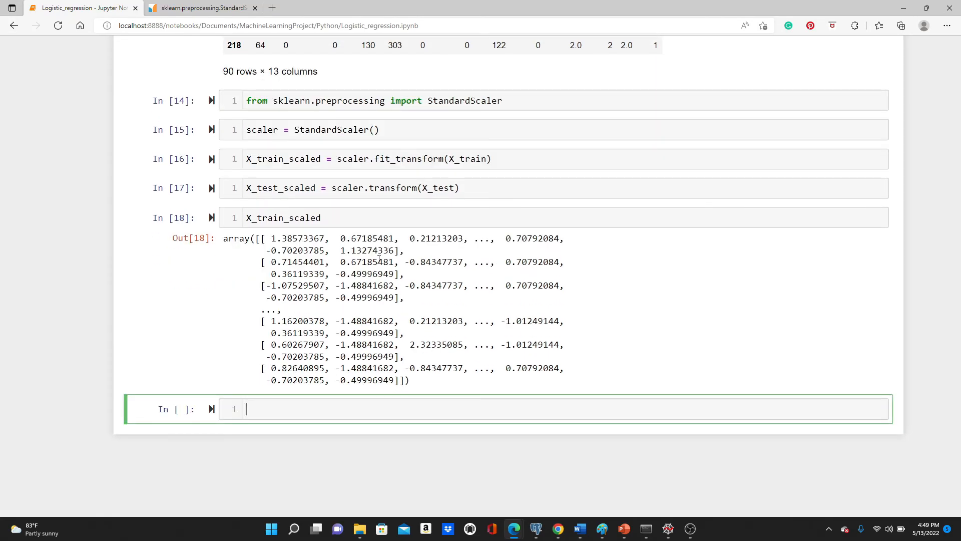
pyautogui.scroll(3)
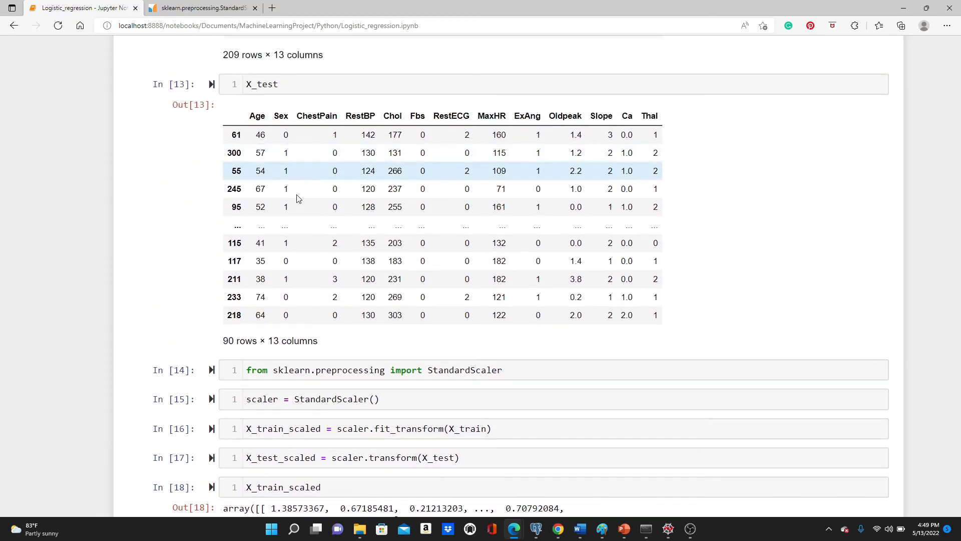
pyautogui.scroll(-3)
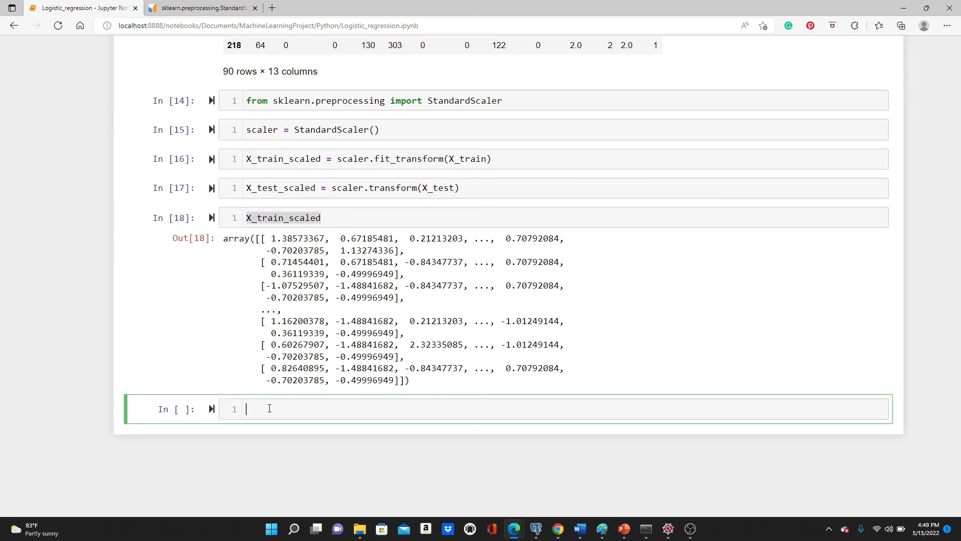
# Show X_test_scaled, then import LogisticRegression from sklearn.linear_model and run it with the corrected name
pyautogui.write('X_t_scaled')
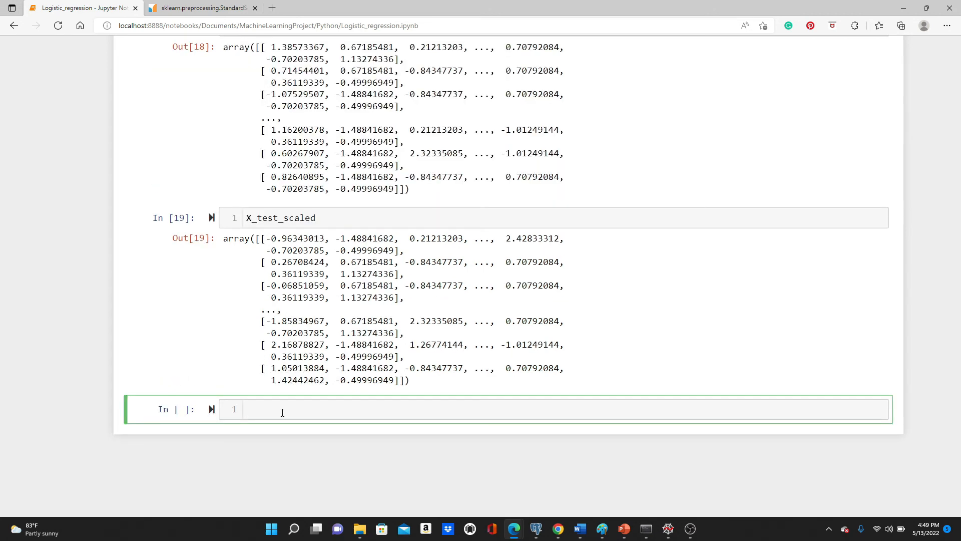
pyautogui.write('from s')
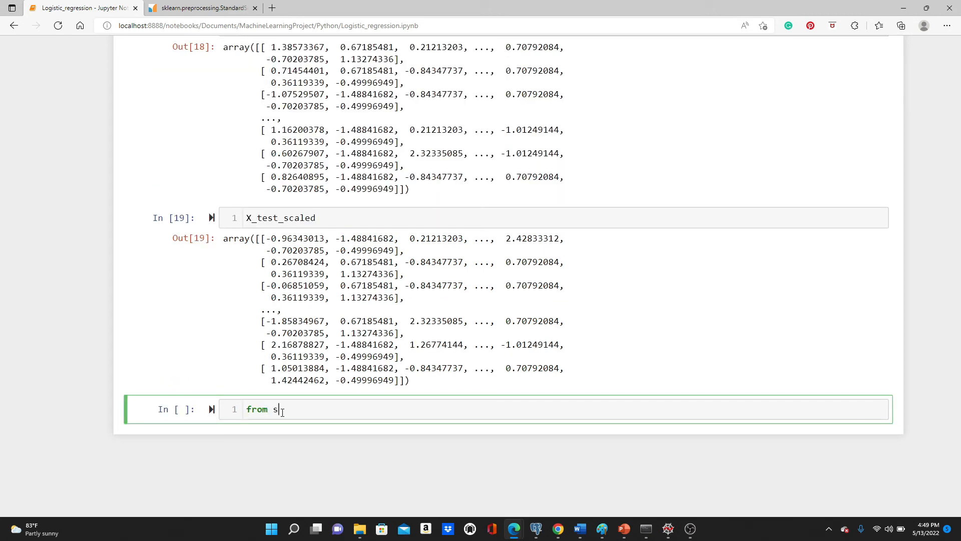
pyautogui.write('klearn.')
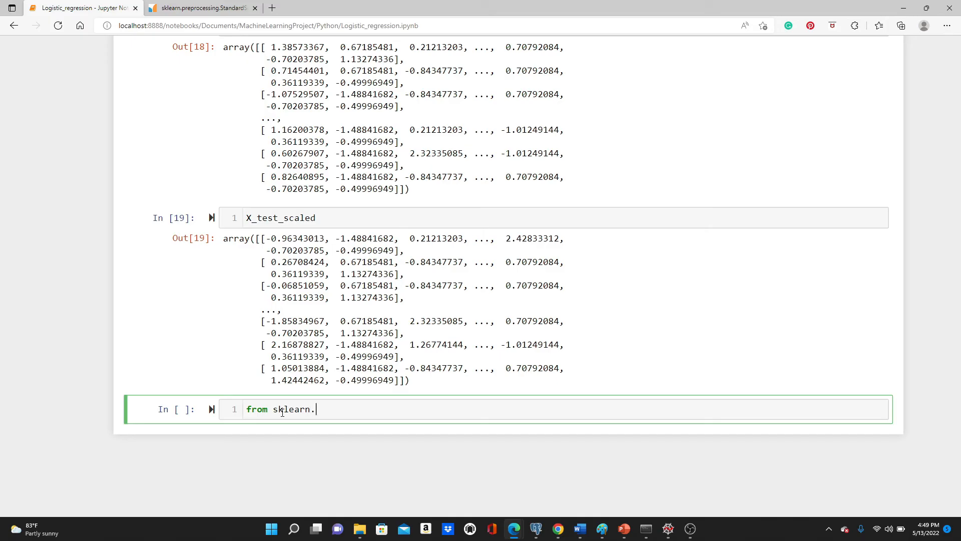
pyautogui.write('linear_m')
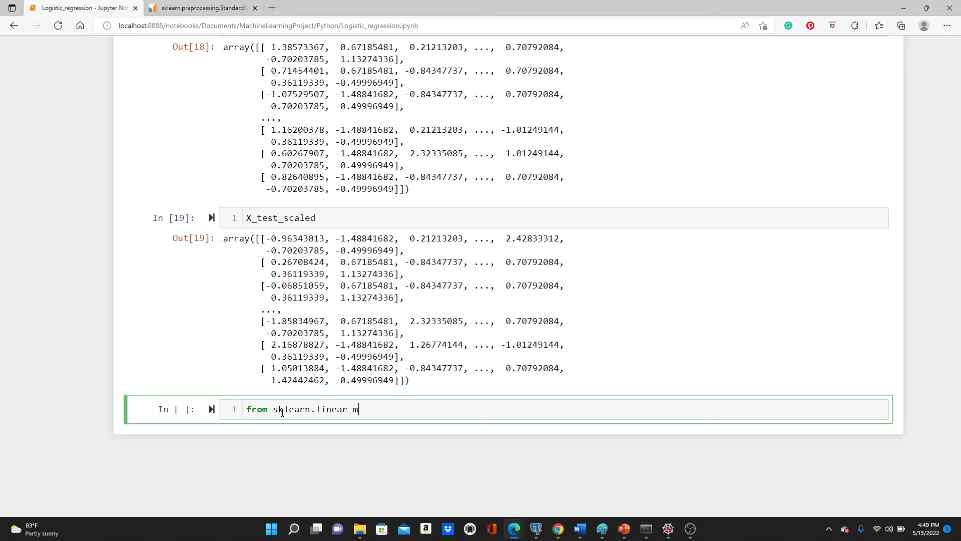
pyautogui.write('odel')
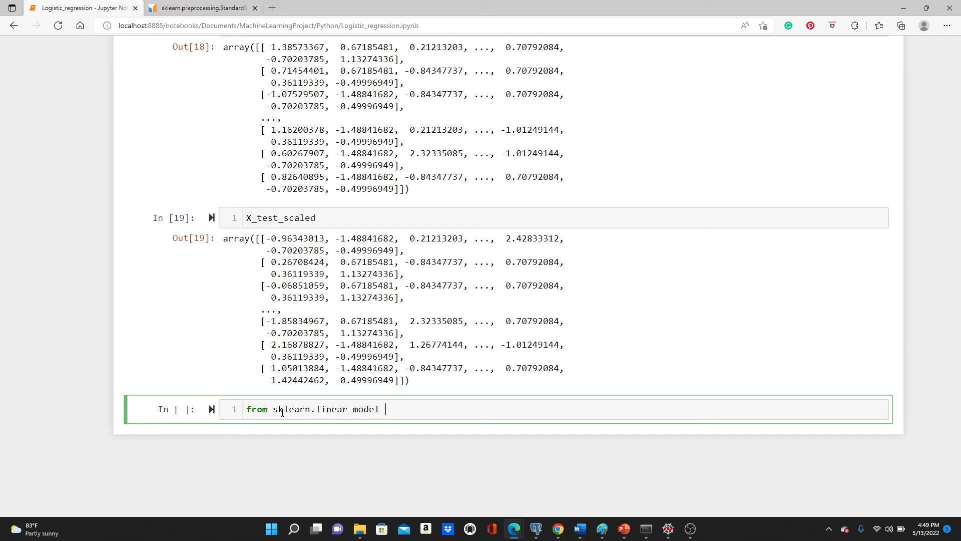
pyautogui.write('import LogisticRehre')
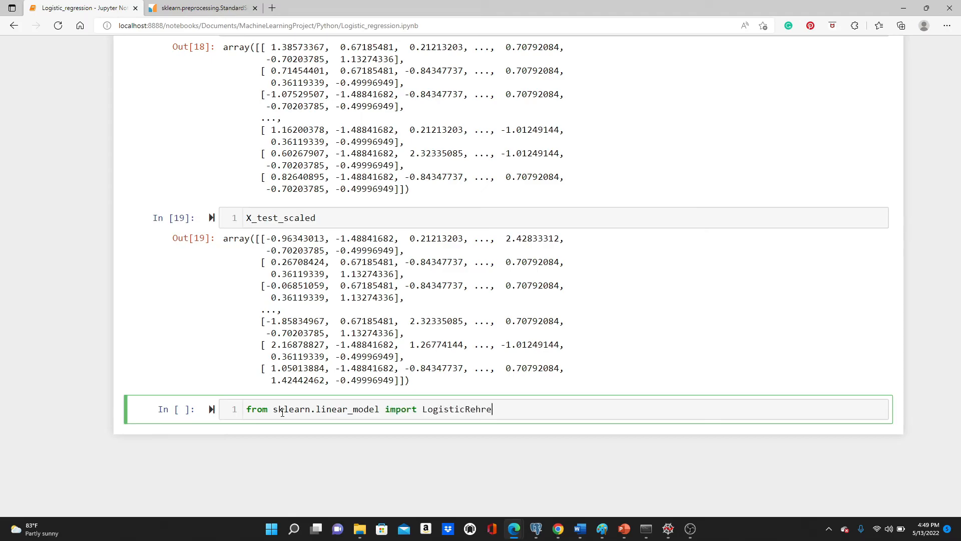
pyautogui.press('shift+Return')
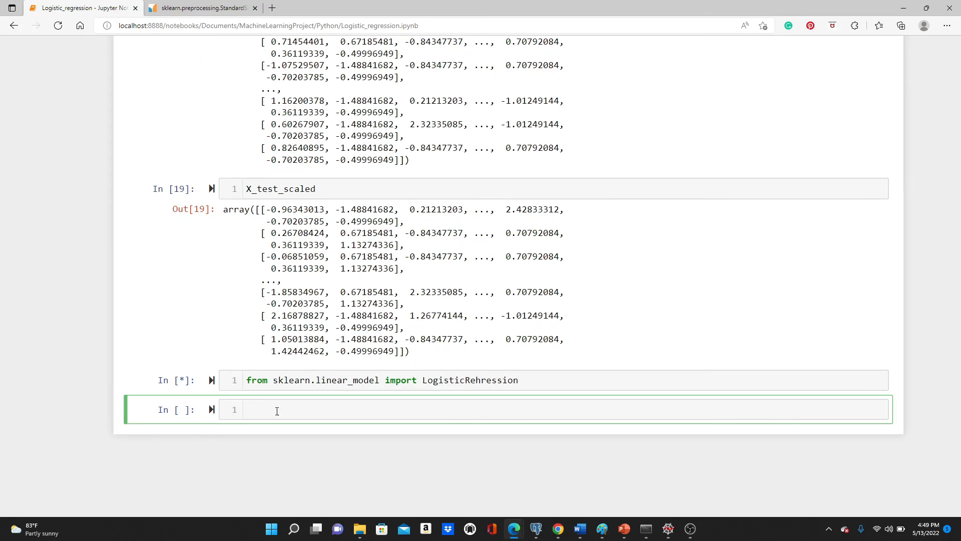
pyautogui.press('shift+enter')
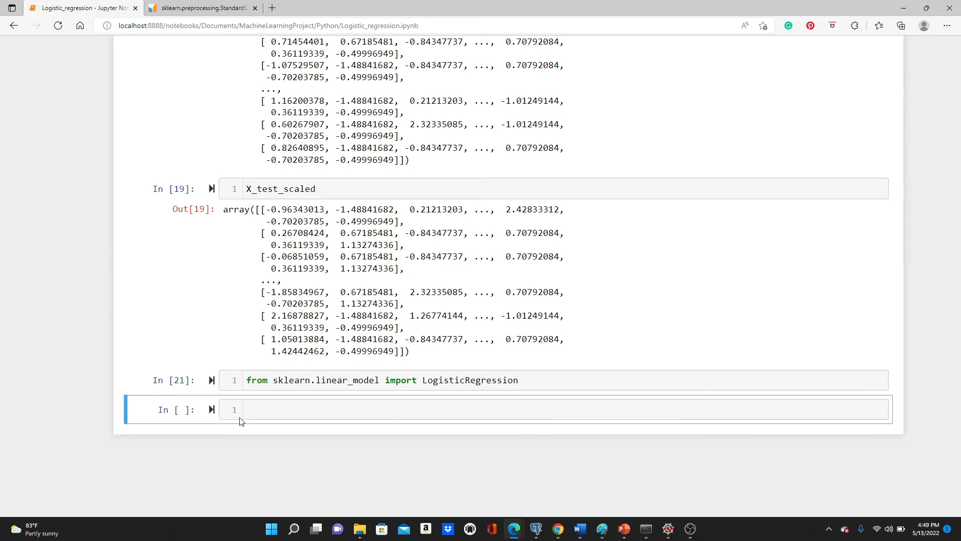
# Define log_reg = LogisticRegression(random_state = 0) in a new cell
pyautogui.write('log_')
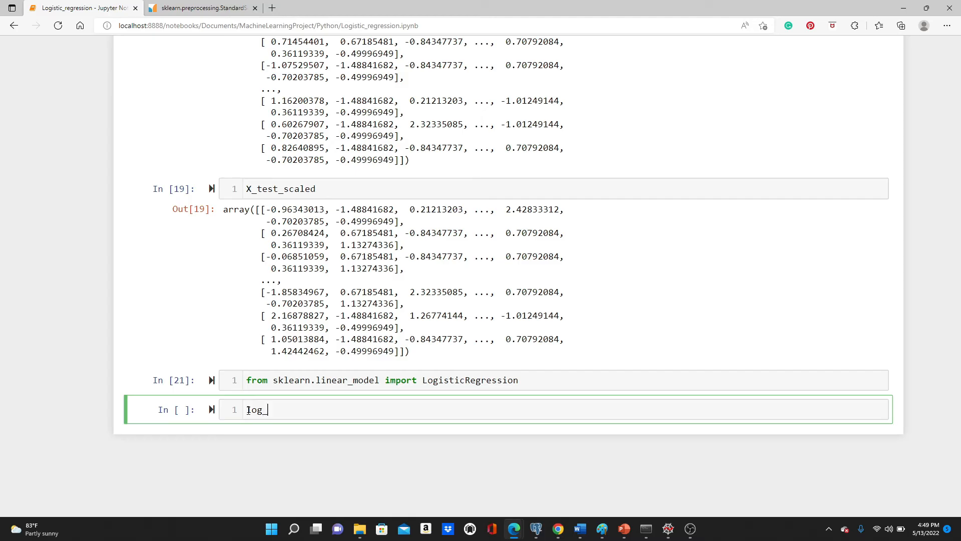
pyautogui.write('_reg = L')
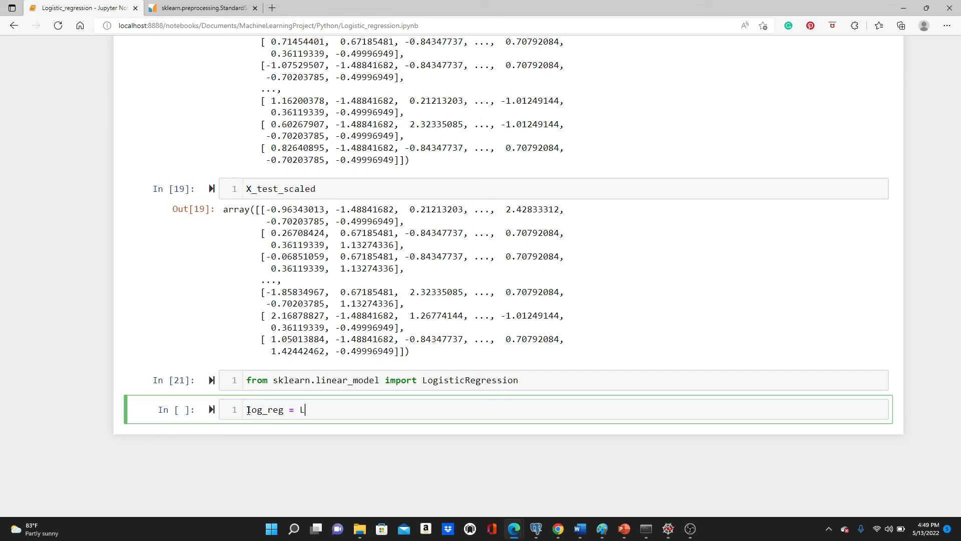
pyautogui.write('ogistic')
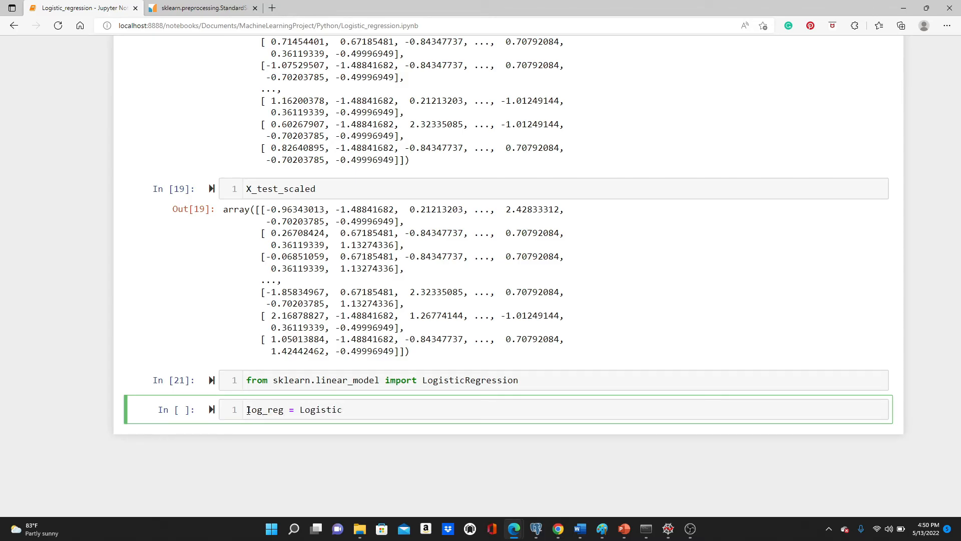
pyautogui.write('Regression')
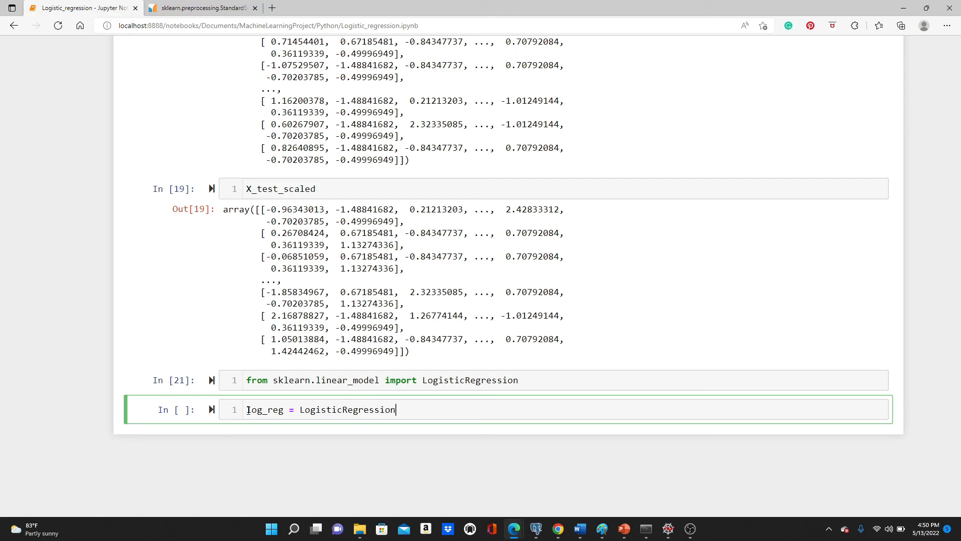
pyautogui.write('(random')
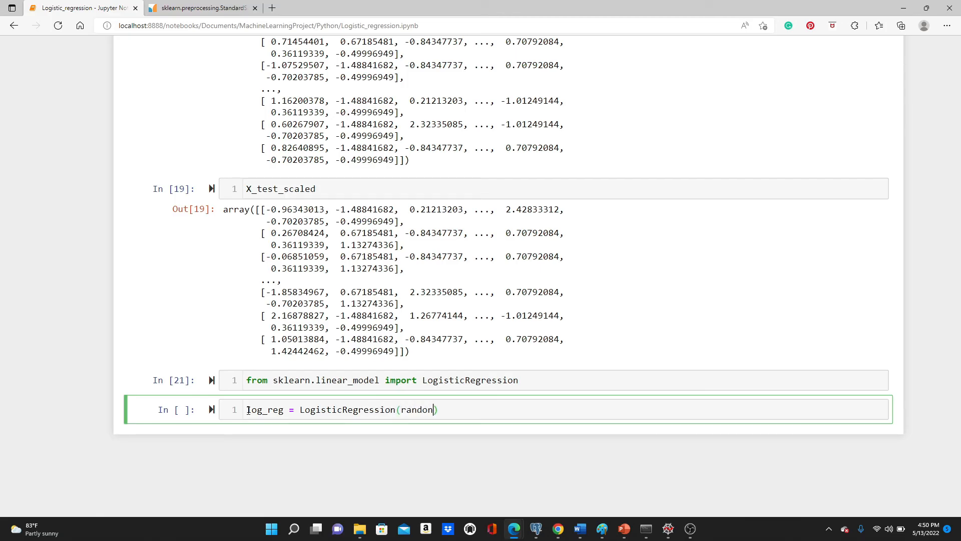
pyautogui.write('_stat')
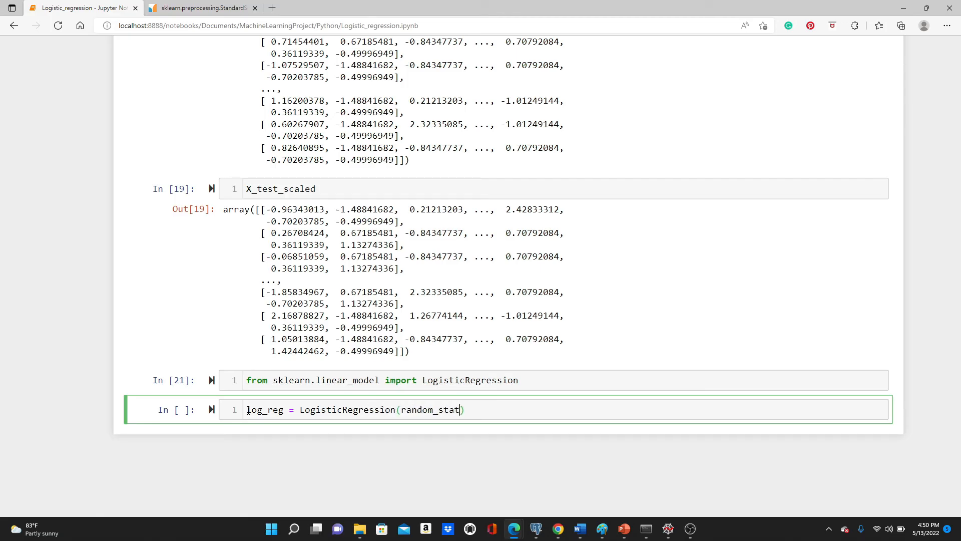
pyautogui.write('e = 0')
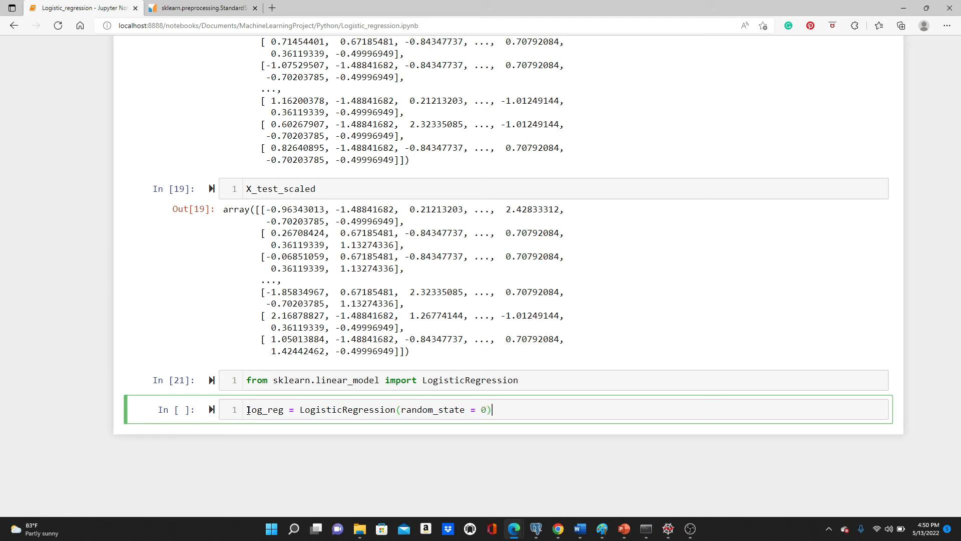
# Chain .fit(X_train_scaled, y_train) to fit the model on the scaled training data
pyautogui.write('.fit')
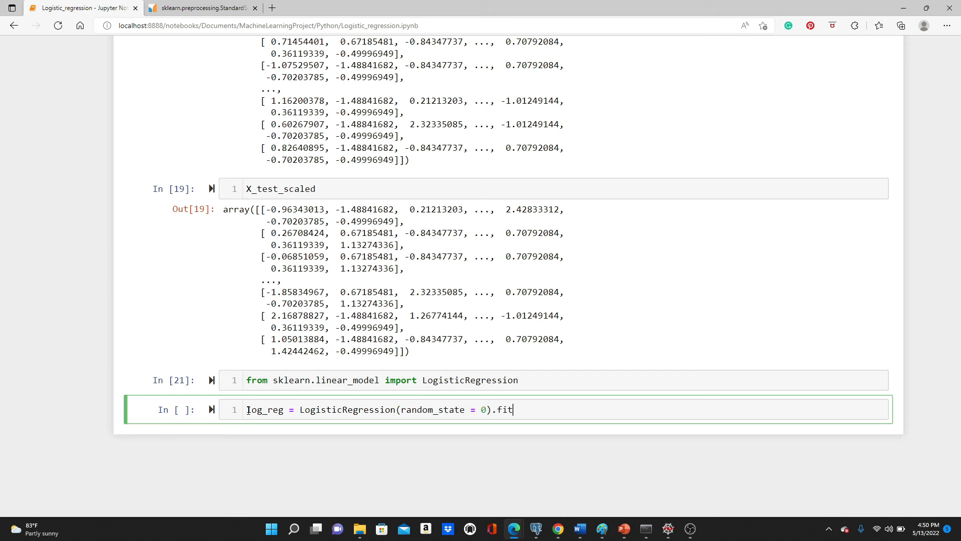
pyautogui.write('()')
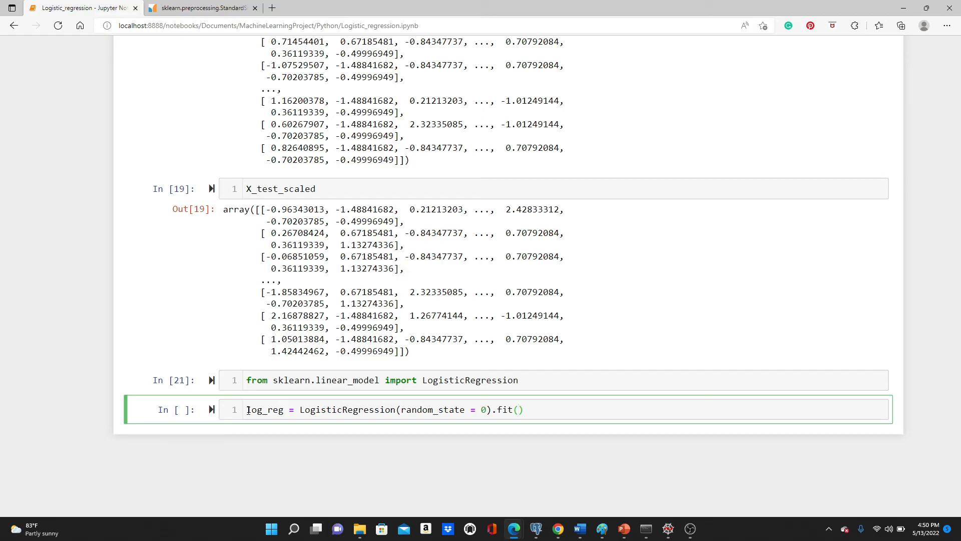
pyautogui.write('X_c')
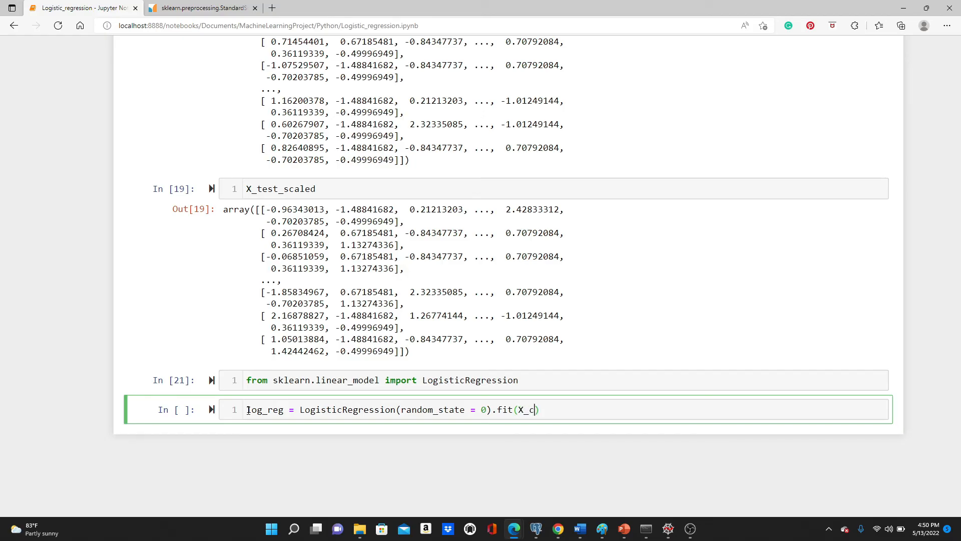
pyautogui.write('ra')
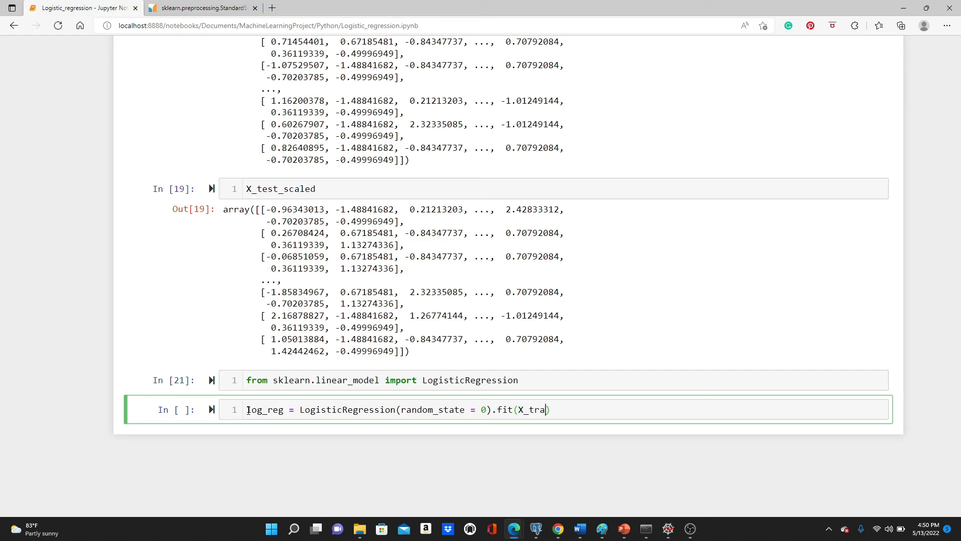
pyautogui.write('in_sc')
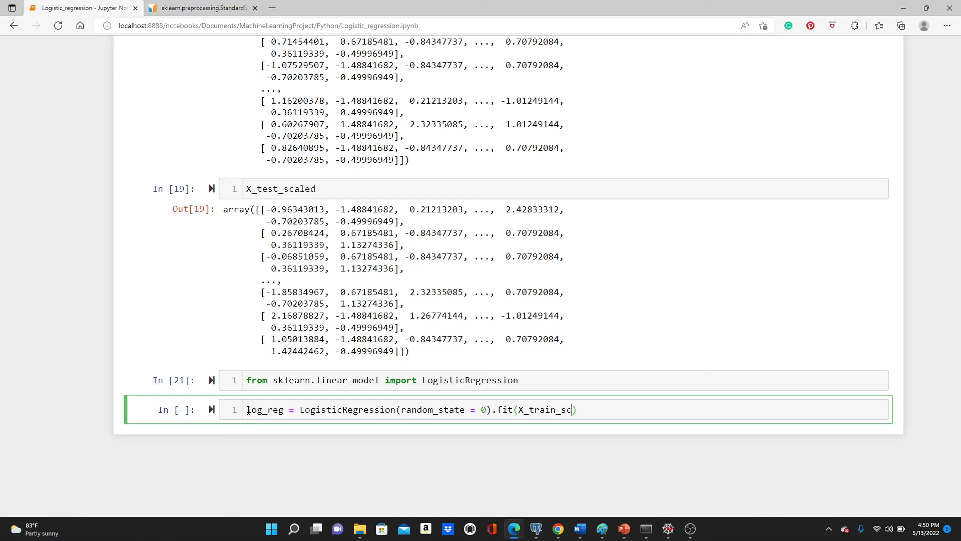
pyautogui.write('aled,')
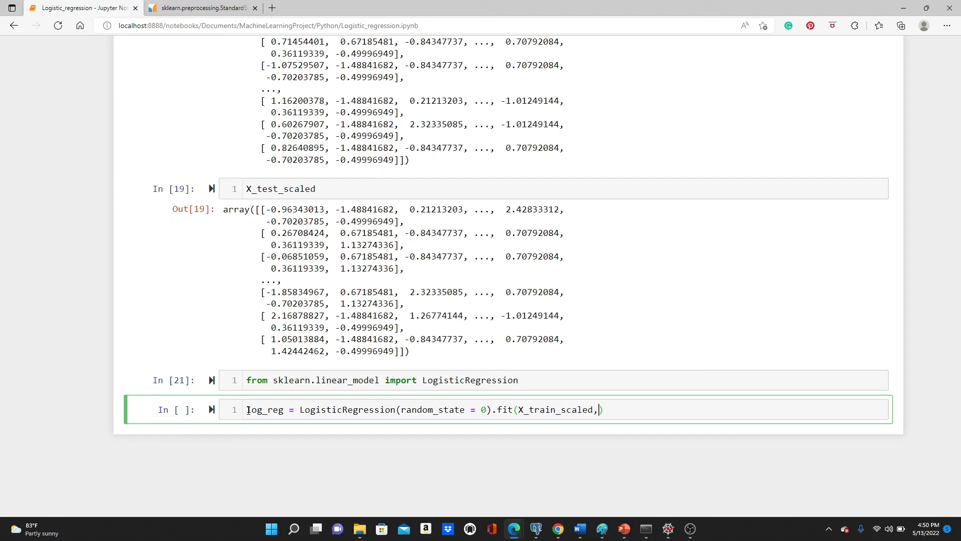
pyautogui.write('y_train')
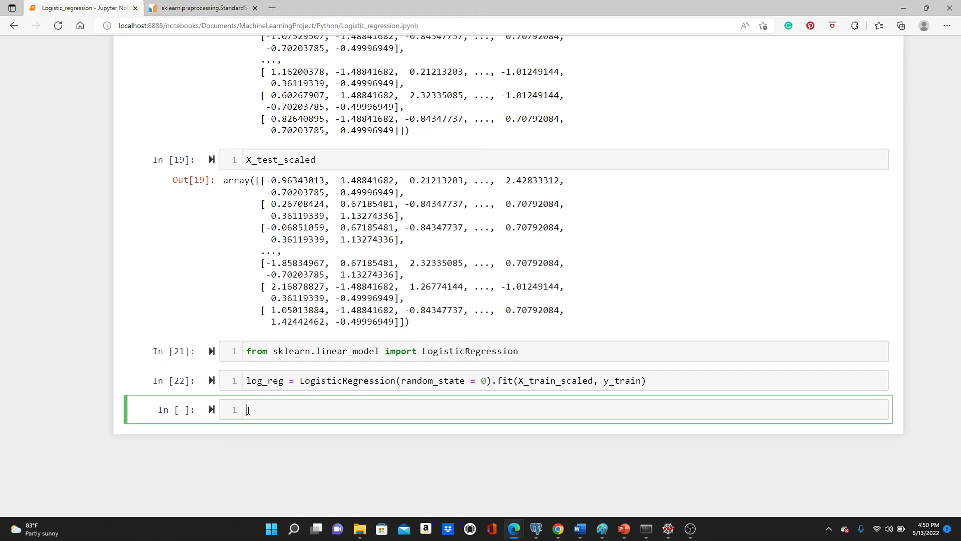
# Enter log_reg.predict(X_train_scaled) to get the model's 0/1 training predictions
pyautogui.write('log_')
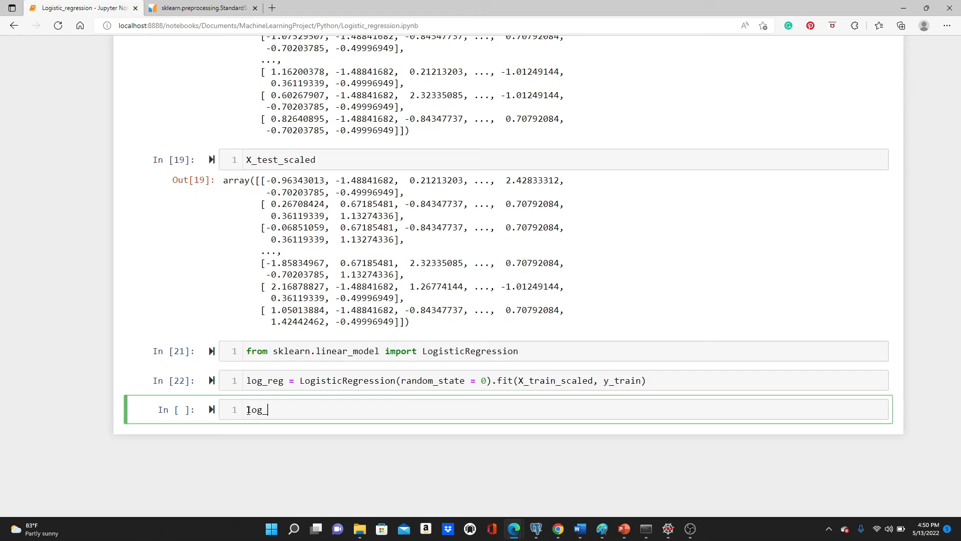
pyautogui.write('reg.predict(X_')
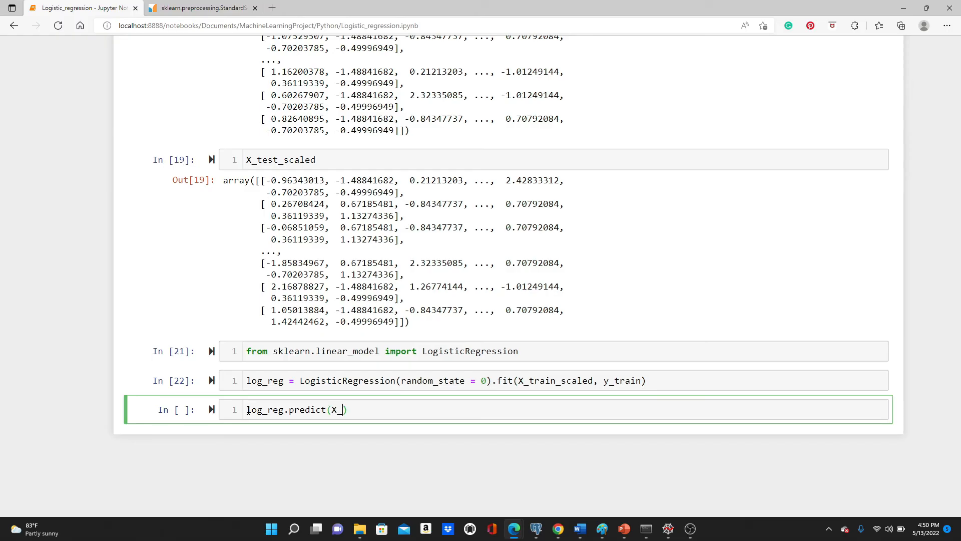
pyautogui.write('train_scaled')
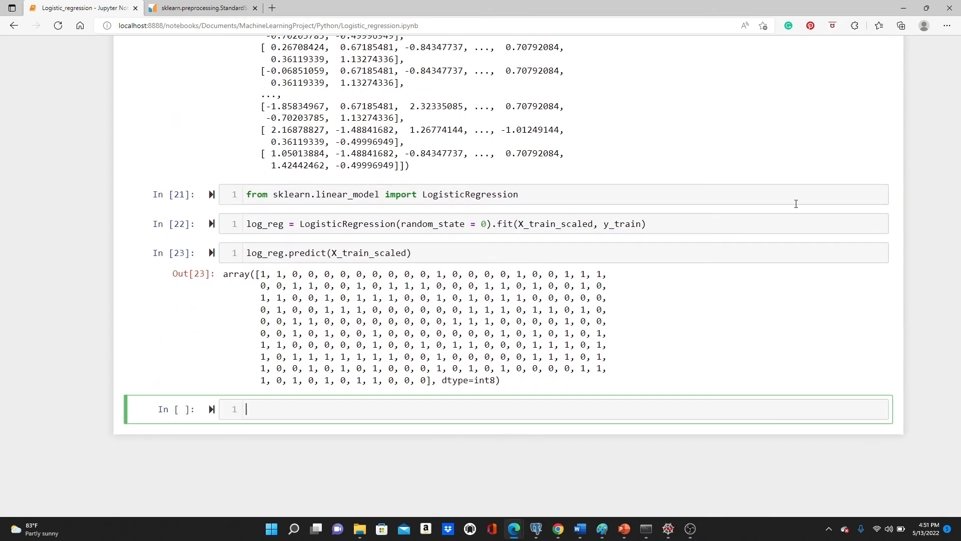
pyautogui.moveTo(475, 367)
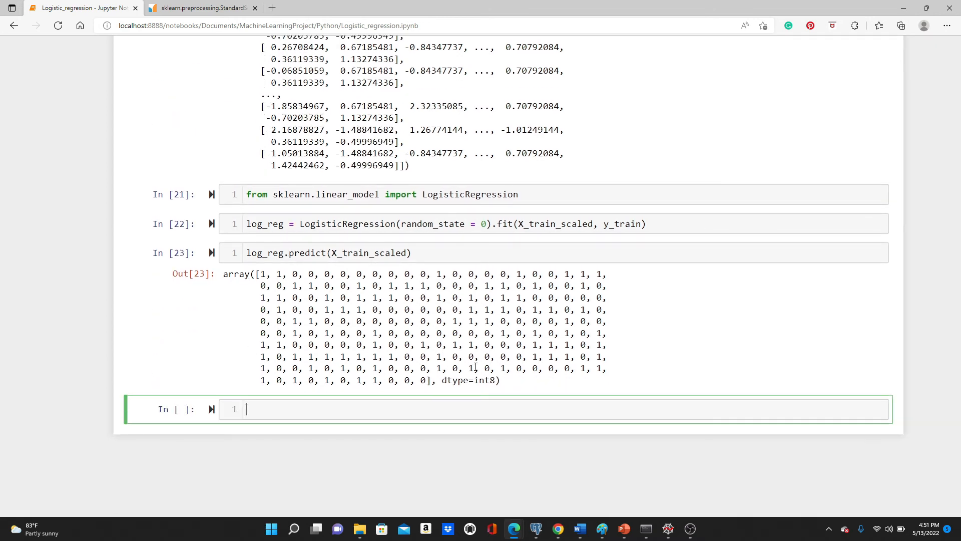
pyautogui.moveTo(450, 299)
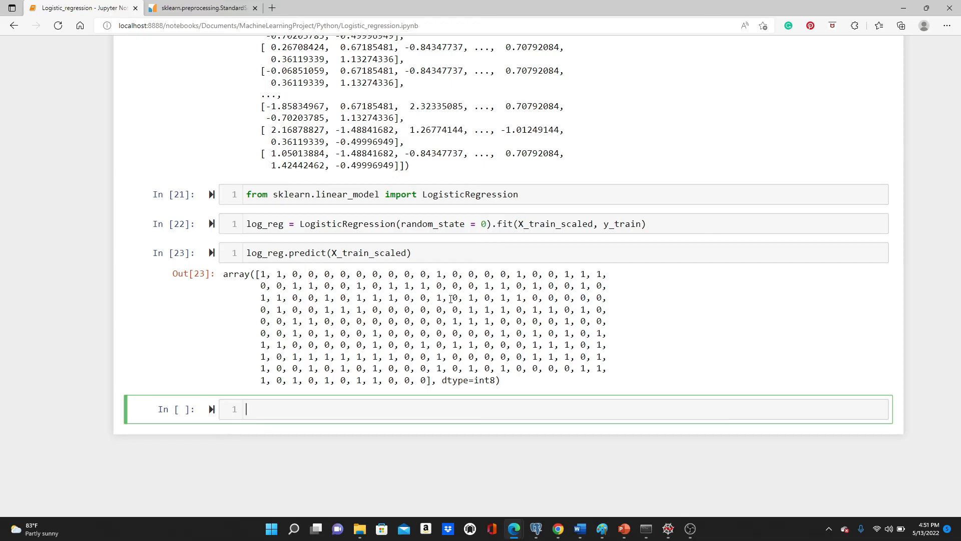
pyautogui.scroll(3)
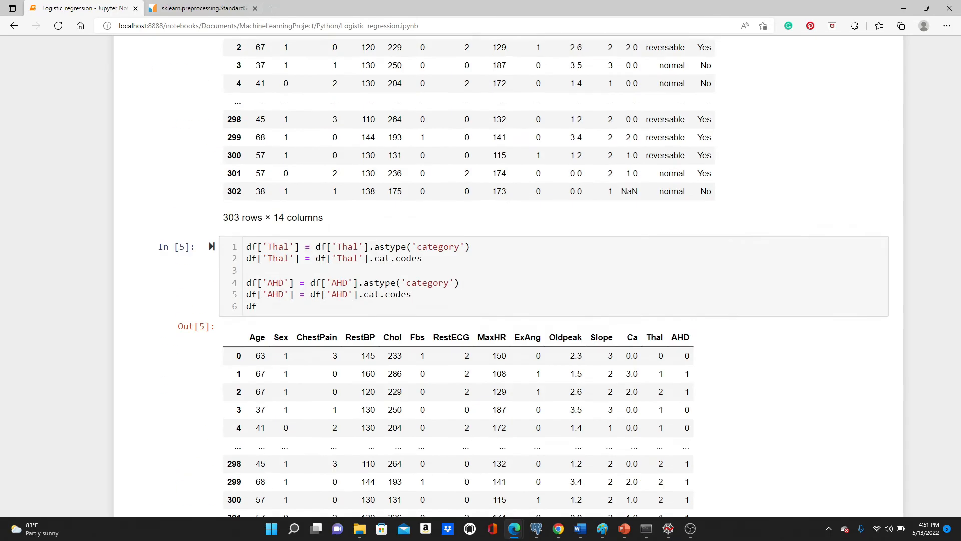
pyautogui.scroll(-3)
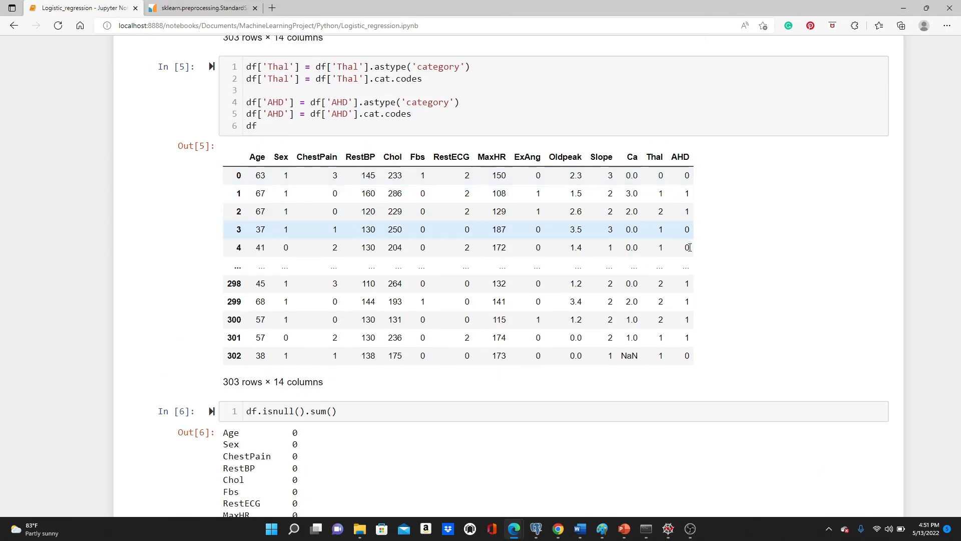
pyautogui.moveTo(679, 165)
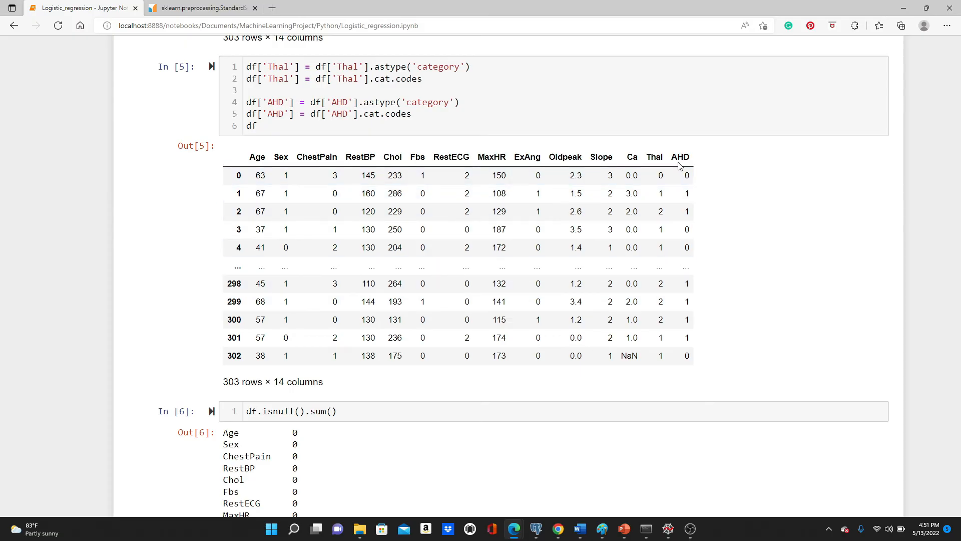
pyautogui.scroll(-3)
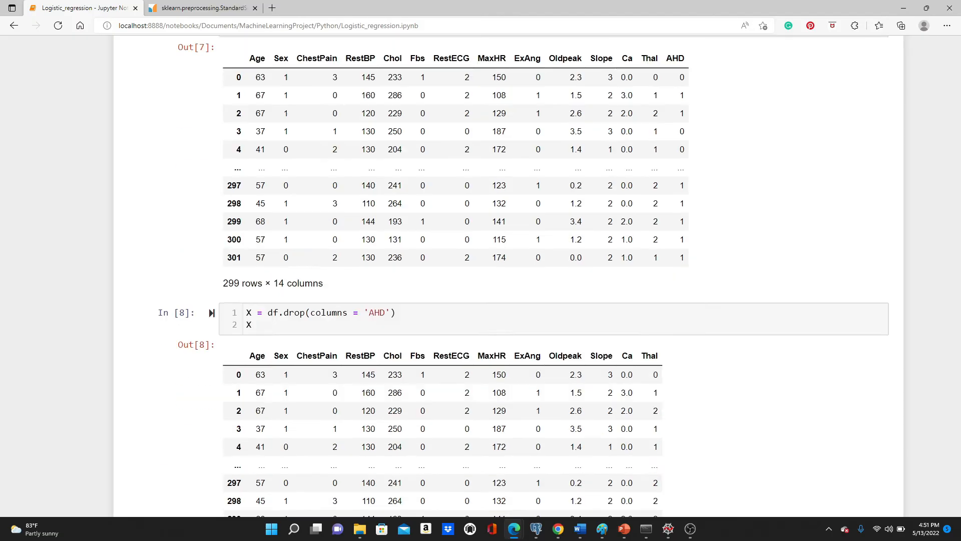
pyautogui.scroll(-3)
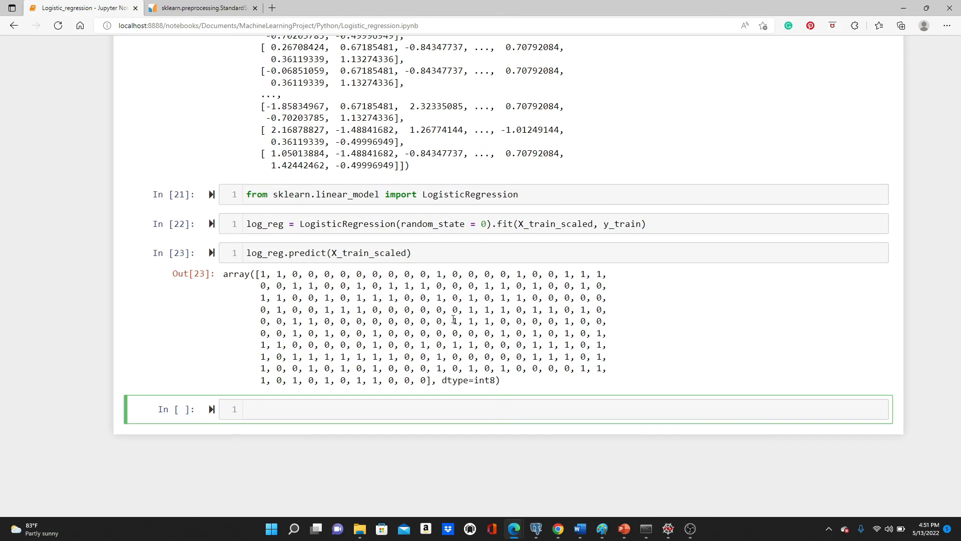
pyautogui.moveTo(424, 335)
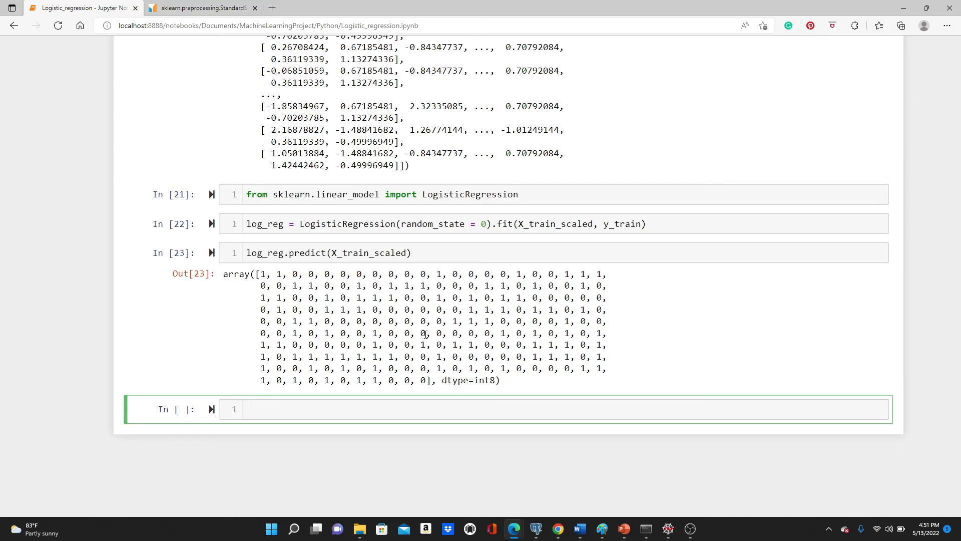
# Write log_reg.score(X_train_scaled, y_train) to compute training accuracy of about 0.871
pyautogui.write('log_')
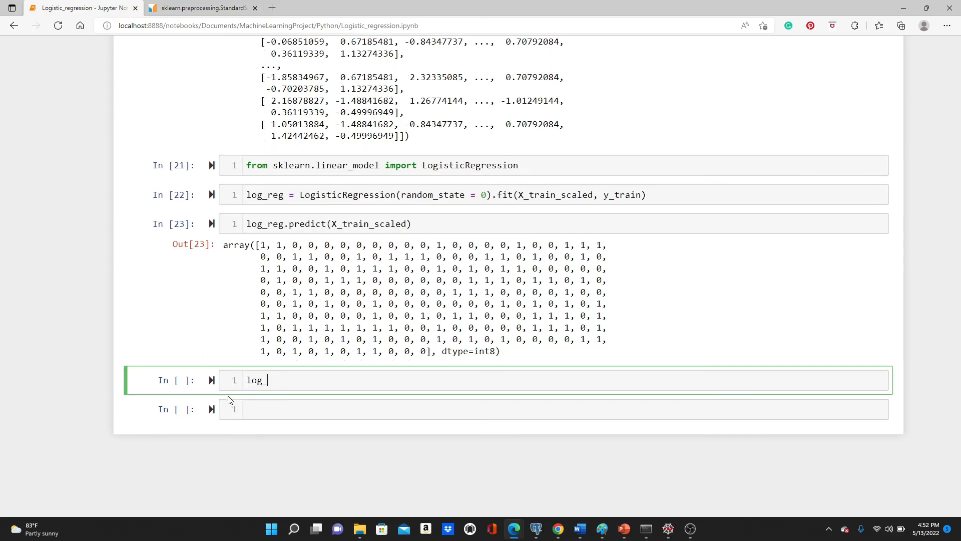
pyautogui.write('reg.score')
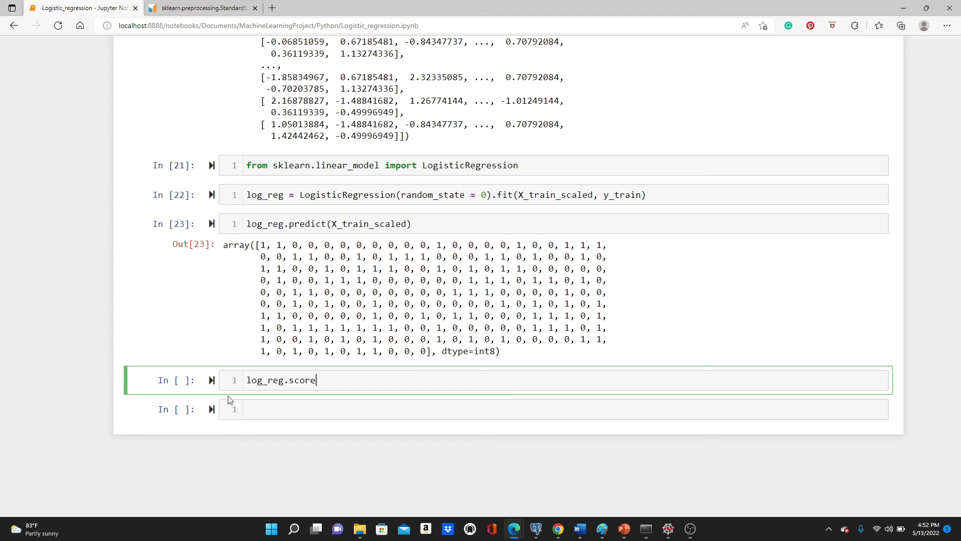
pyautogui.write('()')
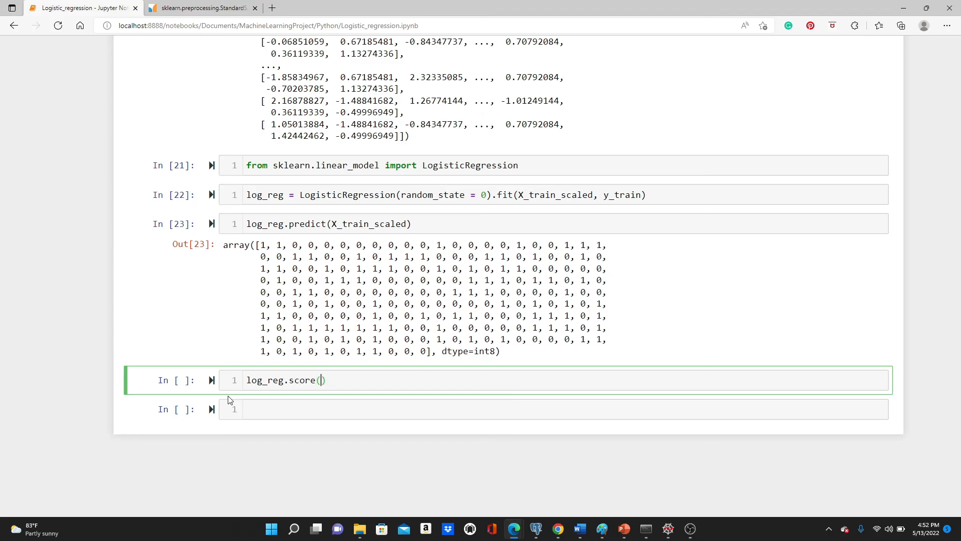
pyautogui.write('X_train')
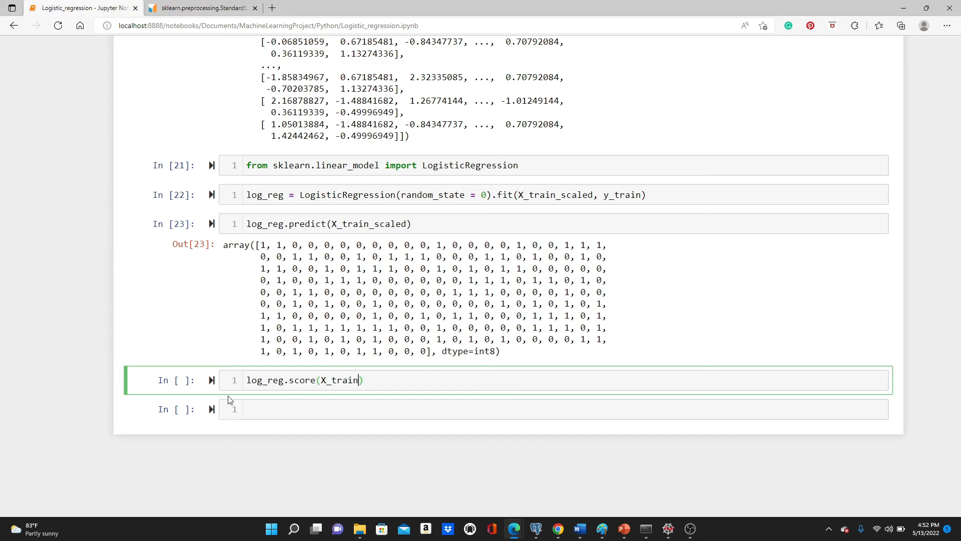
pyautogui.write('_scaled,')
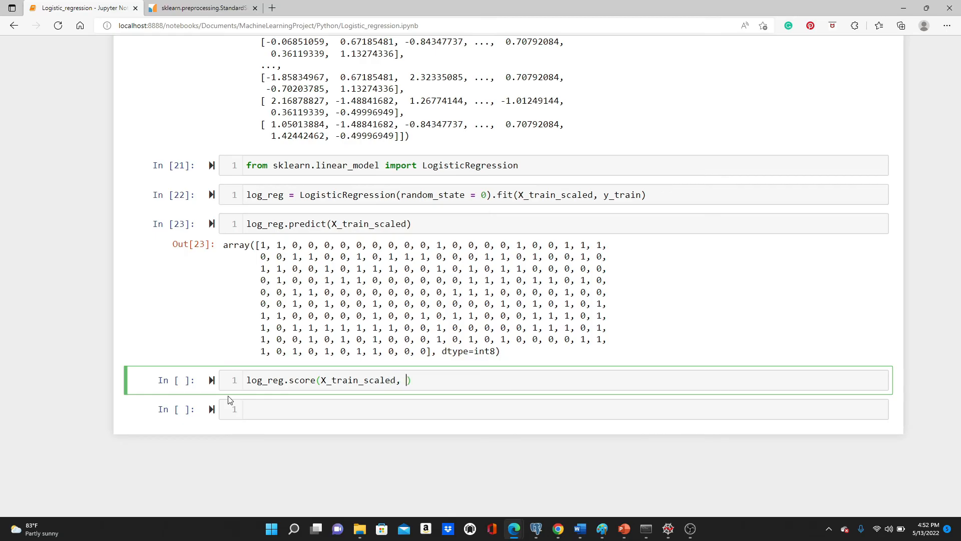
pyautogui.write('y_train')
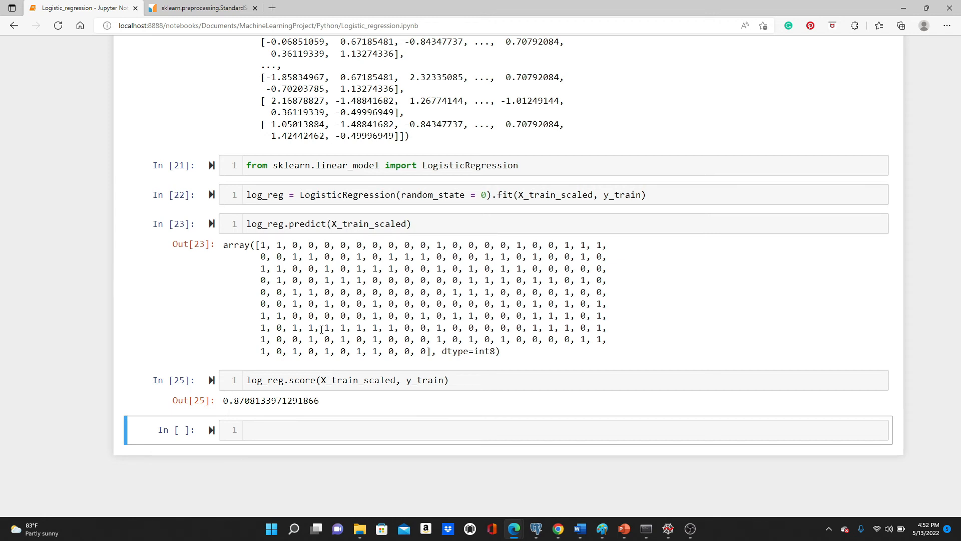
pyautogui.moveTo(378, 284)
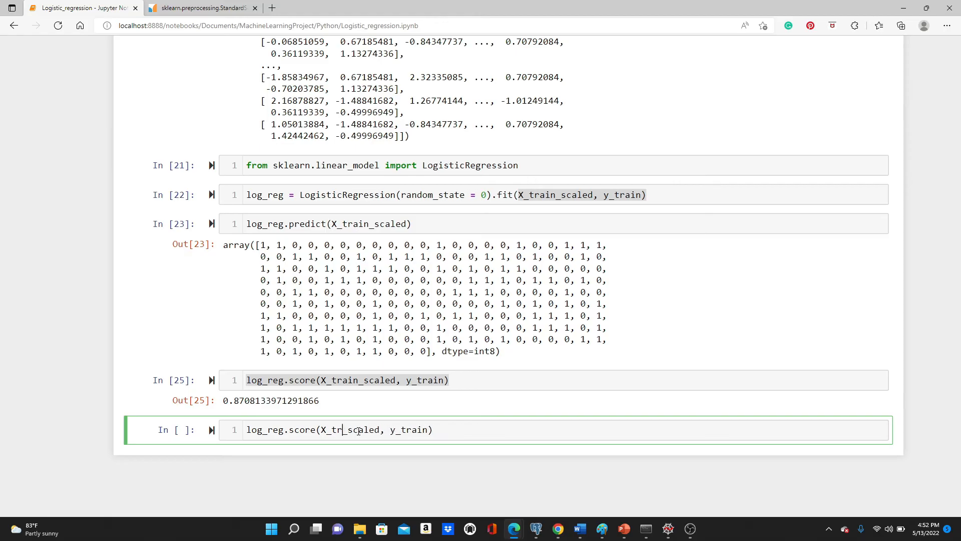
# Change the line to log_reg.score(X_test_scaled, y_test) and run it for about 0.867 test accuracy
pyautogui.write('est')
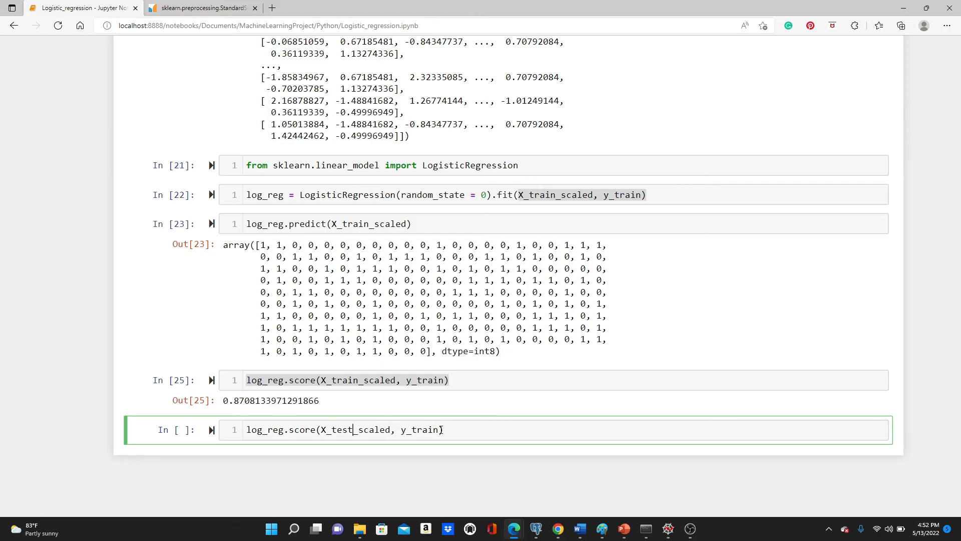
pyautogui.press('BackSpace')
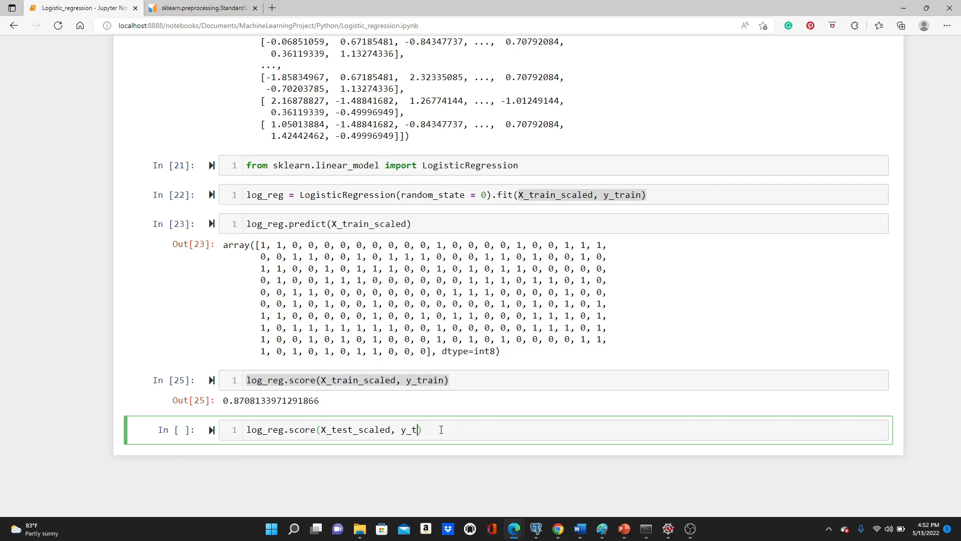
pyautogui.press('shift+enter')
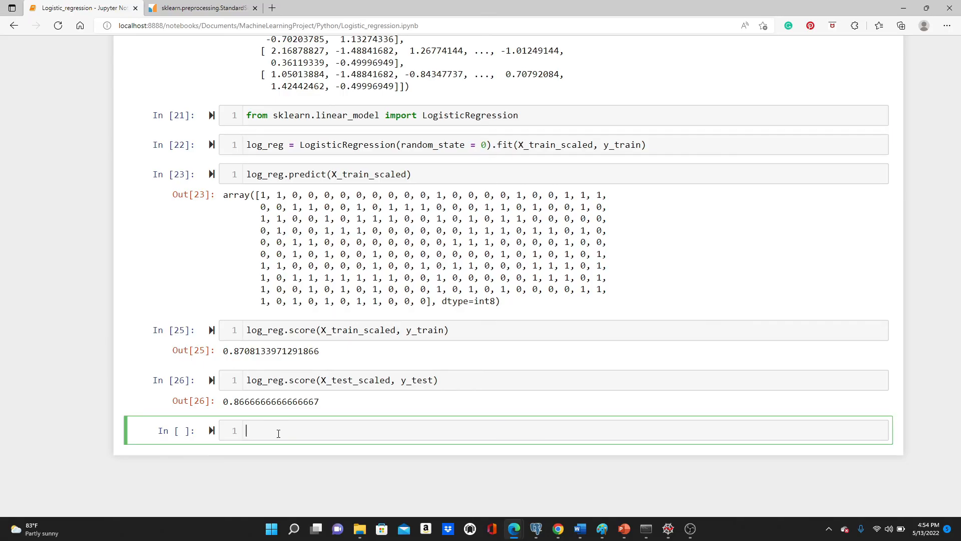
pyautogui.moveTo(240, 165)
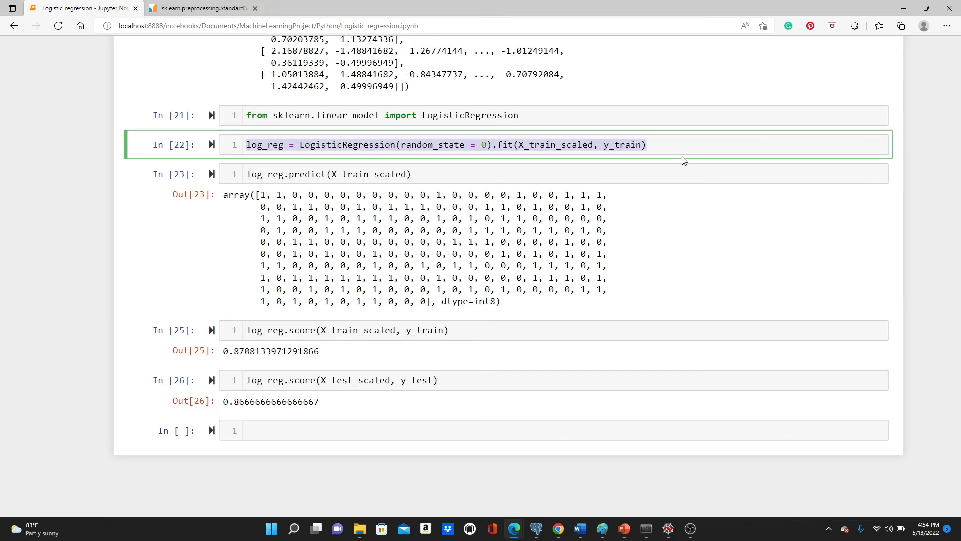
# Paste the fit line, rename the model to log_reg1 and add the argument C = 1
pyautogui.write('log_reg = LogisticRegression(random_state = 0).fit(X_train_scaled, y_train)')
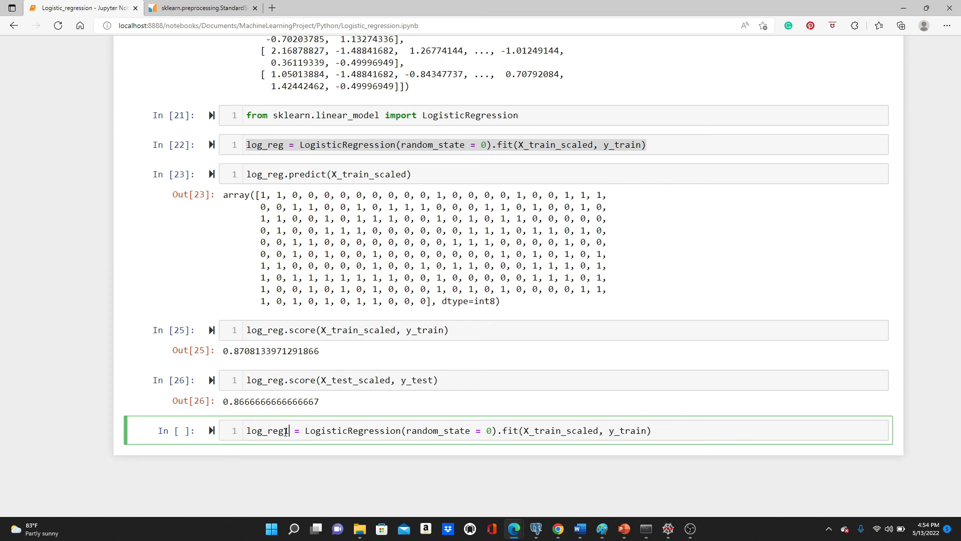
pyautogui.write('1')
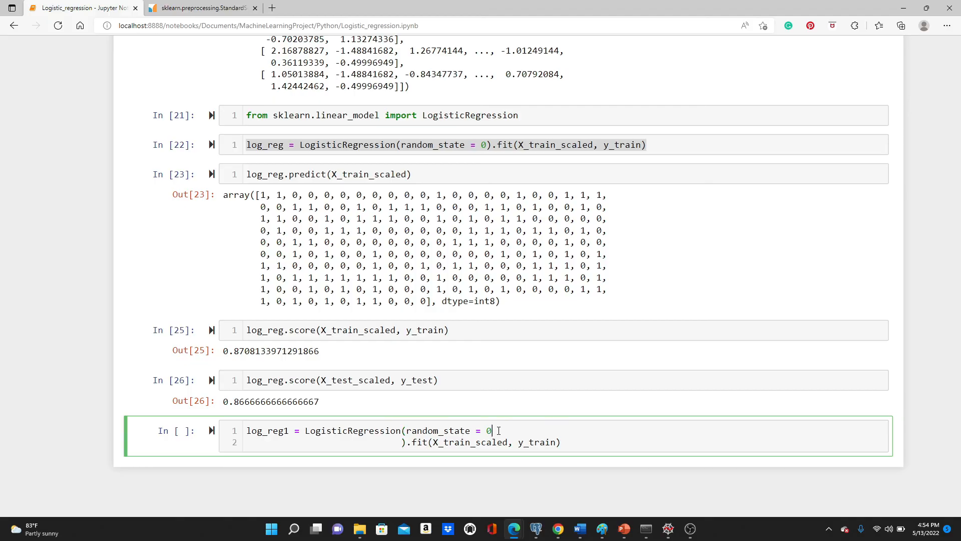
pyautogui.write('C =')
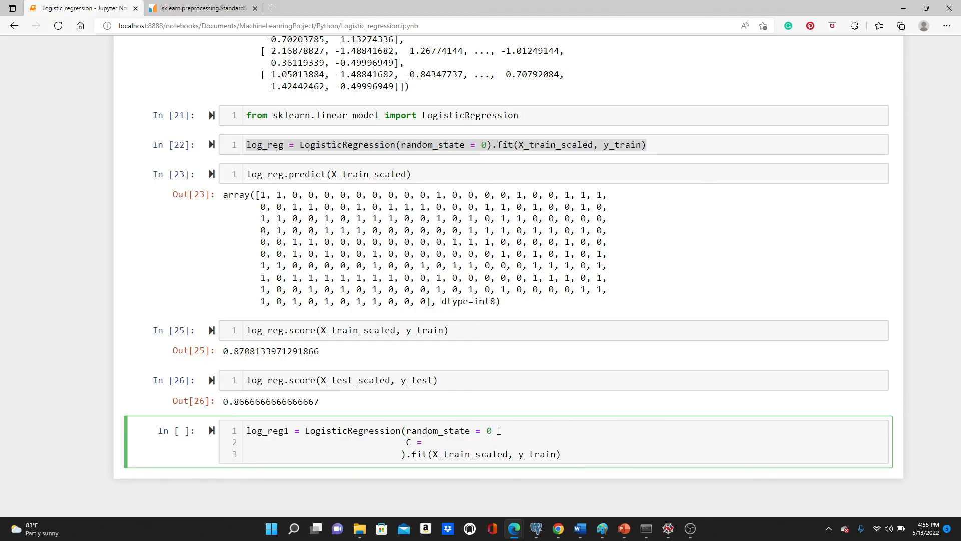
pyautogui.write('1')
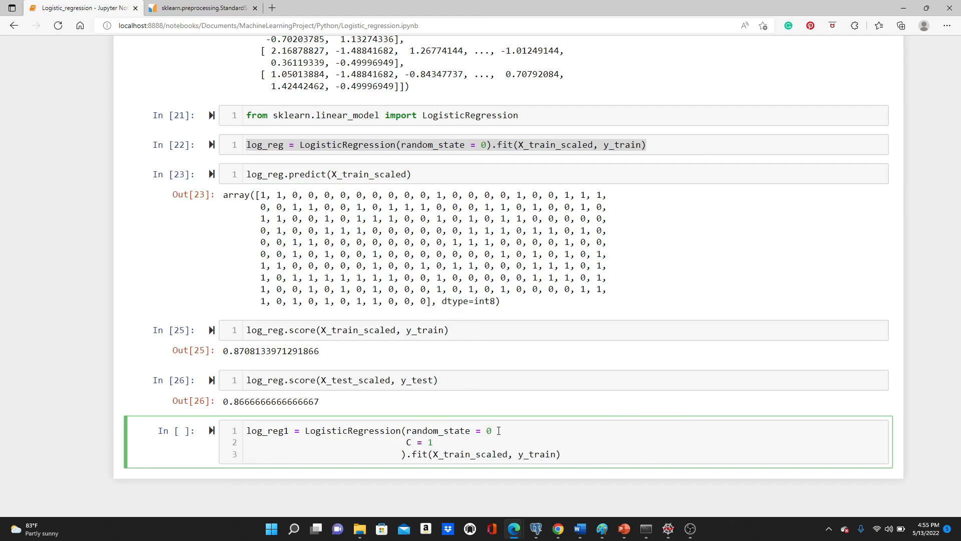
pyautogui.press('enter')
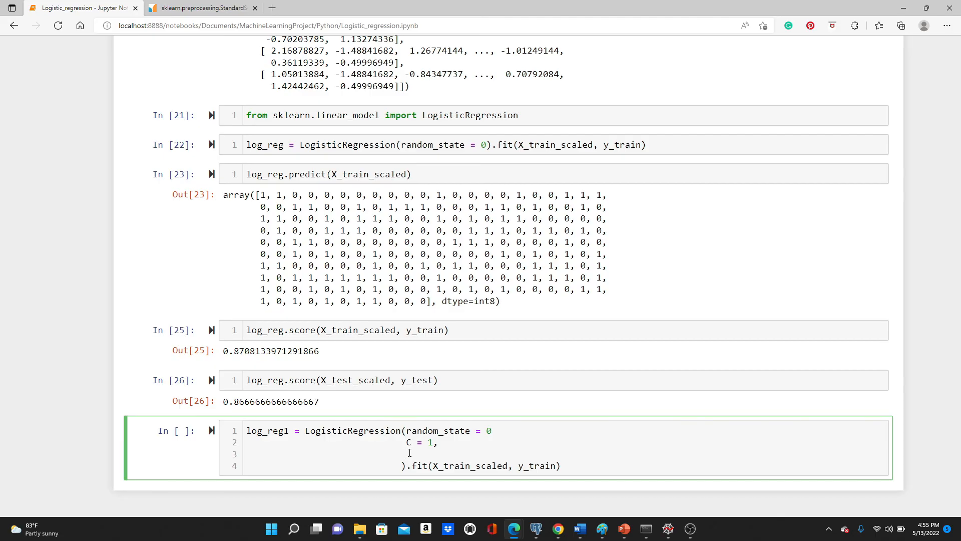
# Add fit_intercept = True as another argument so log_reg1 is fitted with it
pyautogui.write('fit_iny')
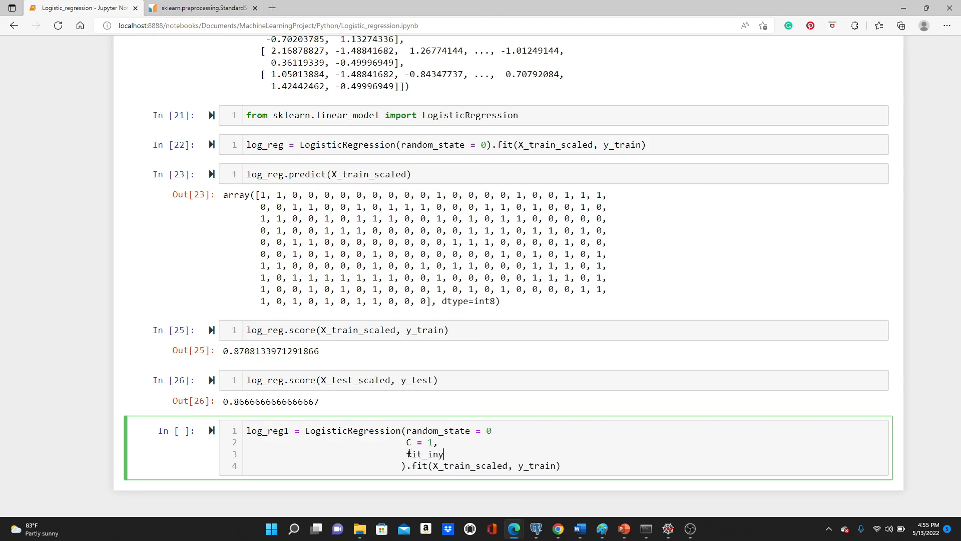
pyautogui.press('Backspace')
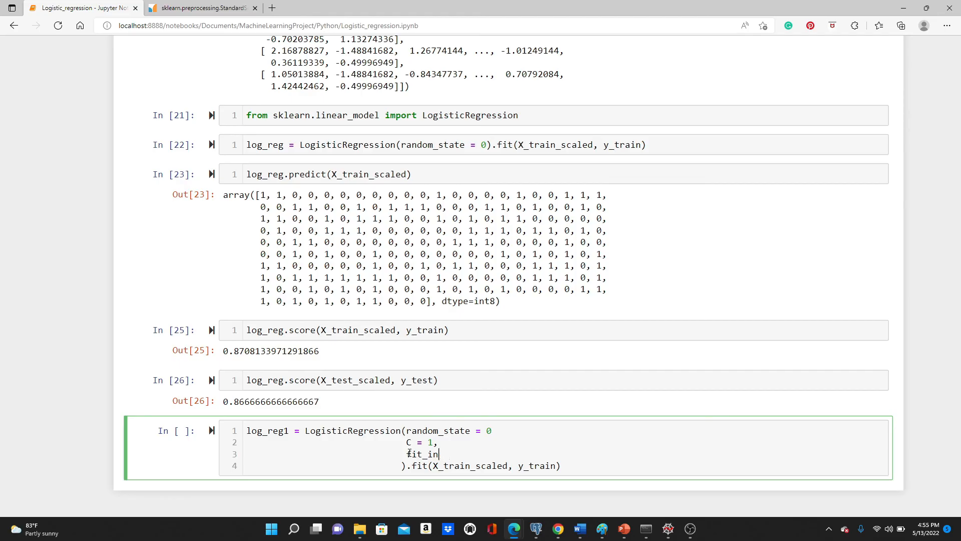
pyautogui.write('tercept =')
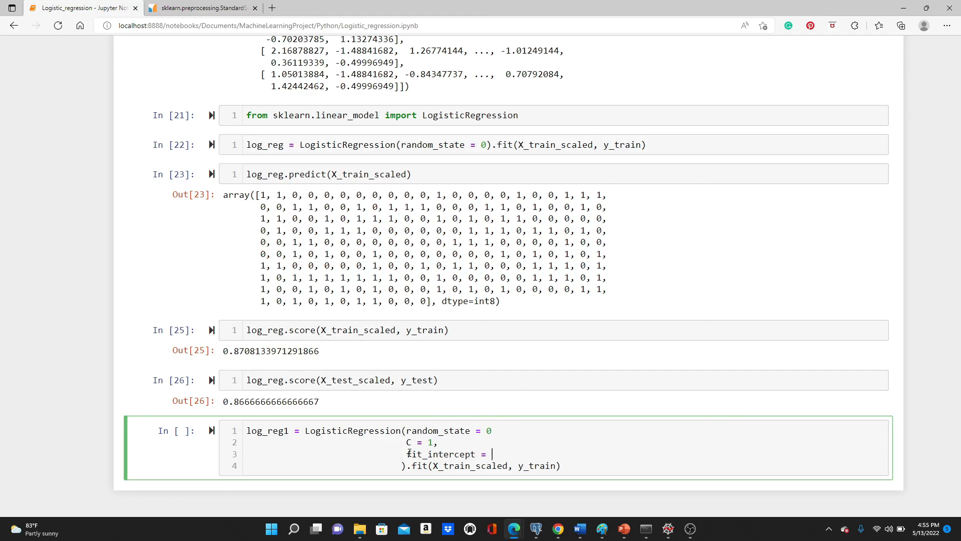
pyautogui.write('True,')
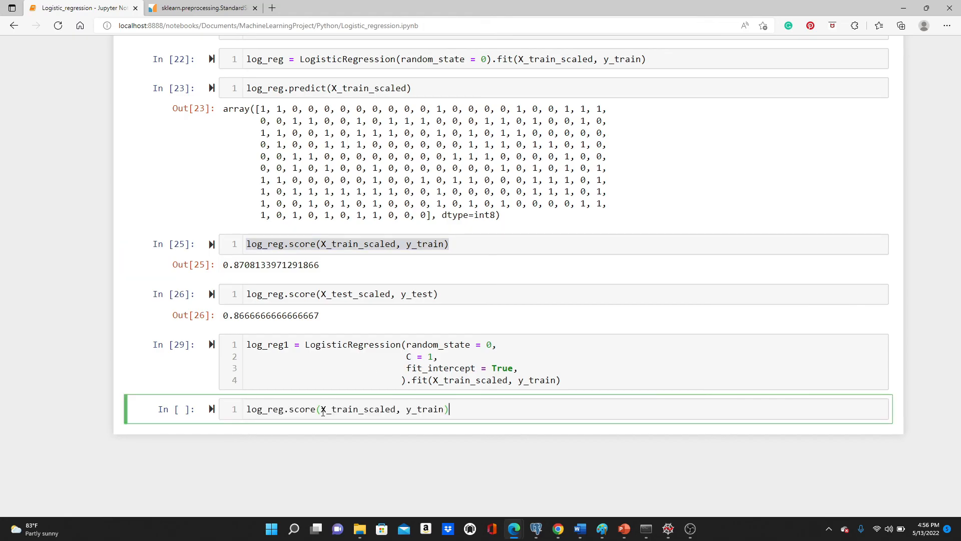
# Score log_reg1 on training data, then select the first model's test-scoring line to reuse for log_reg1
pyautogui.write('1')
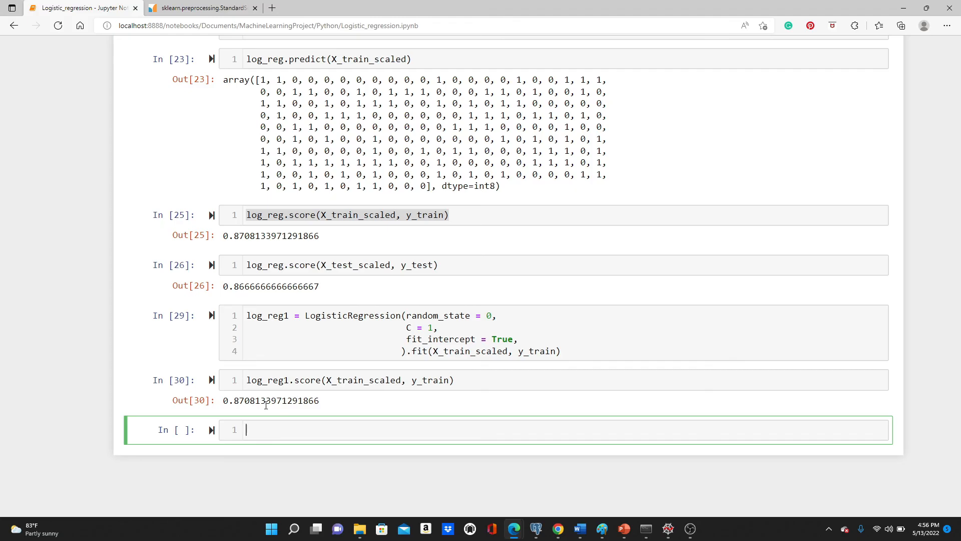
pyautogui.click(272, 265)
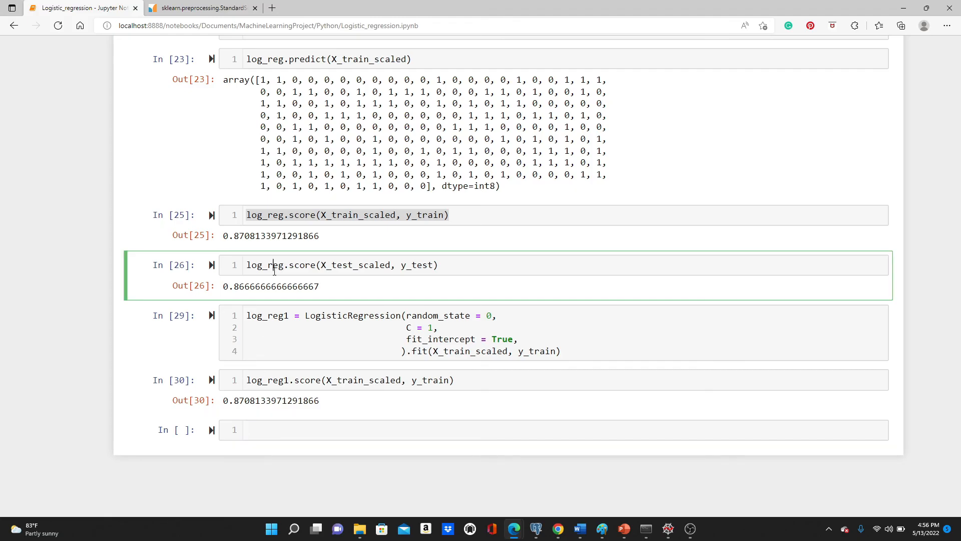
pyautogui.tripleClick(341, 264)
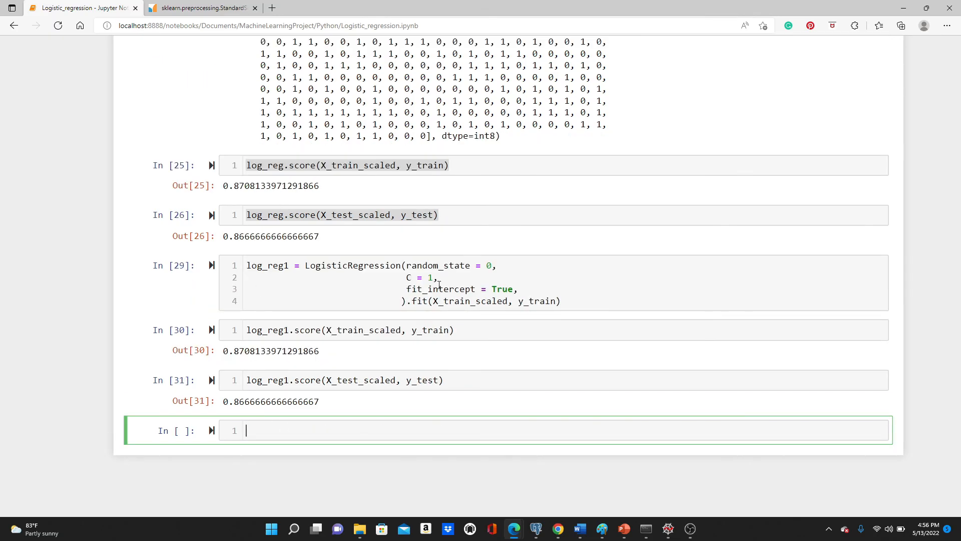
# Set C to 0.1 then 0.01 in the log_reg1 cell to compare scores, ending back at C = 1
pyautogui.click(429, 278)
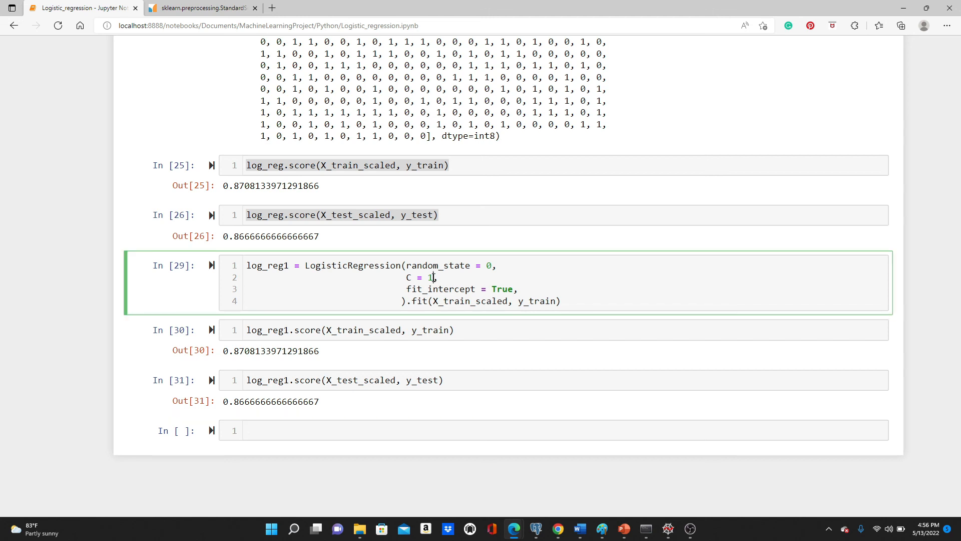
pyautogui.write('0.')
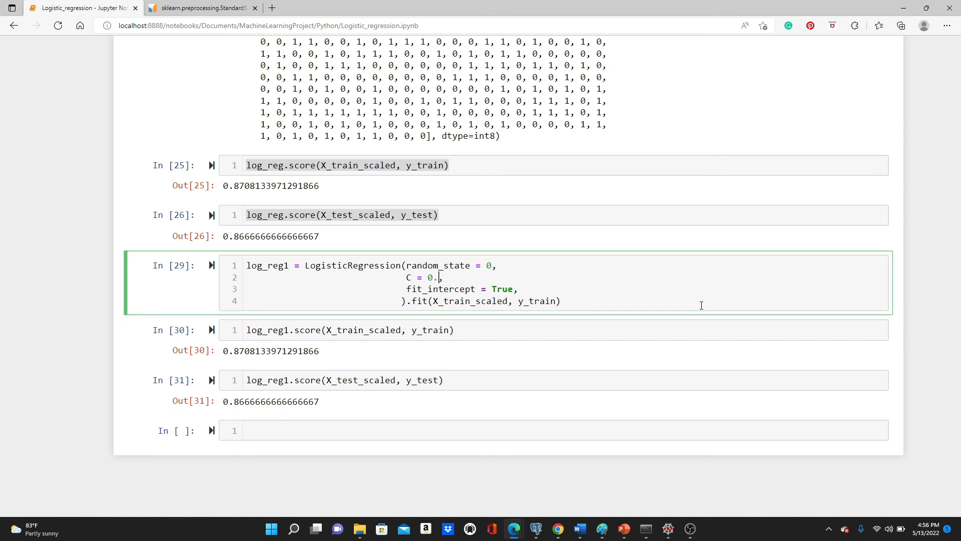
pyautogui.write('1')
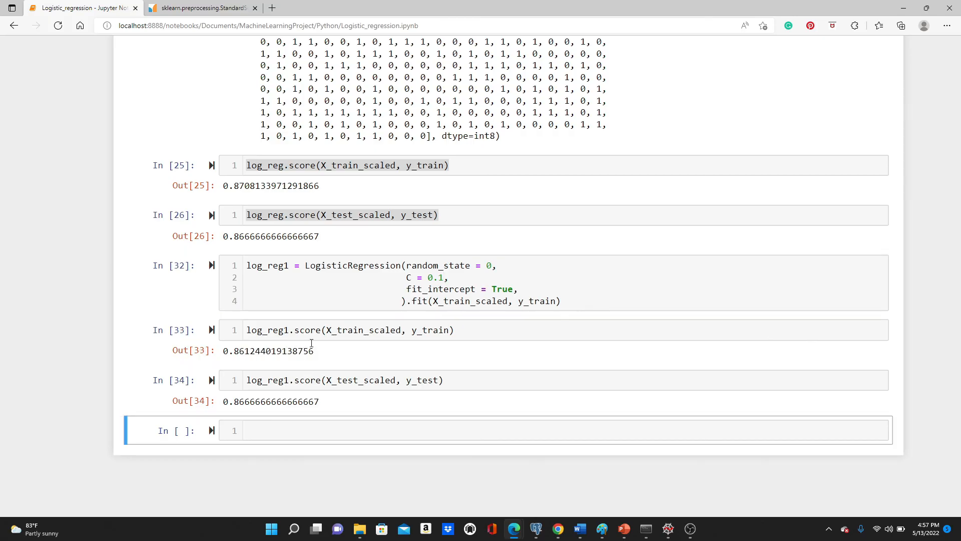
pyautogui.moveTo(225, 356)
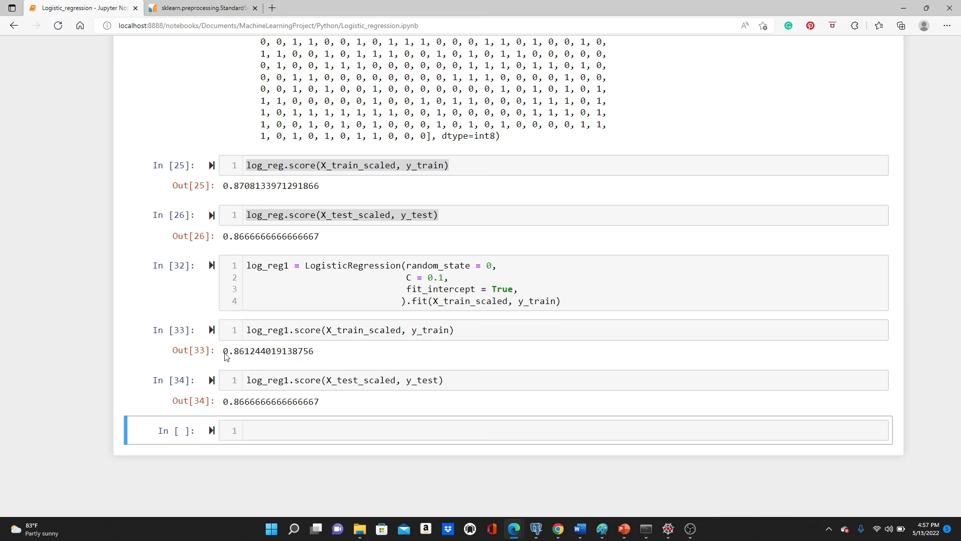
pyautogui.moveTo(322, 362)
pyautogui.write('0')
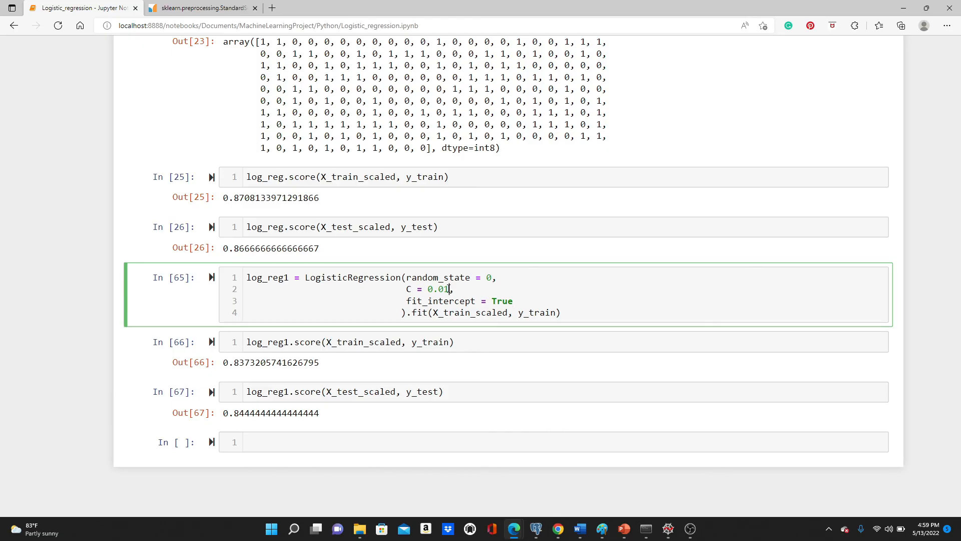
pyautogui.write('1')
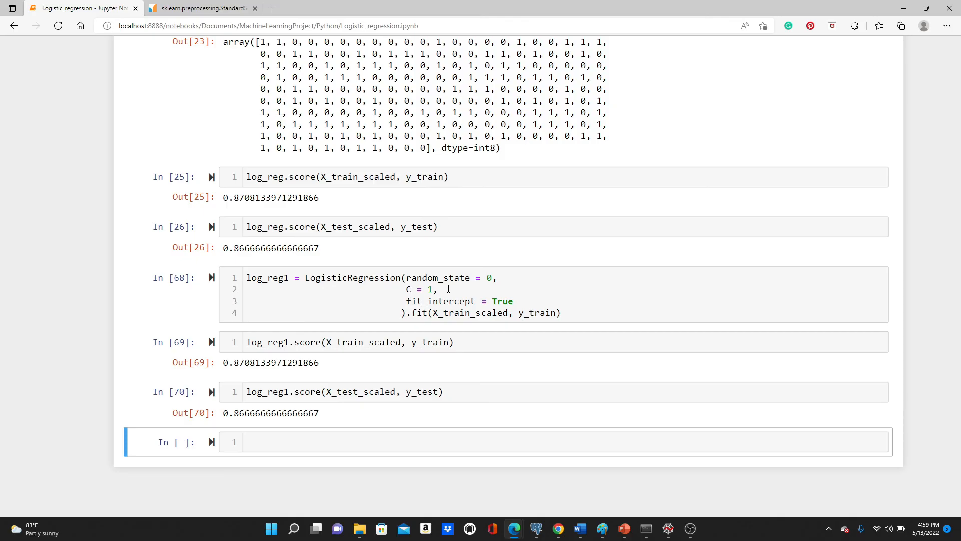
pyautogui.click(404, 289)
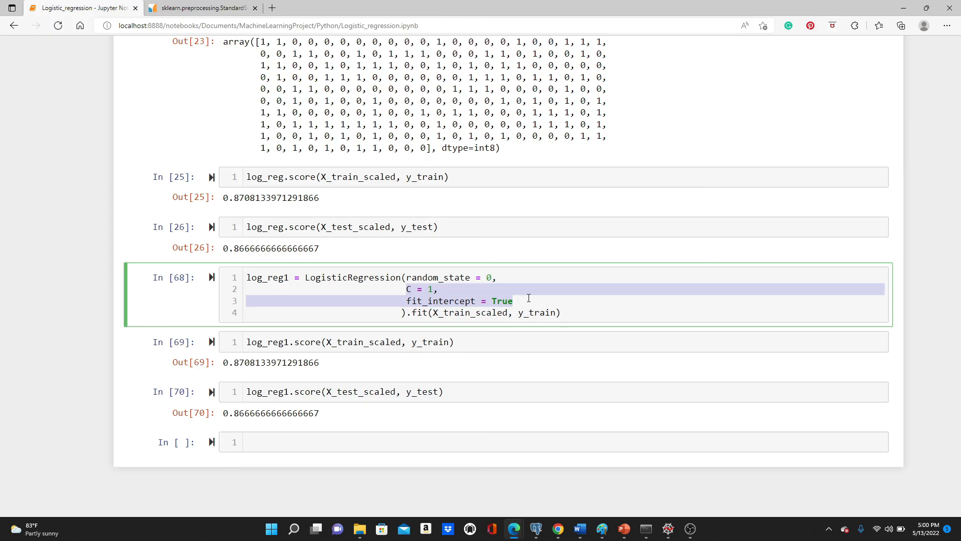
pyautogui.click(346, 176)
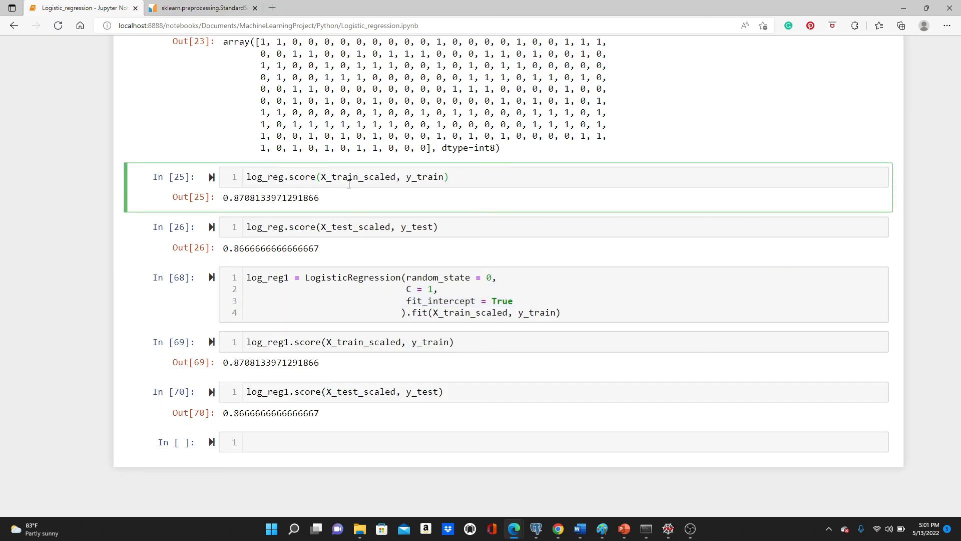
pyautogui.moveTo(254, 214)
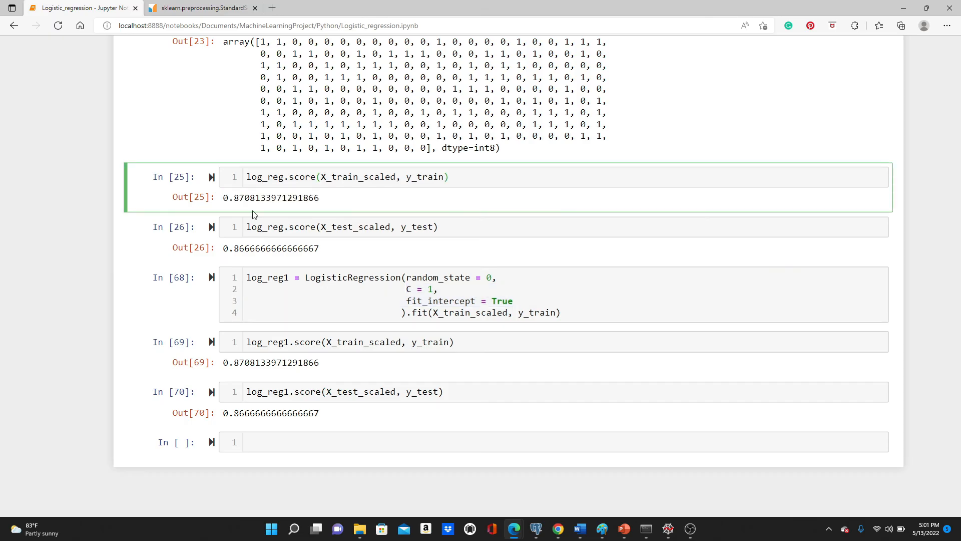
pyautogui.click(368, 176)
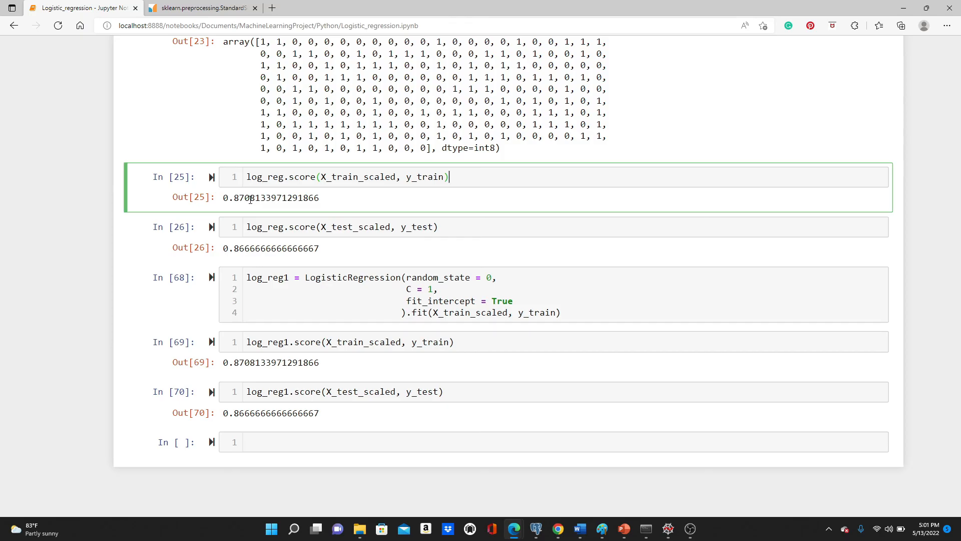
pyautogui.click(443, 289)
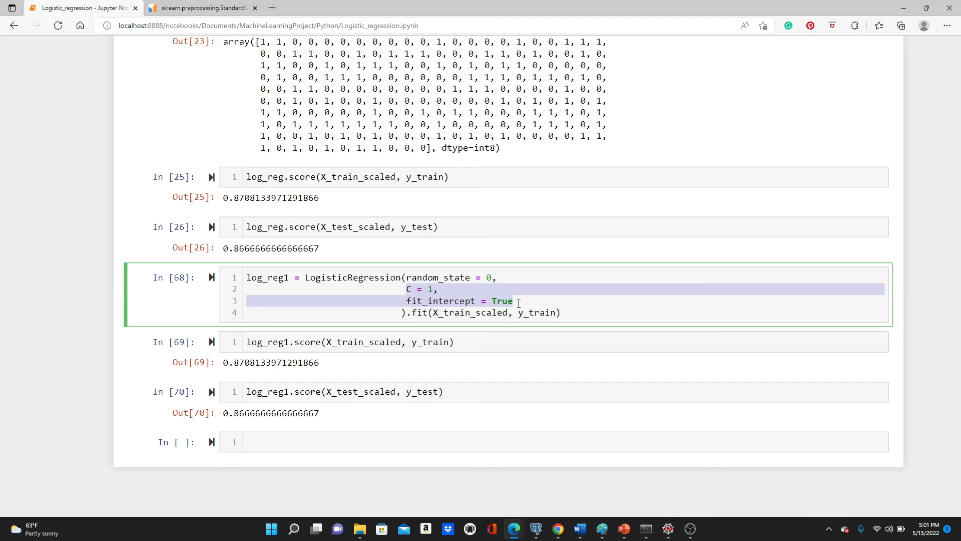
pyautogui.click(517, 301)
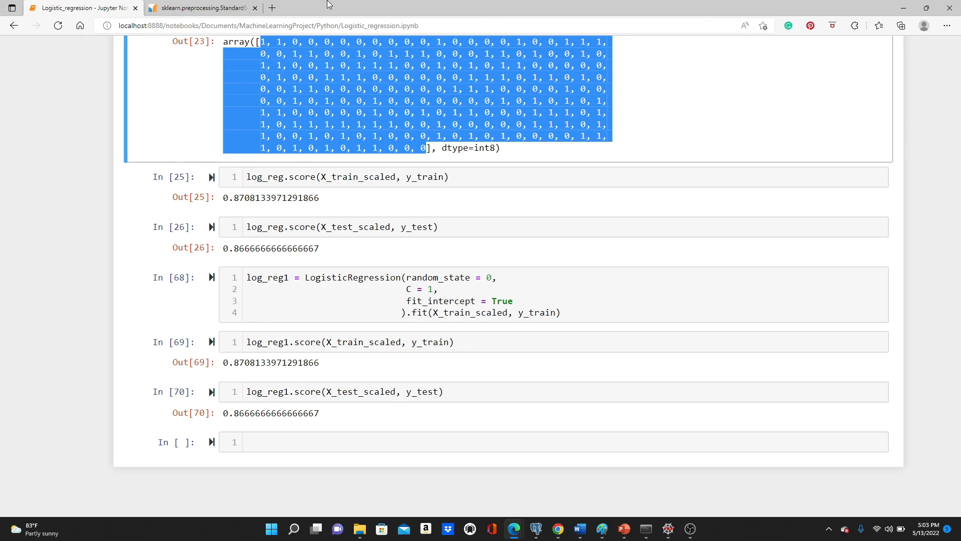
pyautogui.moveTo(297, 61)
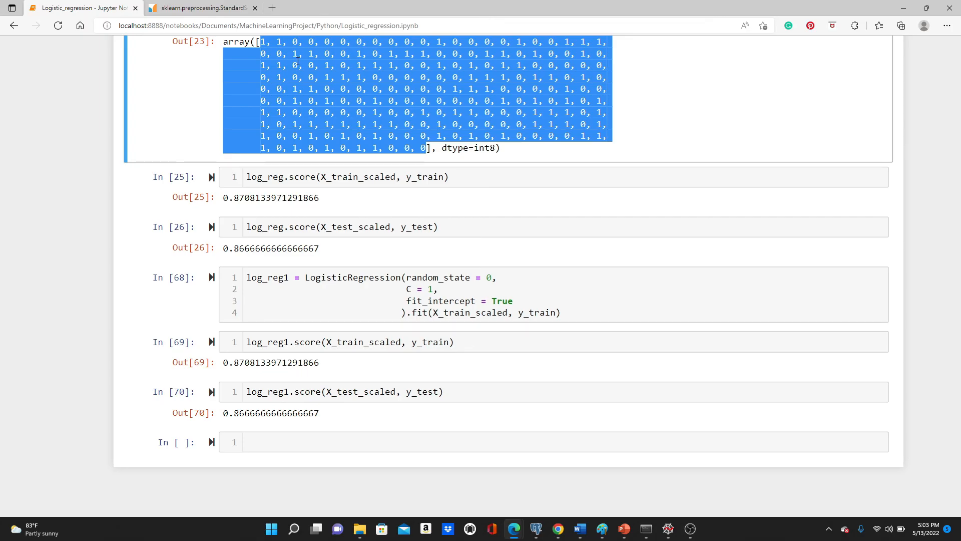